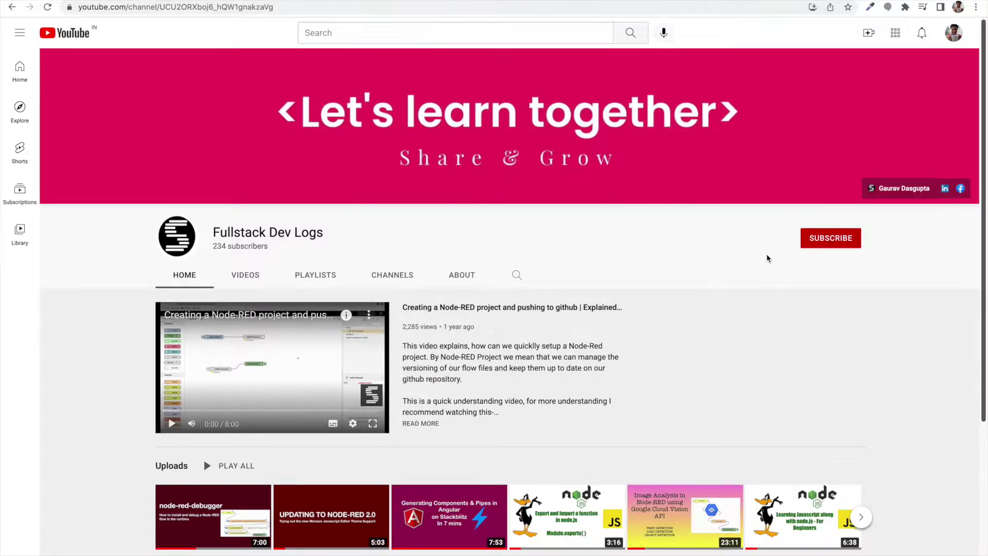
pyautogui.moveTo(789, 257)
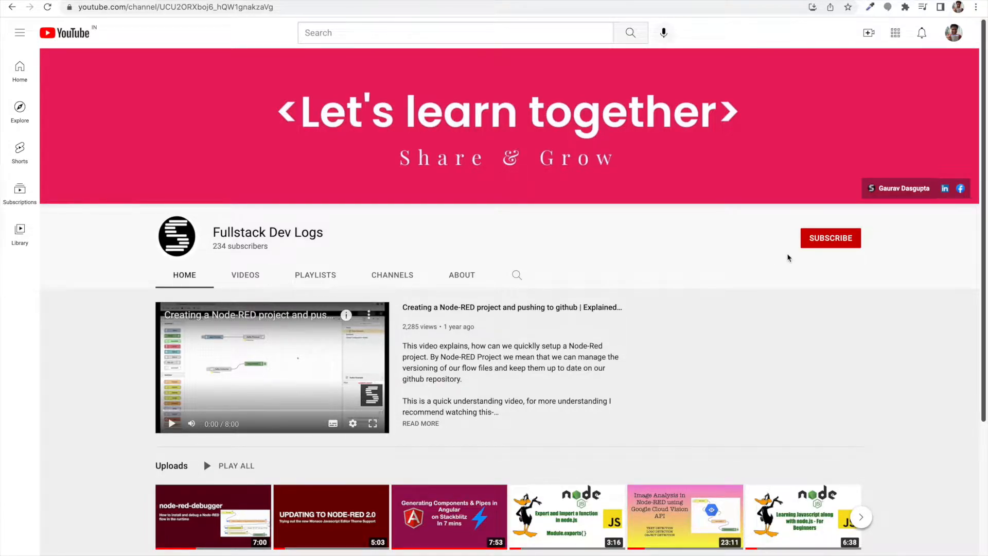
pyautogui.moveTo(822, 249)
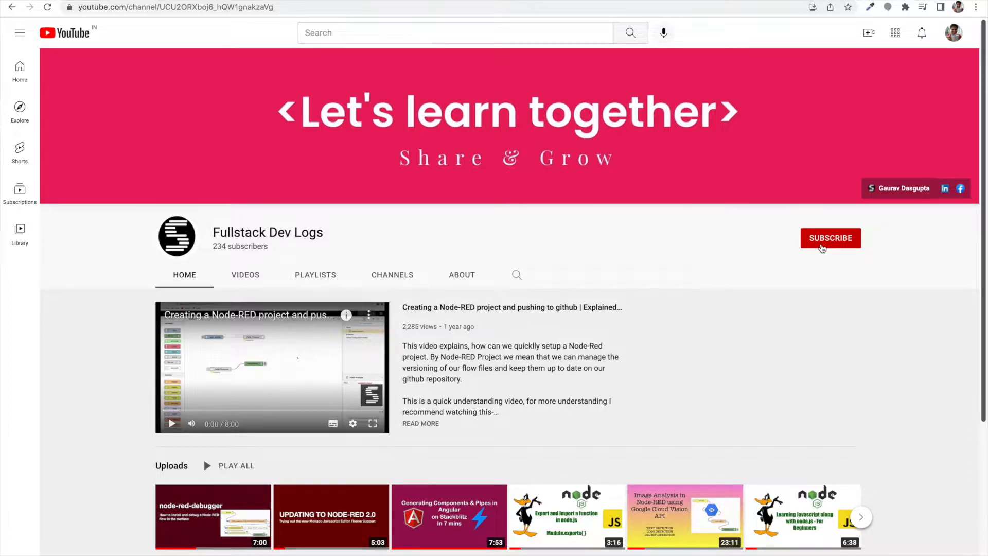
# - Subscribe to the Fullstack Dev Logs channel and turn on upload notifications
pyautogui.click(830, 238)
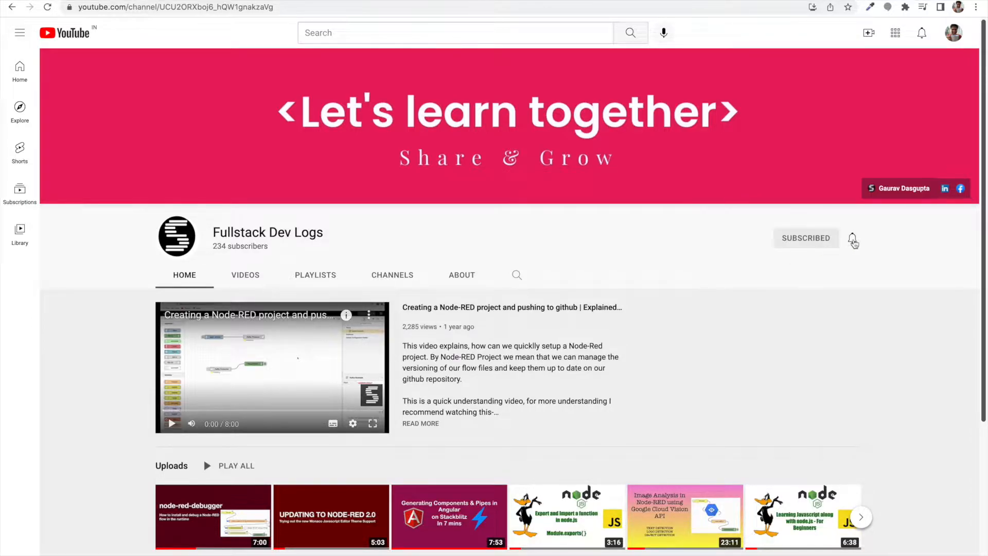
pyautogui.click(853, 238)
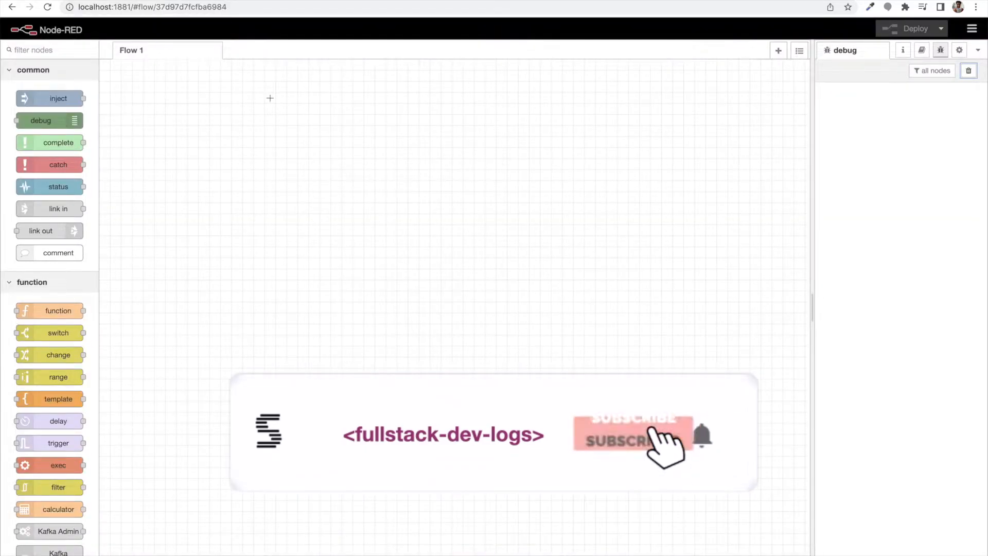
pyautogui.click(630, 442)
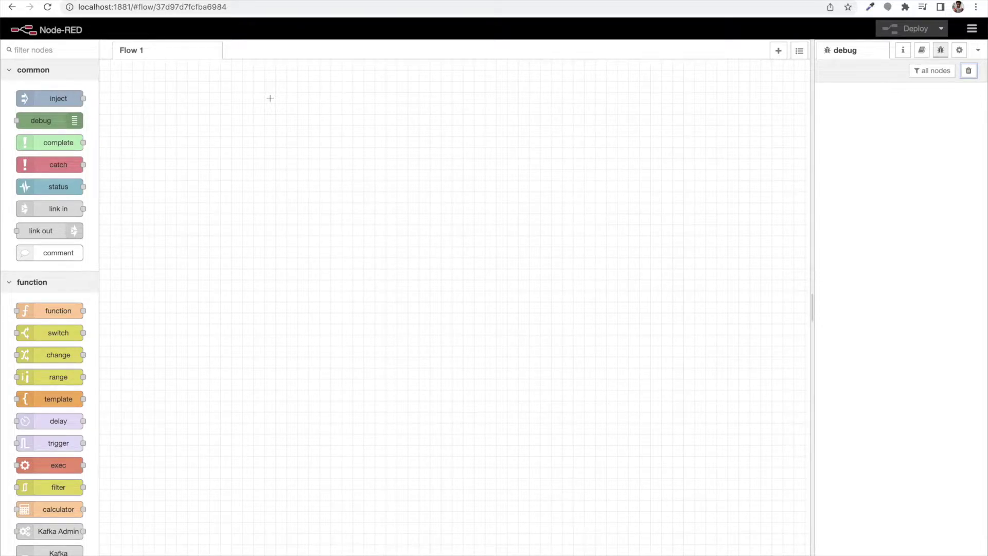
pyautogui.moveTo(256, 103)
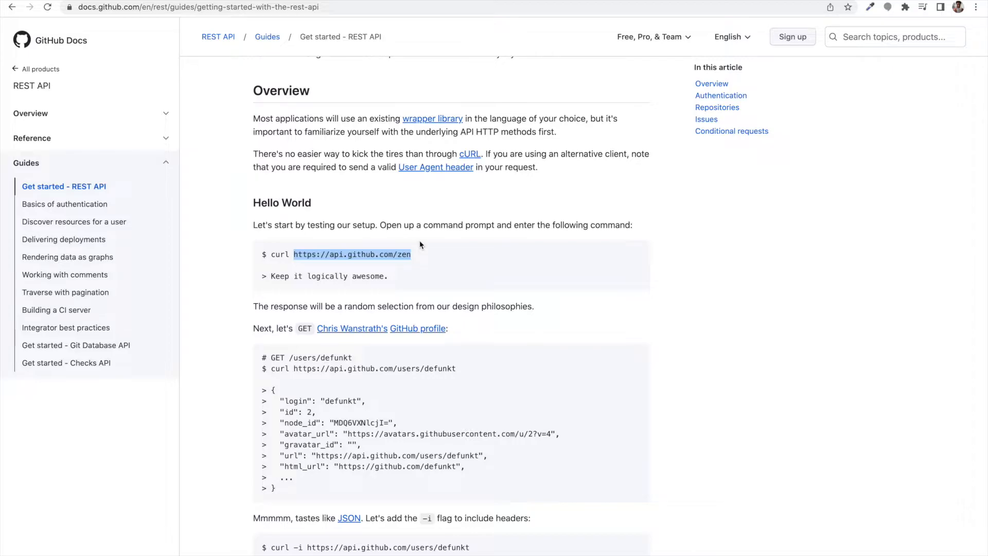
pyautogui.moveTo(318, 266)
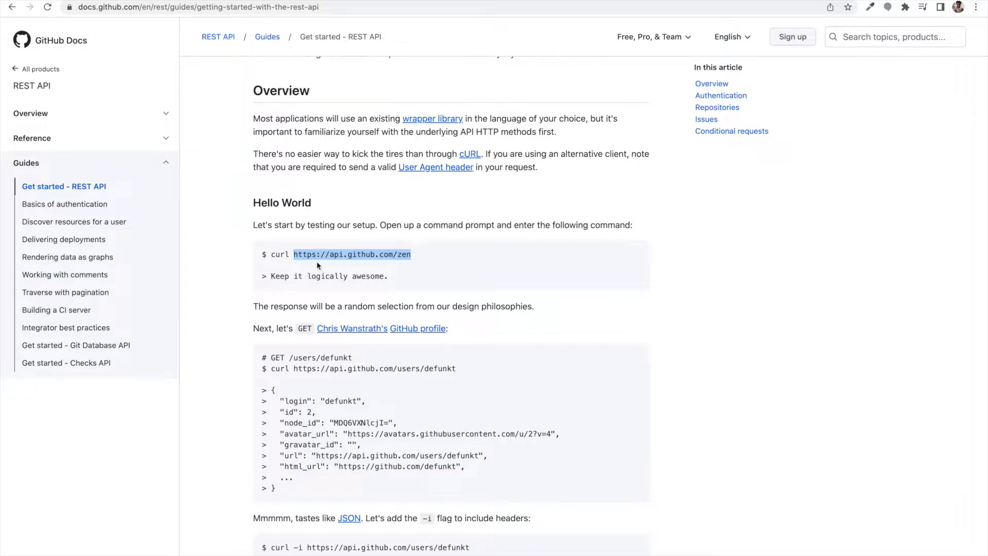
pyautogui.moveTo(398, 259)
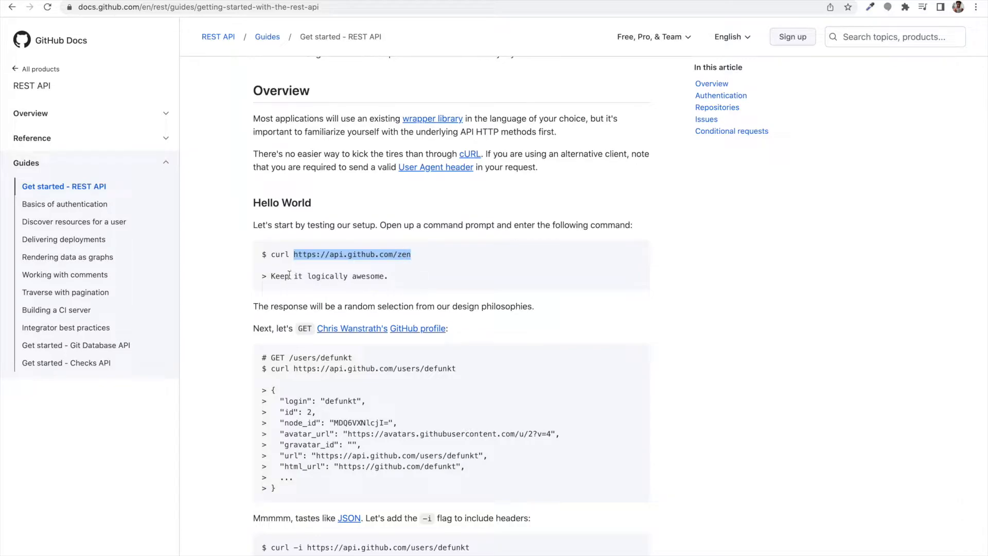
pyautogui.moveTo(448, 311)
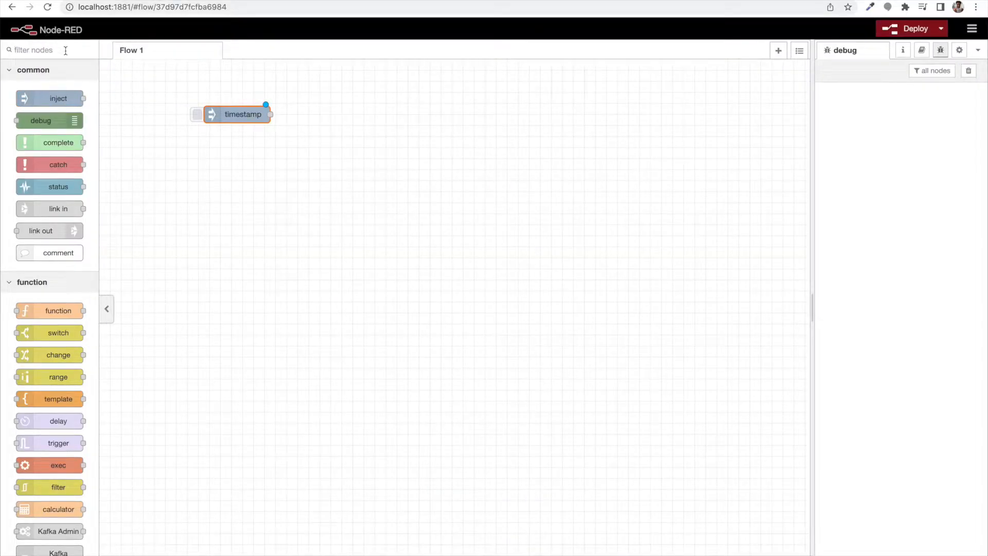
# - Add an http request node and a debug node beside the timestamp and wire the timestamp into the request
pyautogui.write('http')
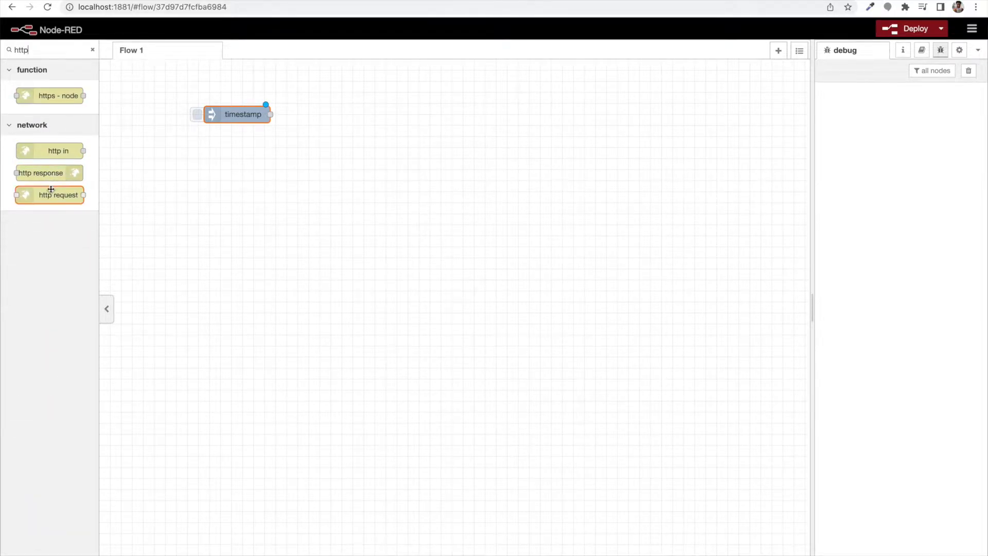
pyautogui.moveTo(58, 194); pyautogui.dragTo(353, 124)
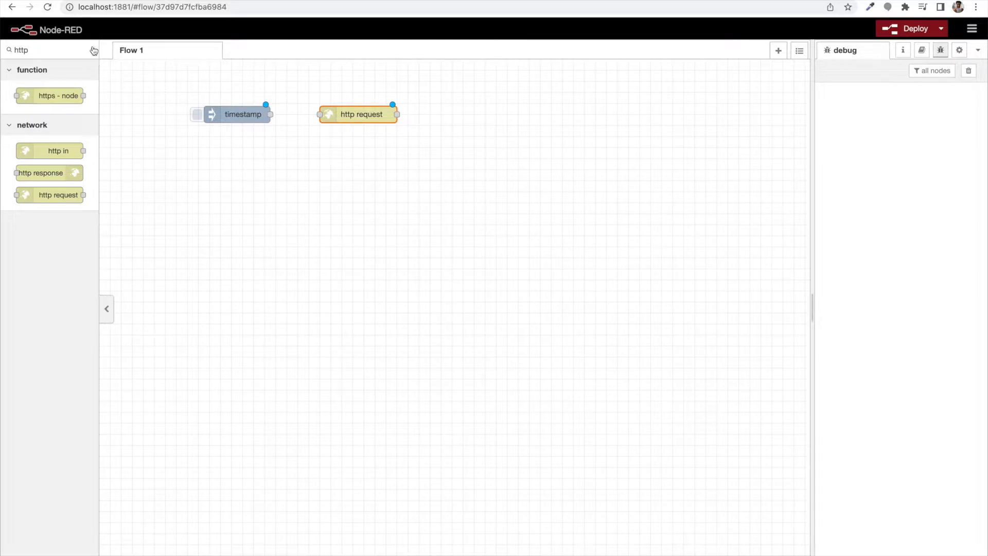
pyautogui.write('deb')
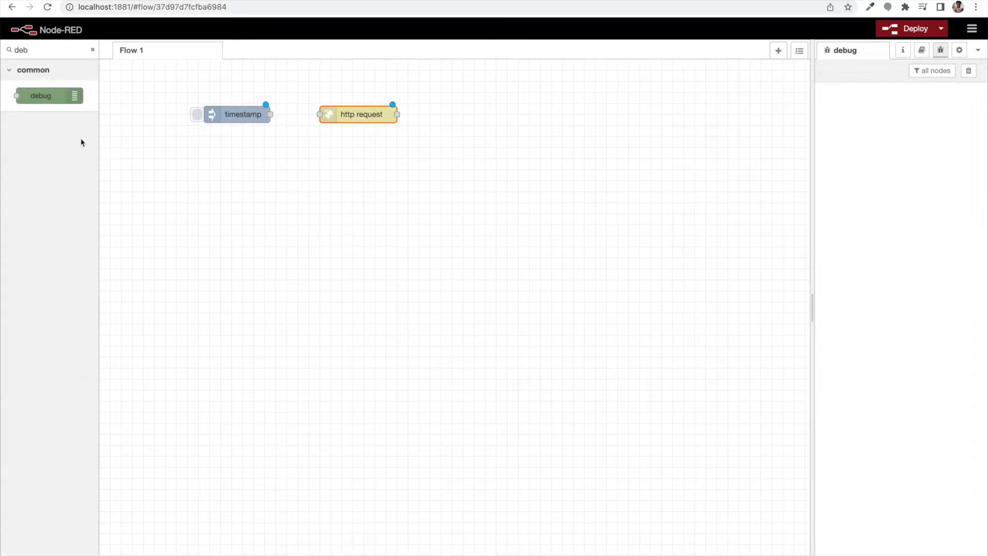
pyautogui.moveTo(41, 95); pyautogui.dragTo(495, 124)
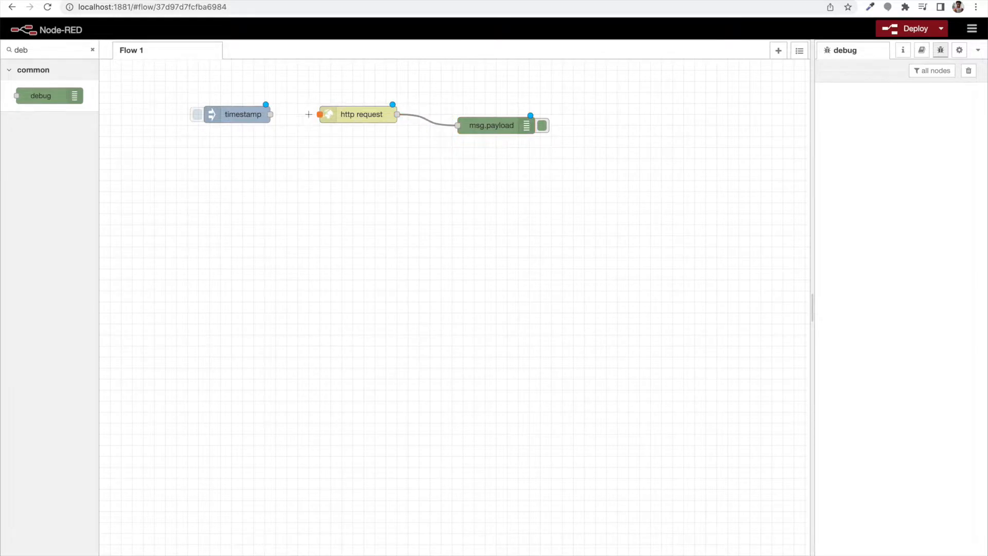
pyautogui.moveTo(270, 115); pyautogui.dragTo(318, 115)
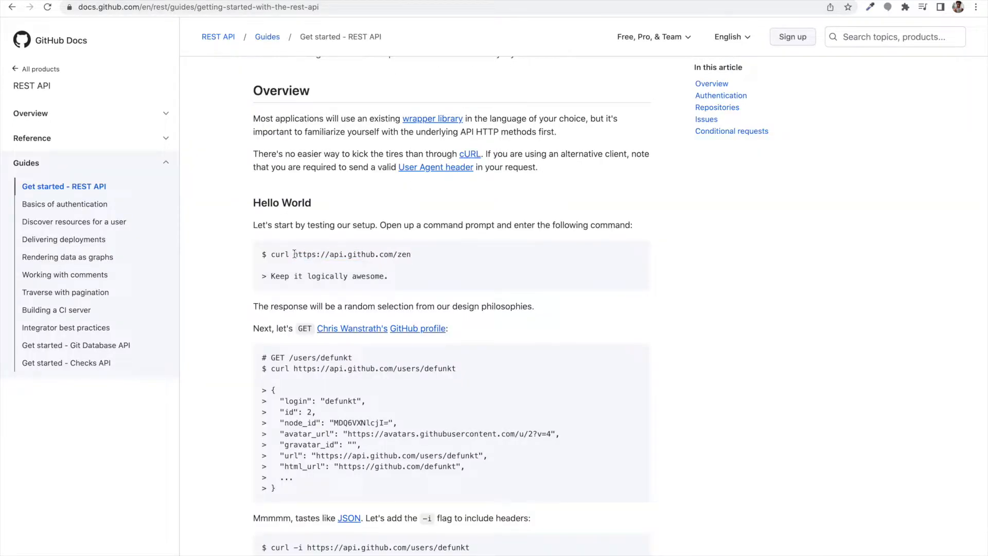
# - Point the http request node at the GitHub zen URL and fire the timestamp to run the flow
pyautogui.moveTo(294, 255); pyautogui.dragTo(410, 254)
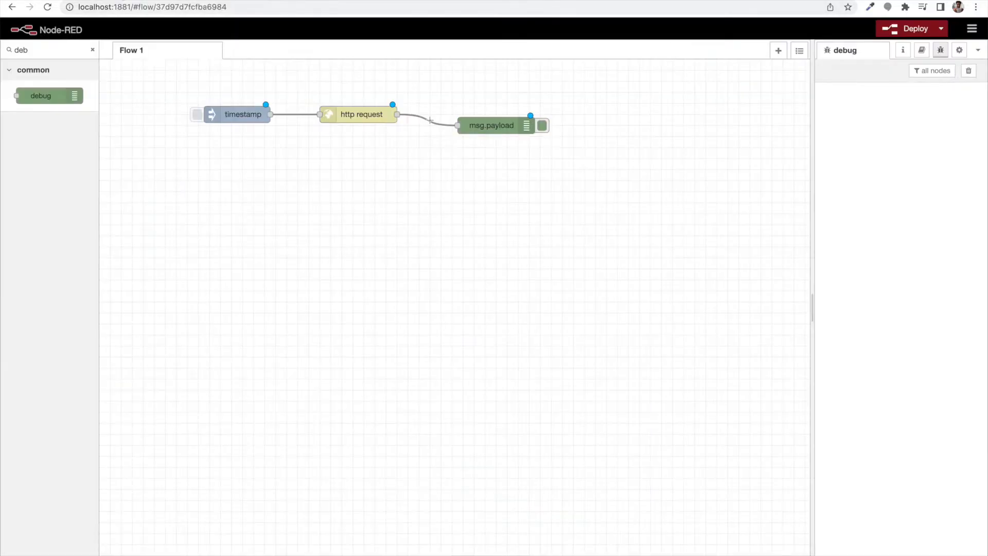
pyautogui.doubleClick(361, 114)
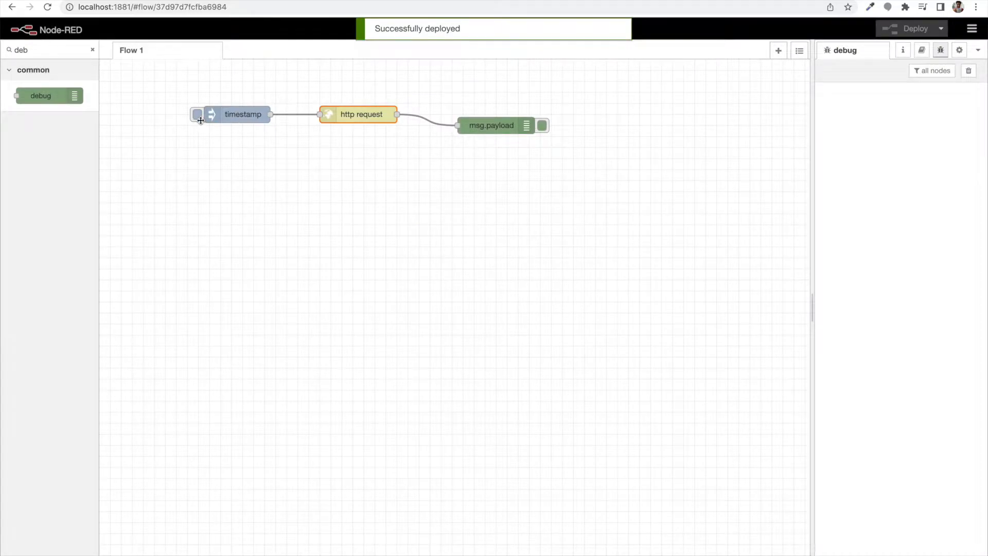
pyautogui.click(197, 114)
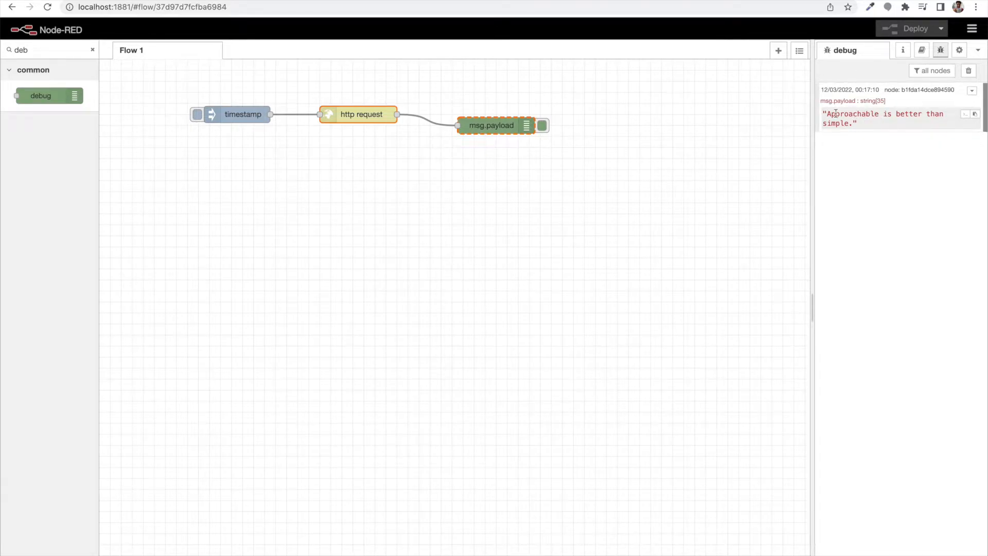
pyautogui.moveTo(859, 114)
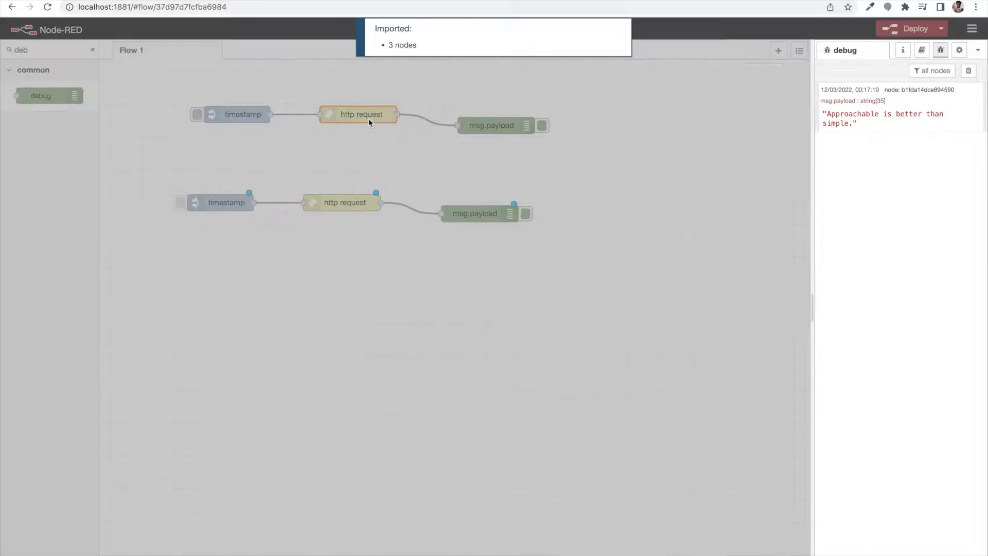
# - Name the first http request node 'Zen message'
pyautogui.doubleClick(358, 114)
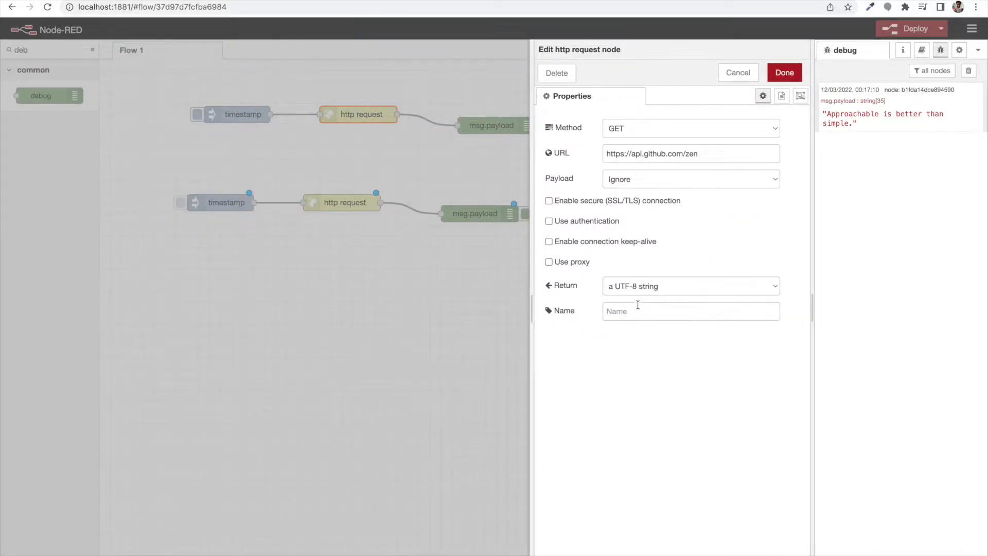
pyautogui.write('Zen')
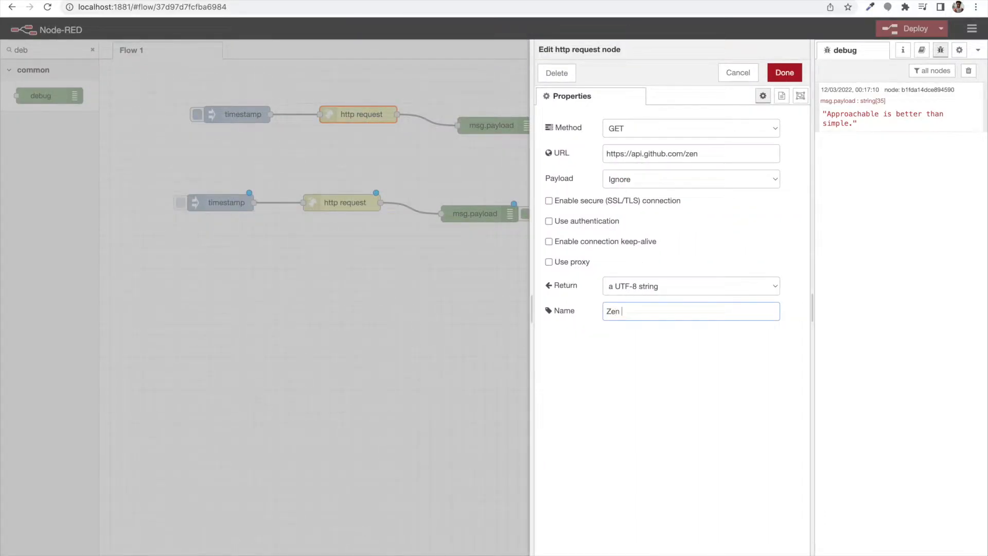
pyautogui.write('message')
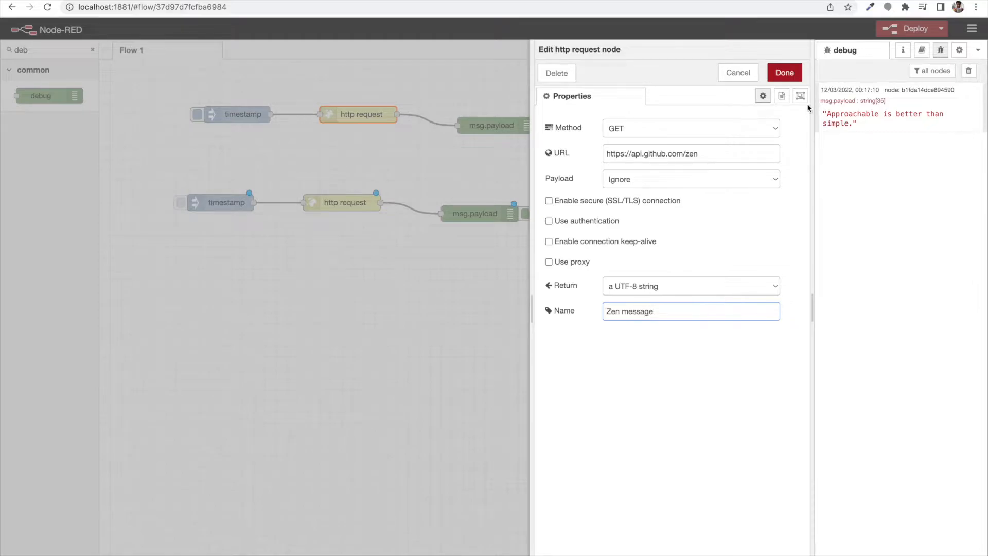
pyautogui.click(785, 72)
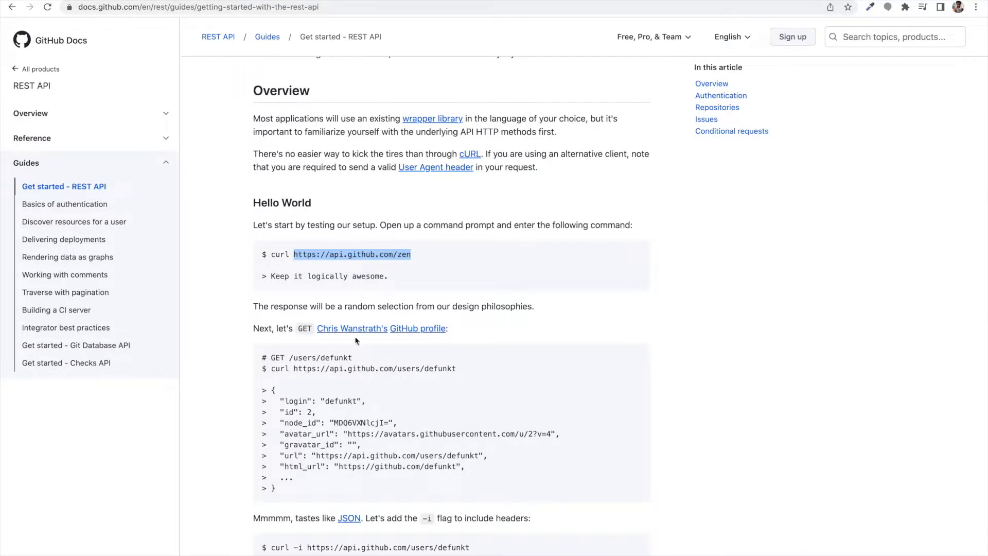
pyautogui.moveTo(362, 339)
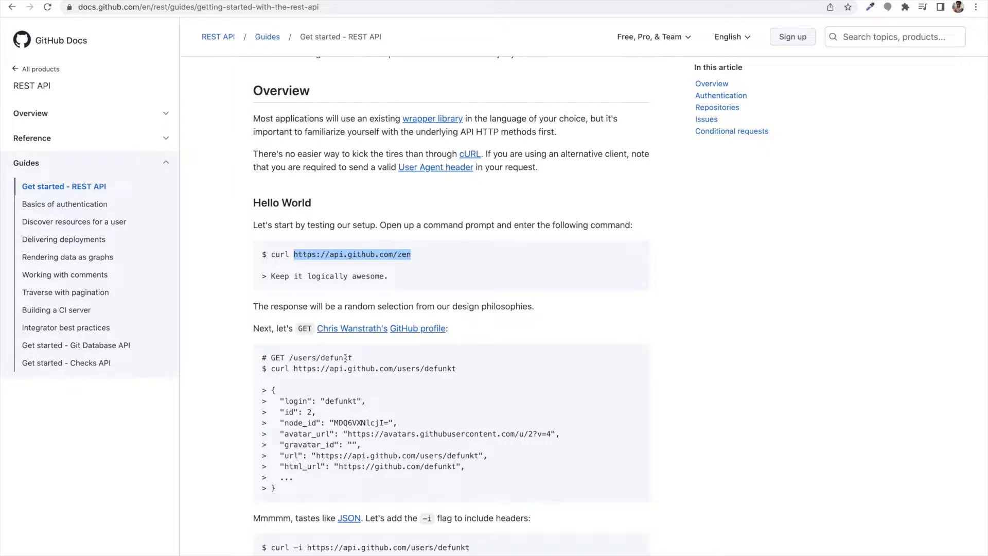
pyautogui.moveTo(312, 362)
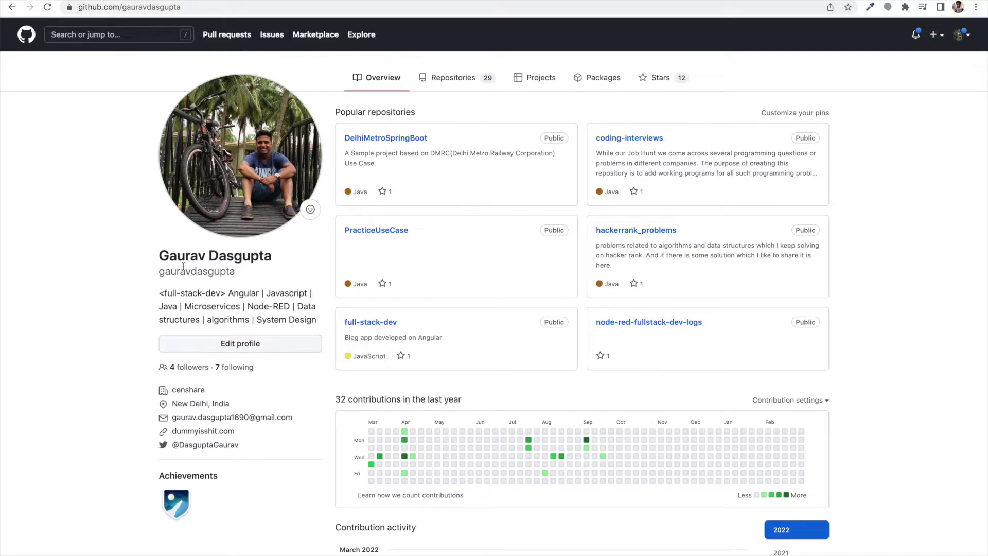
pyautogui.moveTo(166, 272)
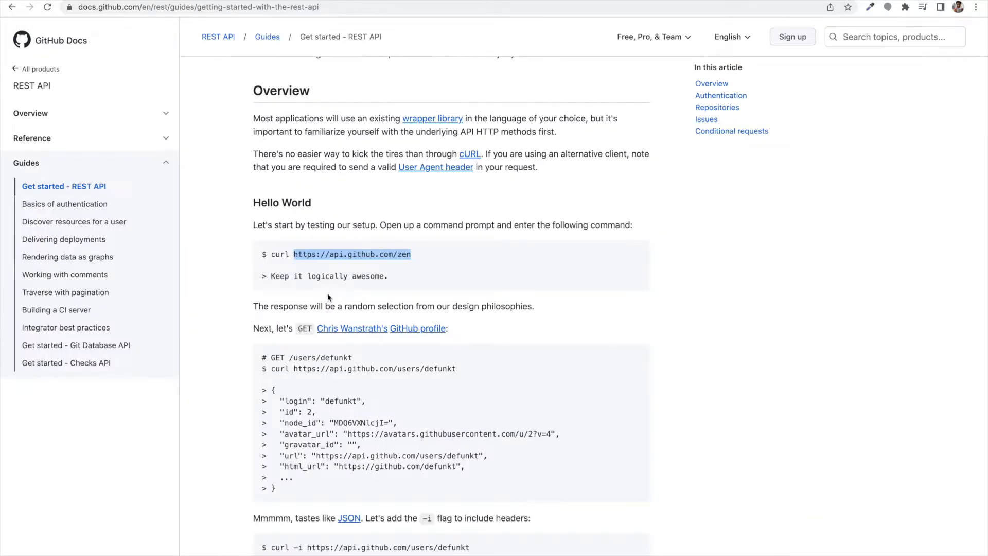
pyautogui.moveTo(346, 359)
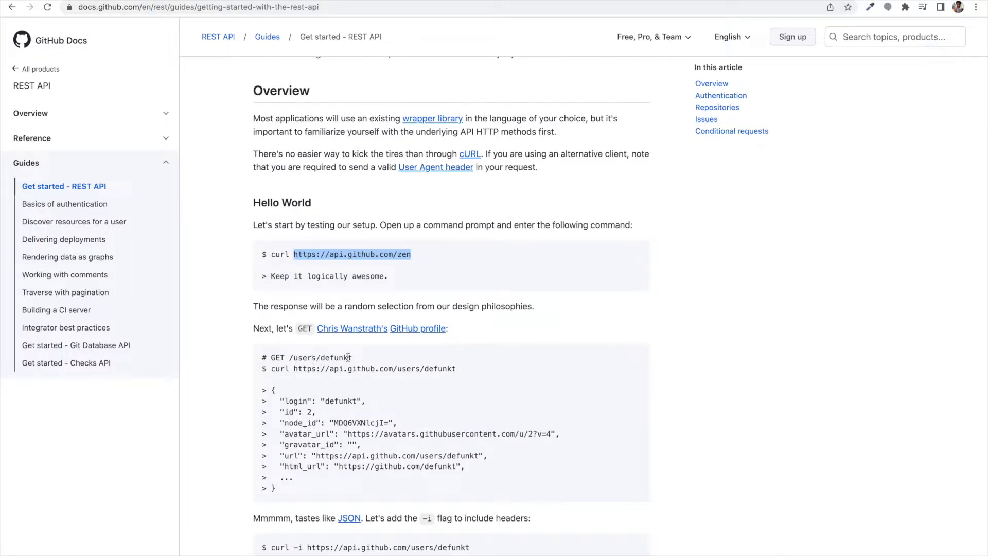
pyautogui.doubleClick(311, 359)
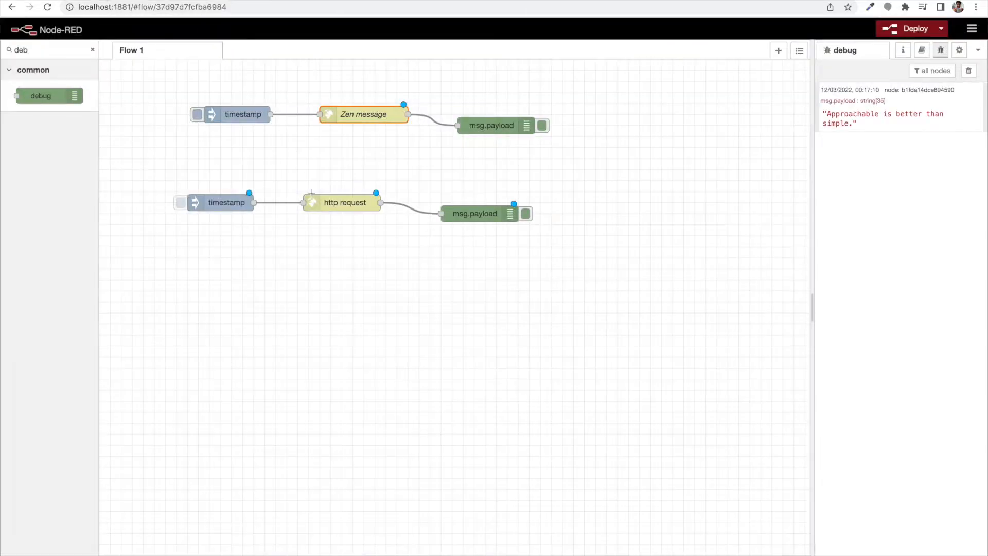
# - Name the second request node 'Get user profile' with URL api.github.com/users/gauravdasgup
pyautogui.doubleClick(344, 203)
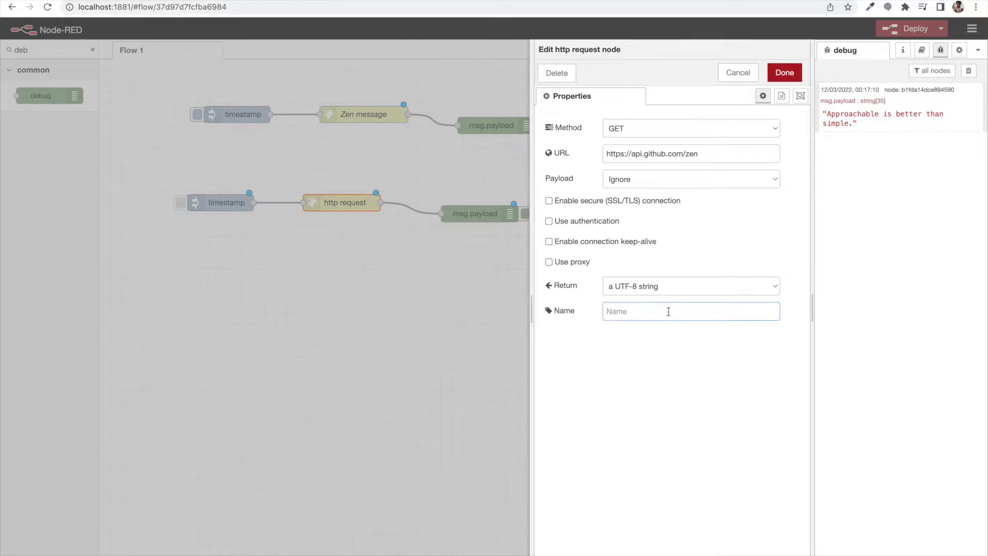
pyautogui.write('Get user p')
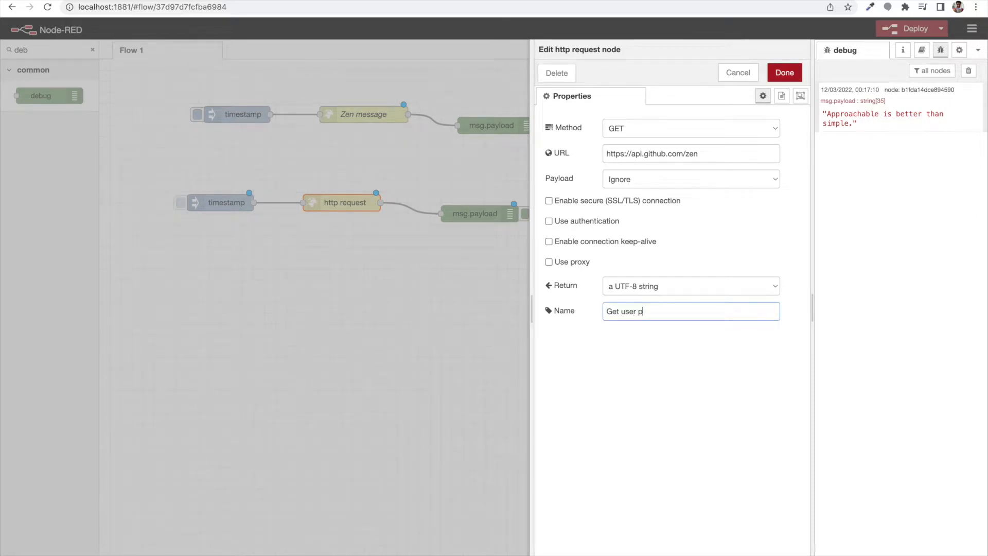
pyautogui.write('rofile')
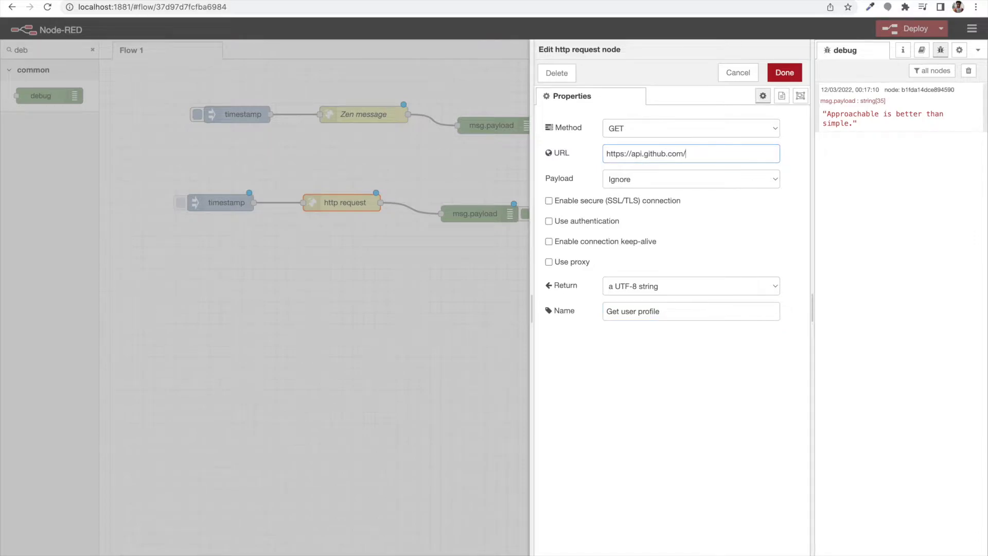
pyautogui.write('users')
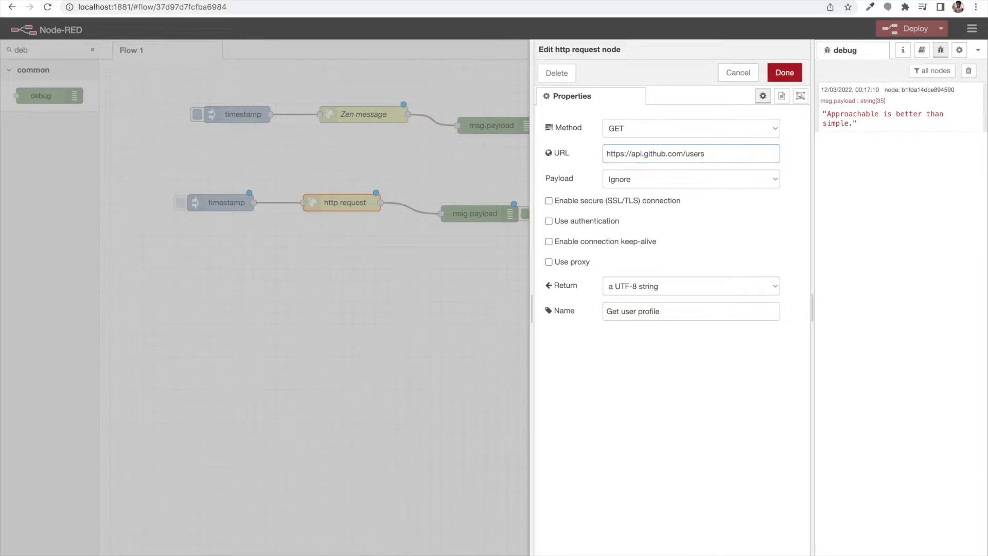
pyautogui.write('/gaura')
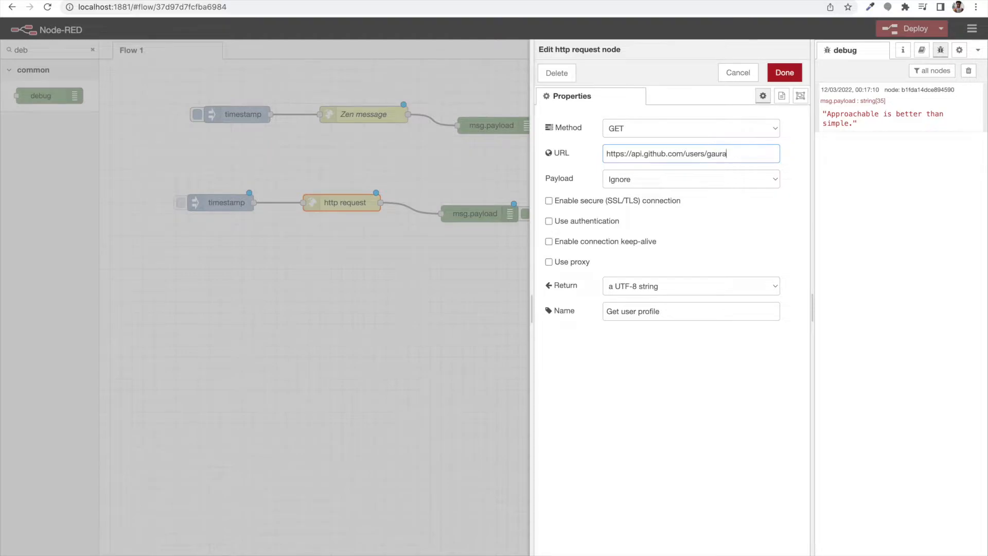
pyautogui.write('vdasgup')
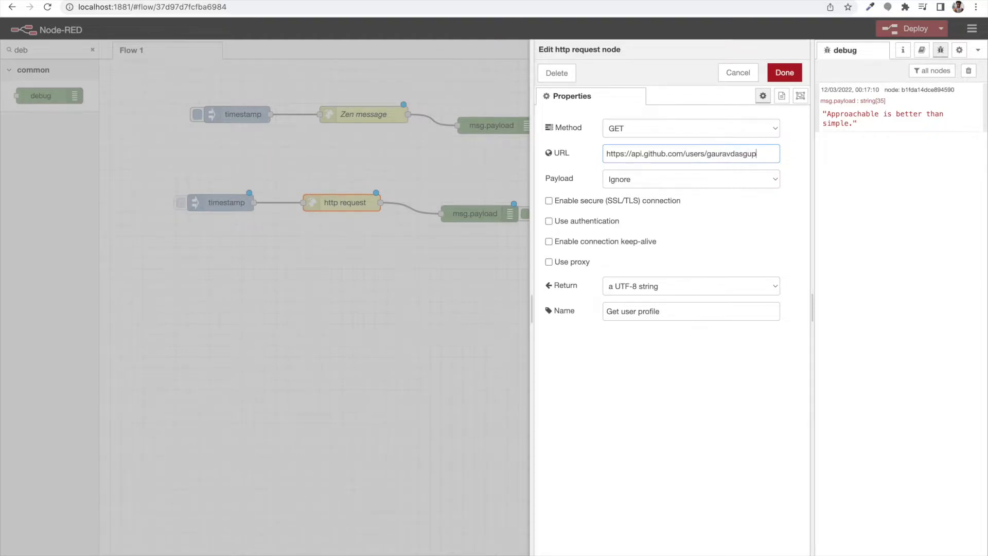
pyautogui.click(785, 72)
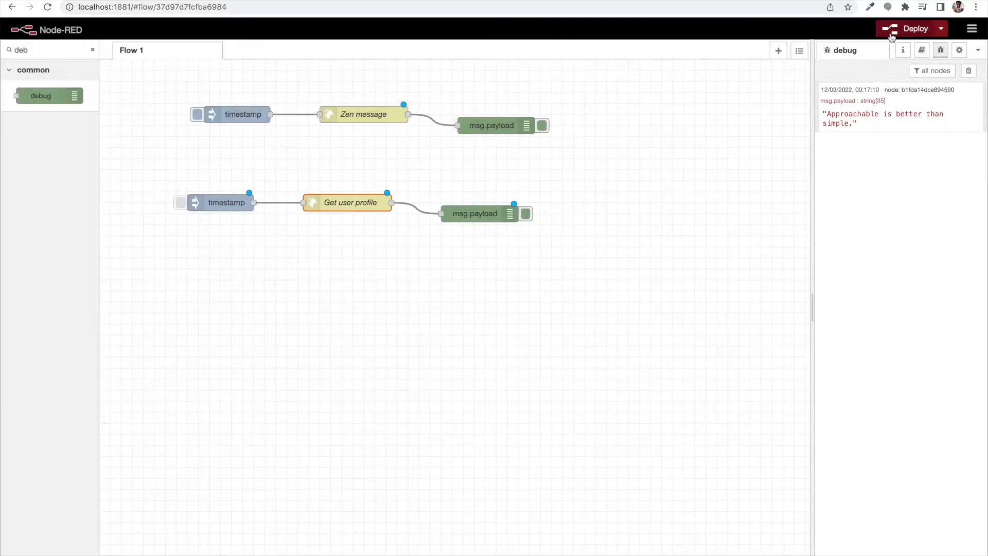
# - Deploy the flows and trigger both the zen message and user profile requests
pyautogui.click(912, 29)
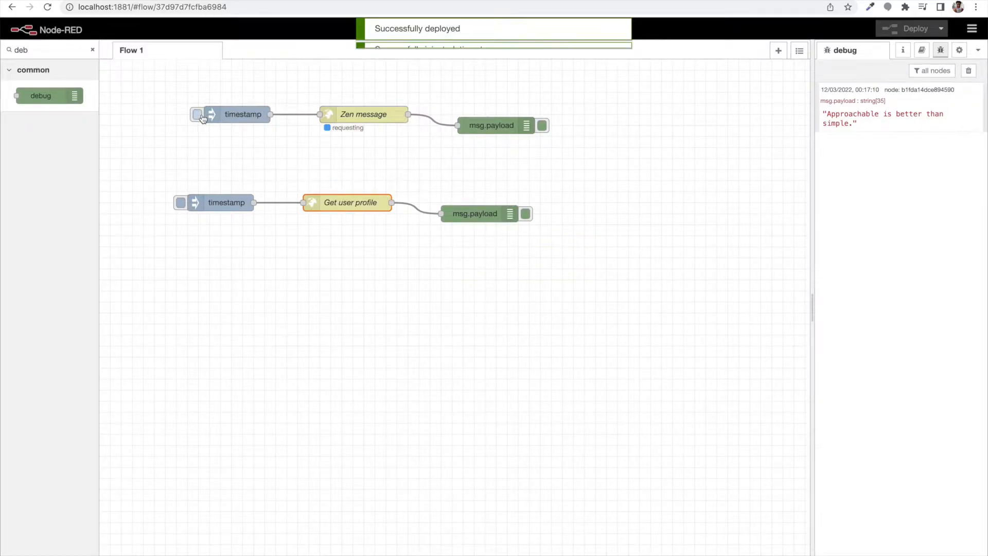
pyautogui.click(197, 114)
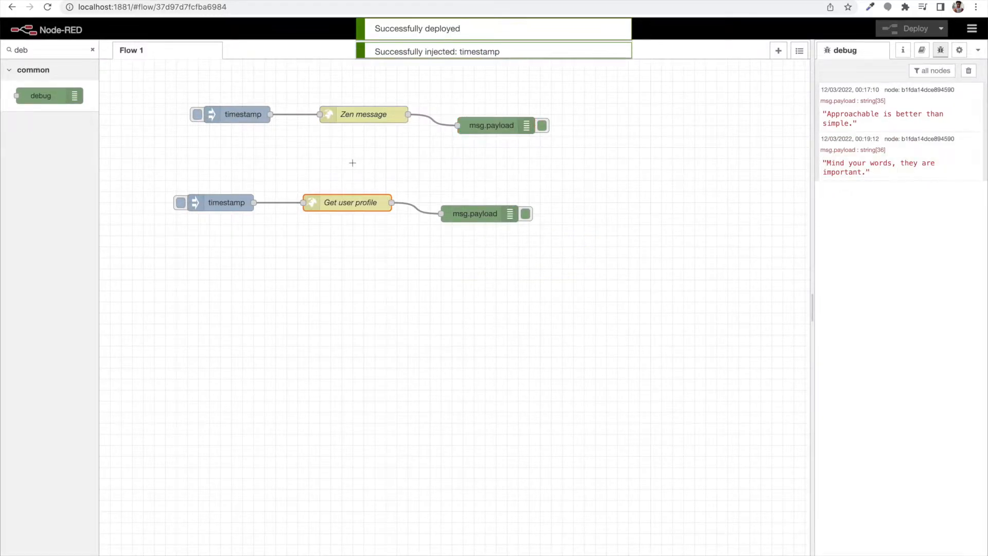
pyautogui.click(181, 203)
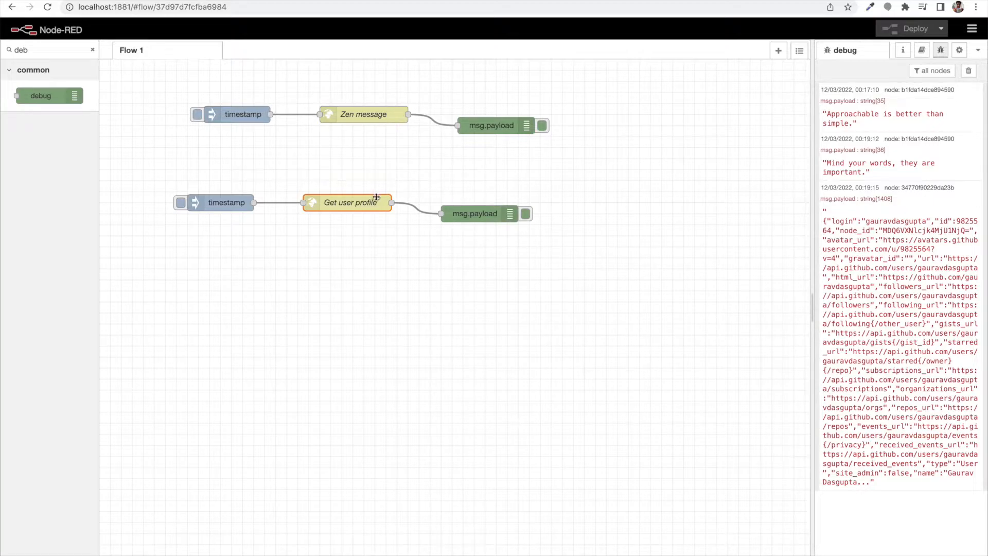
# - Review the Get user profile node's request URL and close its settings
pyautogui.doubleClick(350, 203)
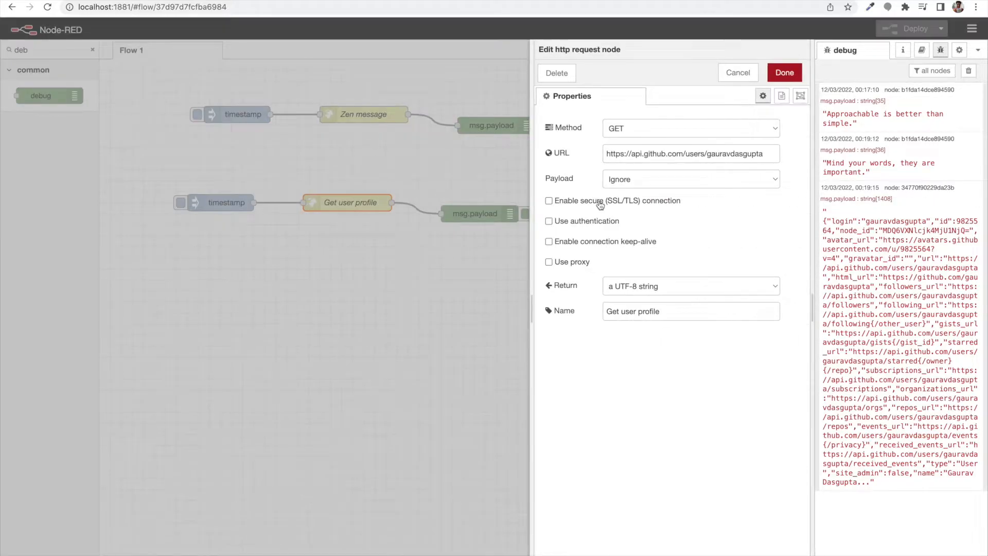
pyautogui.doubleClick(692, 153)
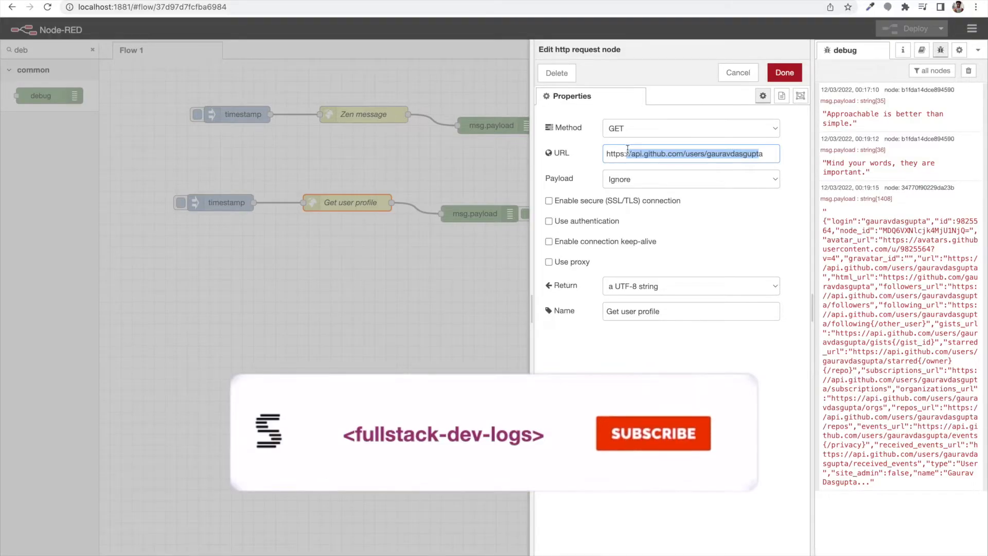
pyautogui.click(652, 434)
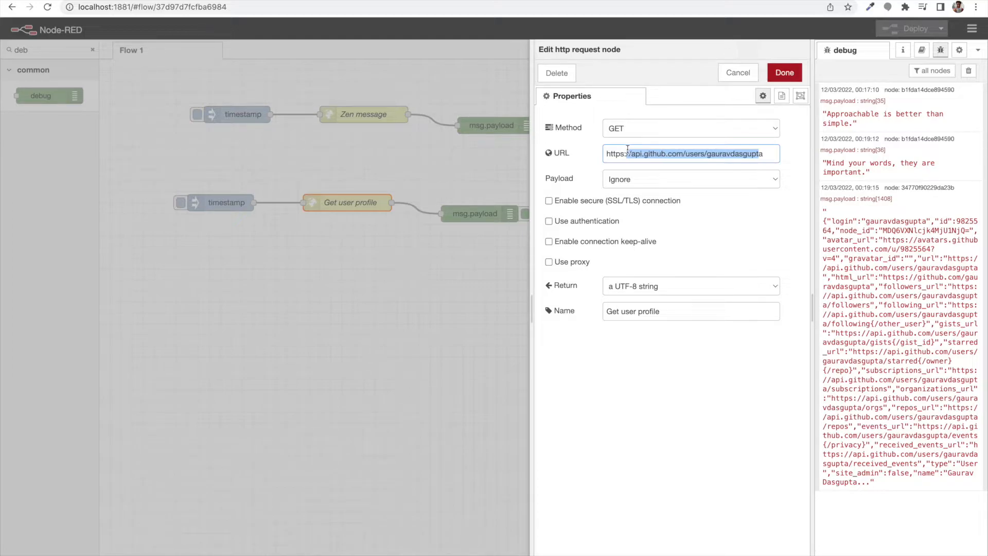
pyautogui.click(784, 72)
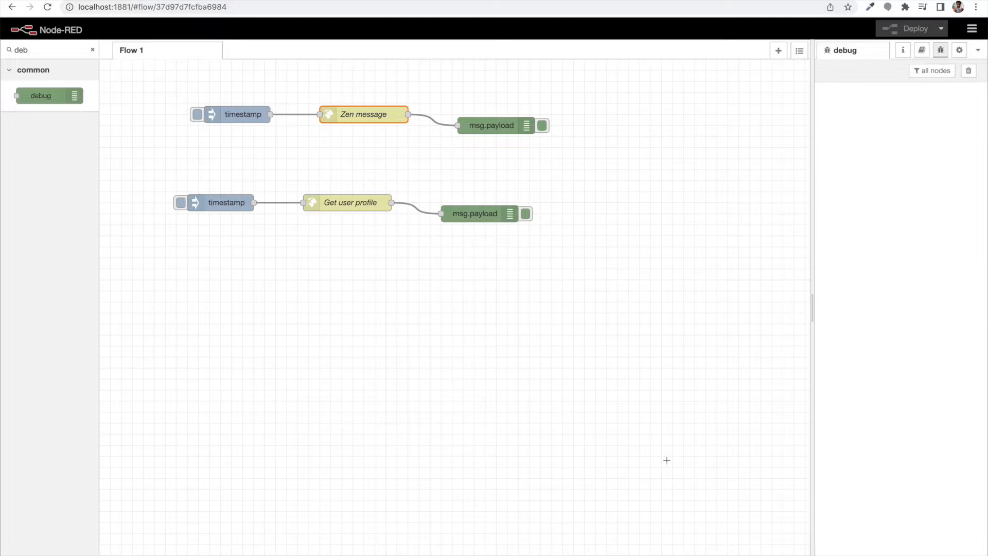
pyautogui.moveTo(661, 459)
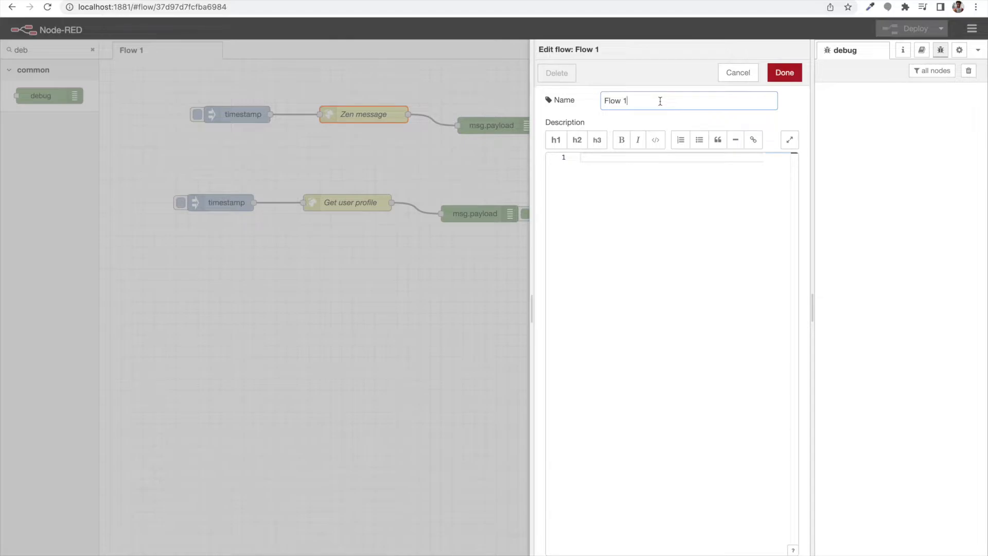
# - Rename Flow 1 to 'github api', deploy it, and add a new flow
pyautogui.press('Backspace')
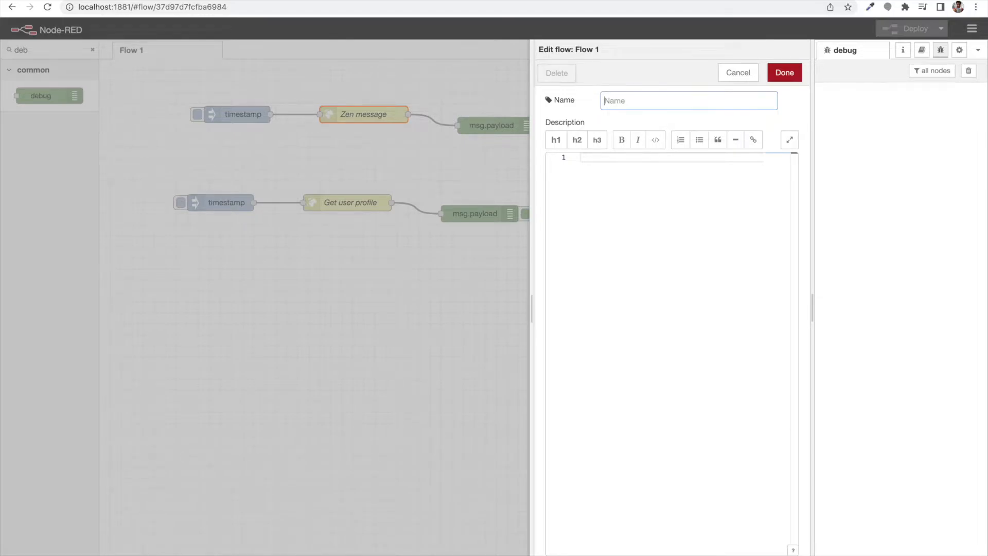
pyautogui.write('github ap')
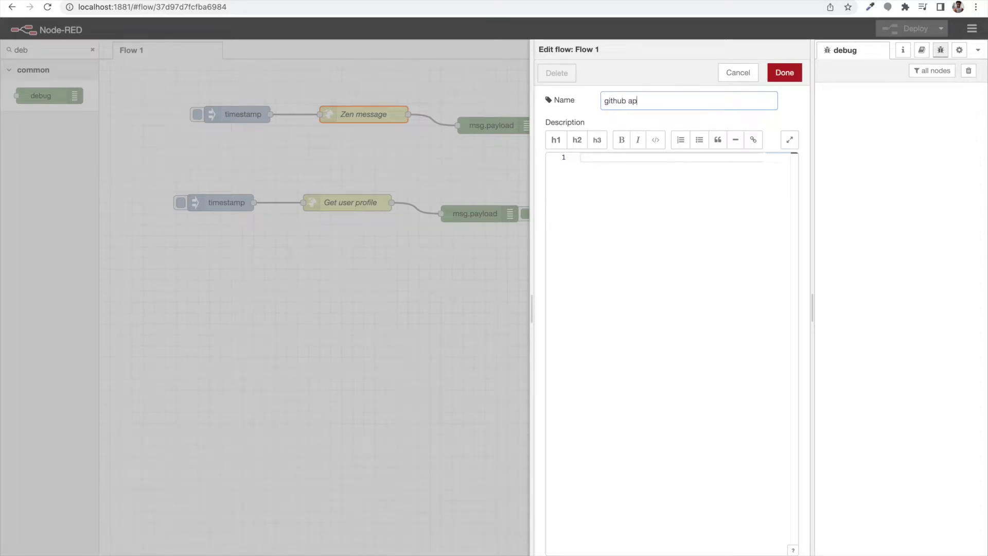
pyautogui.click(785, 72)
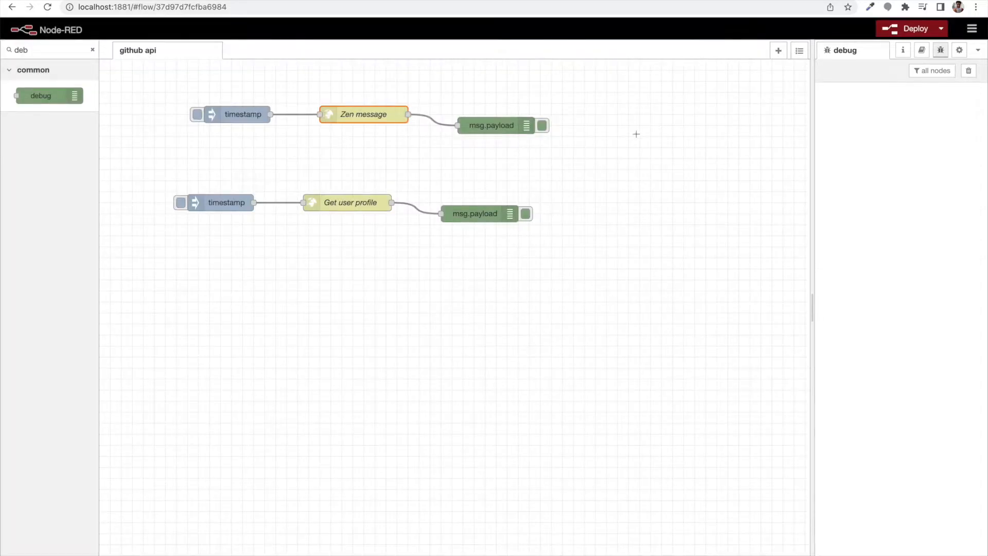
pyautogui.click(917, 28)
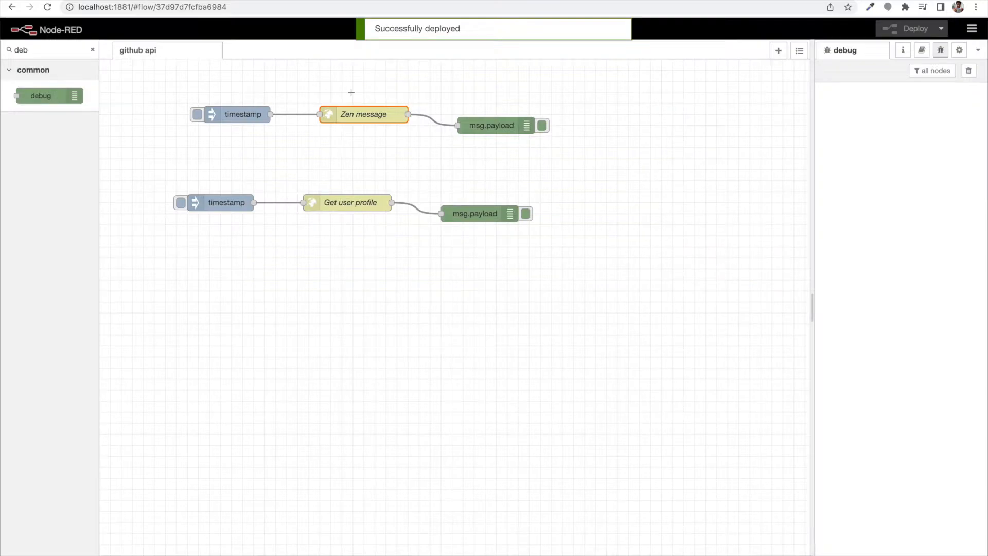
pyautogui.click(778, 50)
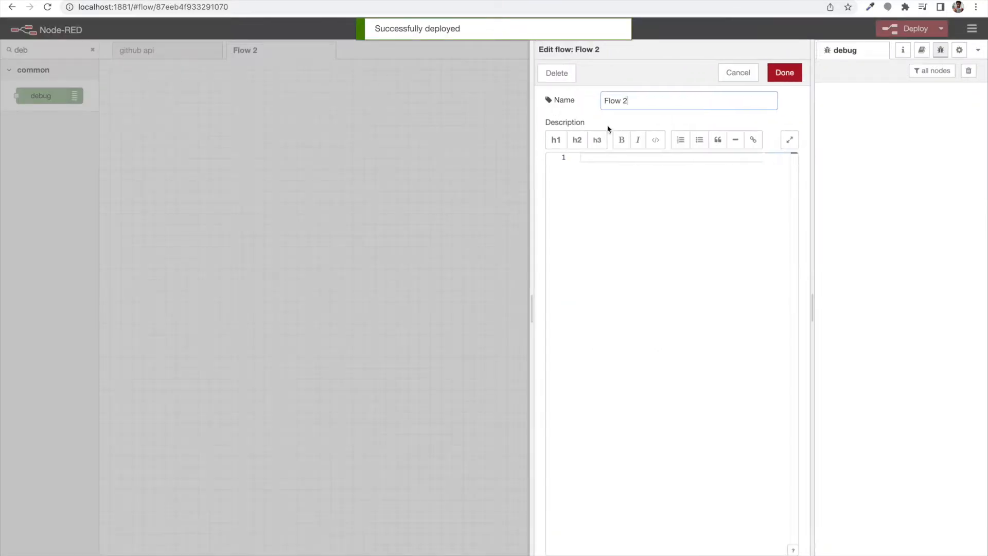
# - Name the new flow 'Env Variables' and clear the node palette filter
pyautogui.write('Env Variables')
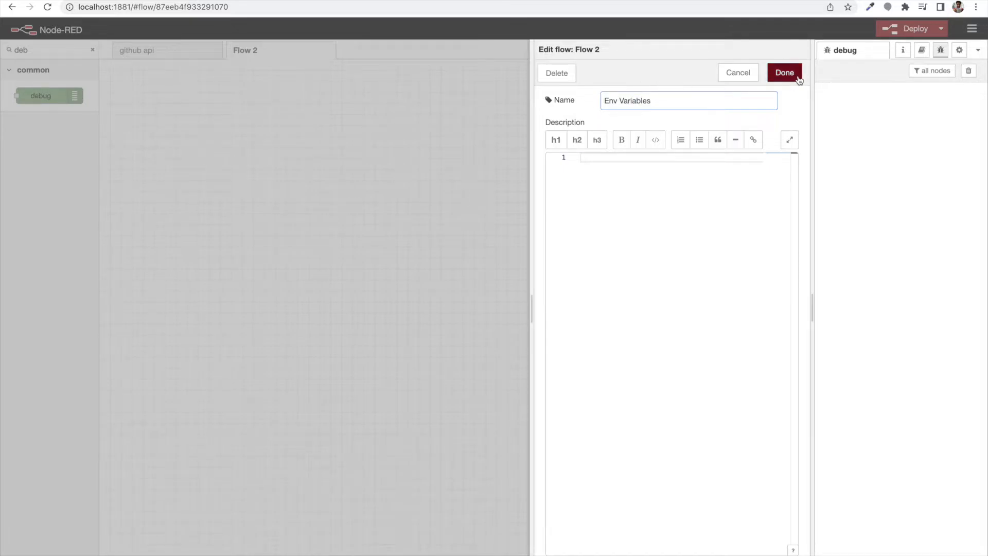
pyautogui.click(785, 72)
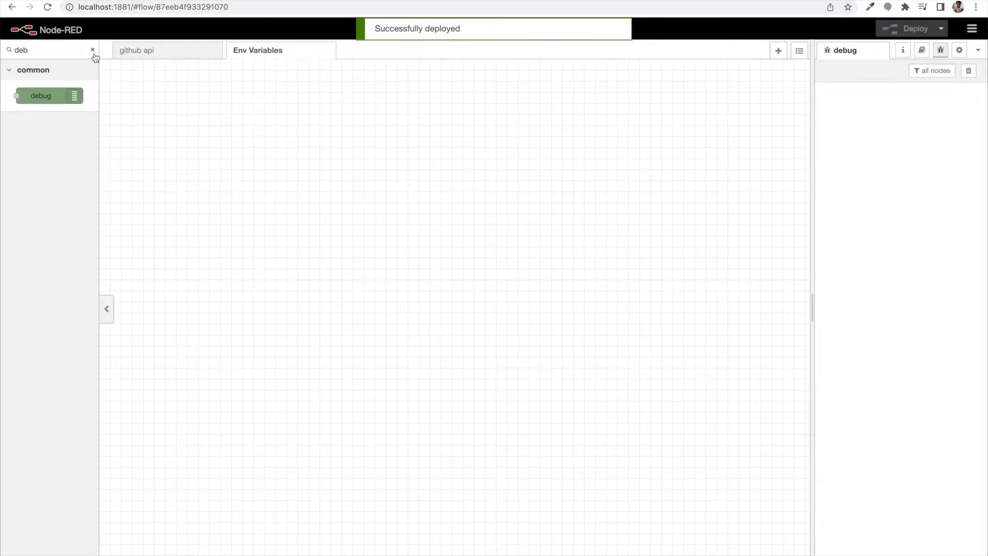
pyautogui.click(92, 49)
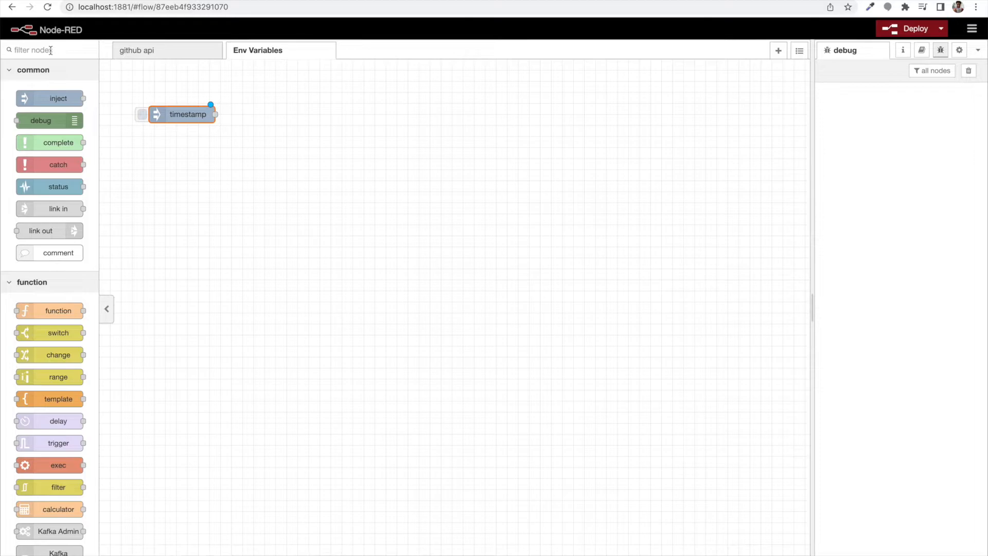
# - Add a function node named 'set env variables' between the timestamp and debug node
pyautogui.write('fun')
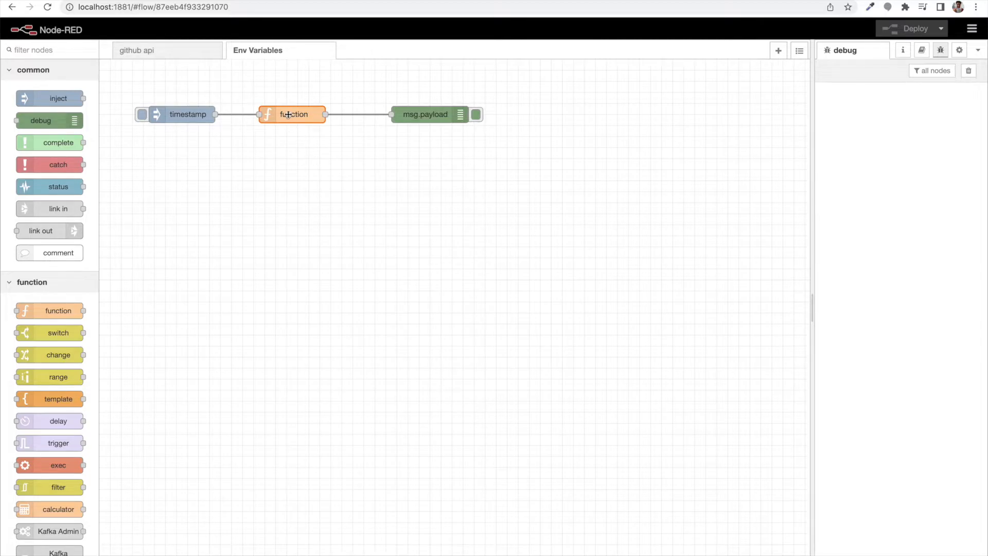
pyautogui.doubleClick(292, 115)
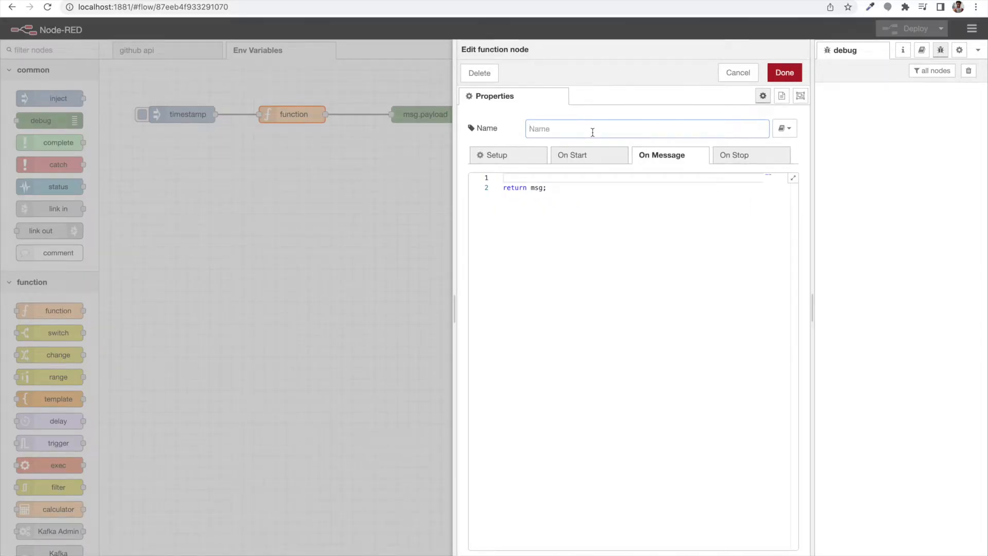
pyautogui.write('set env variables')
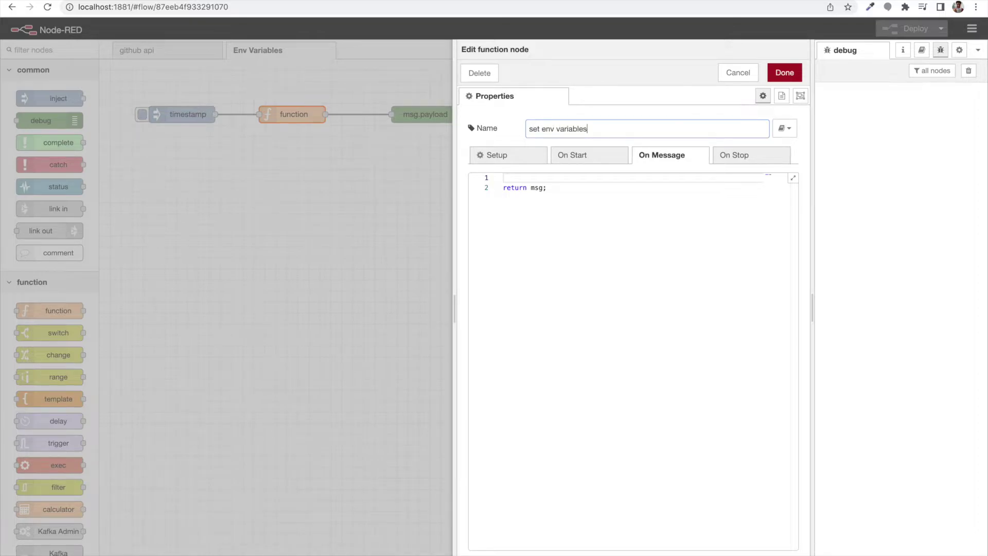
pyautogui.click(785, 72)
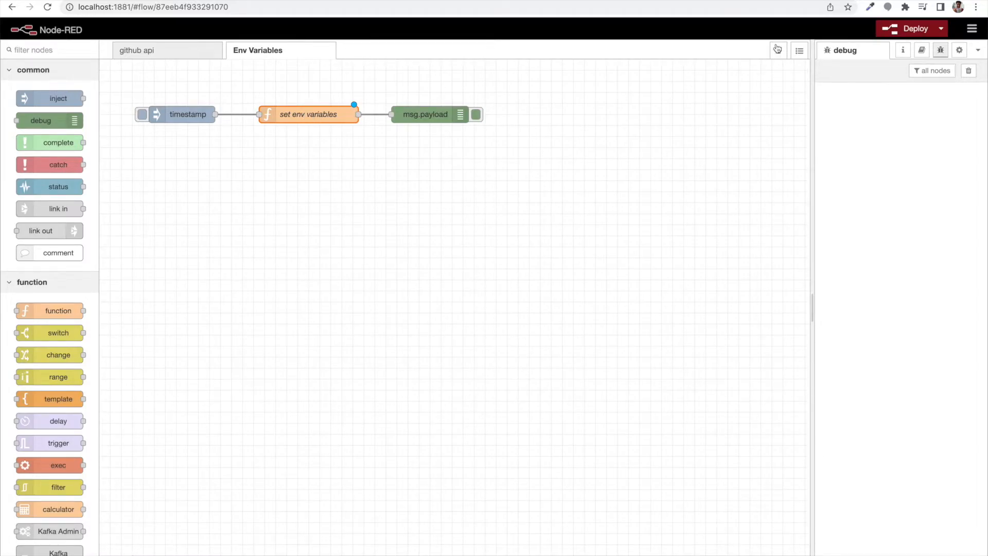
# - Write global.set("envVariables", envVariables) in the set env variables function
pyautogui.doubleClick(308, 114)
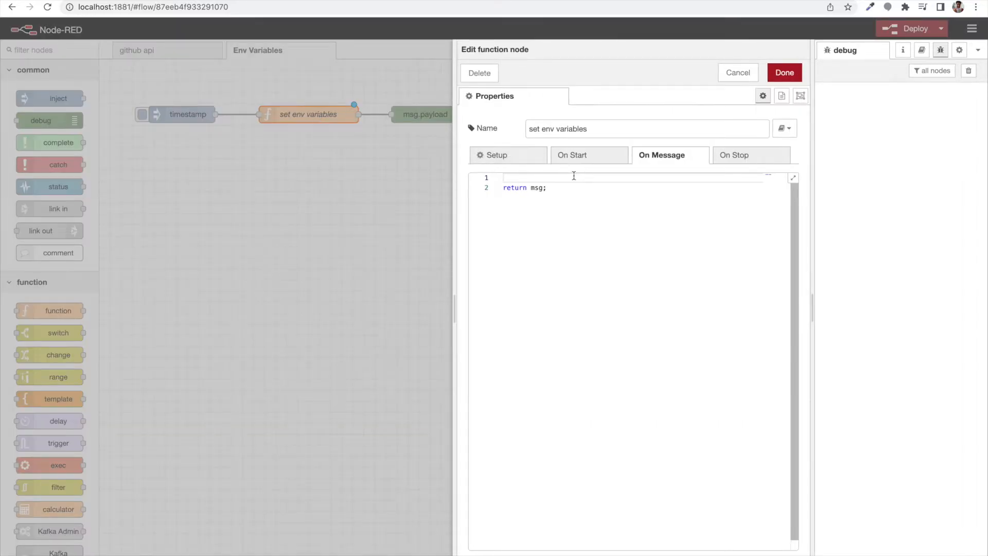
pyautogui.write('global')
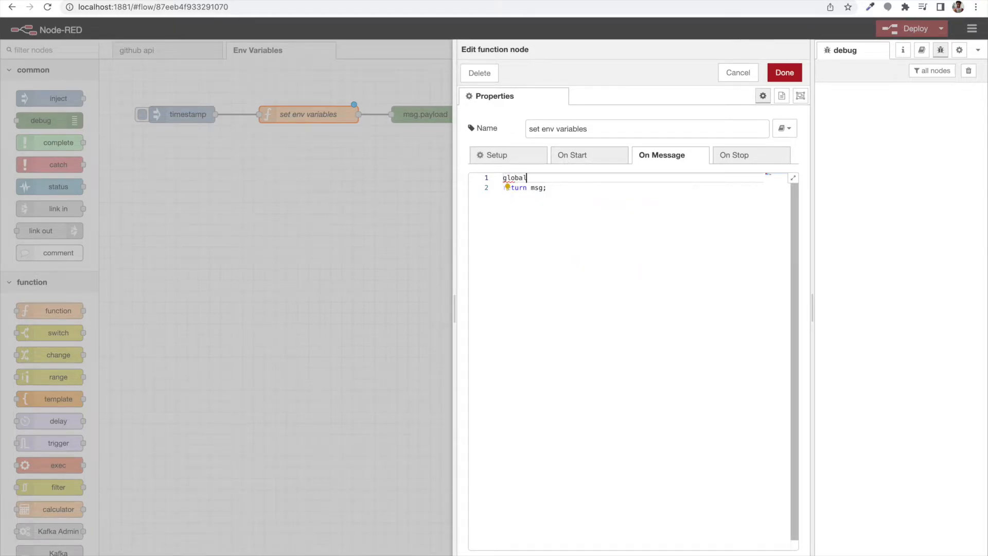
pyautogui.write('.setr')
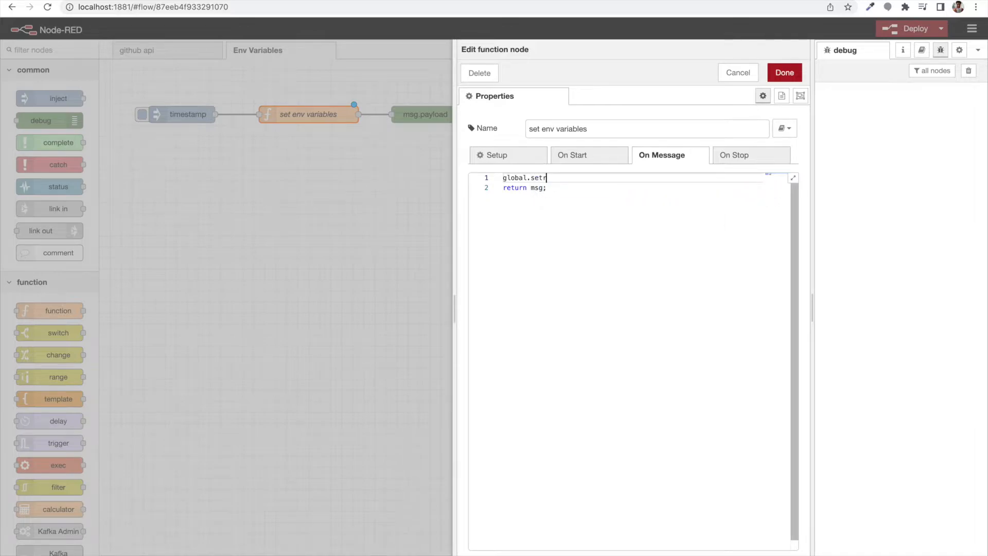
pyautogui.write('();')
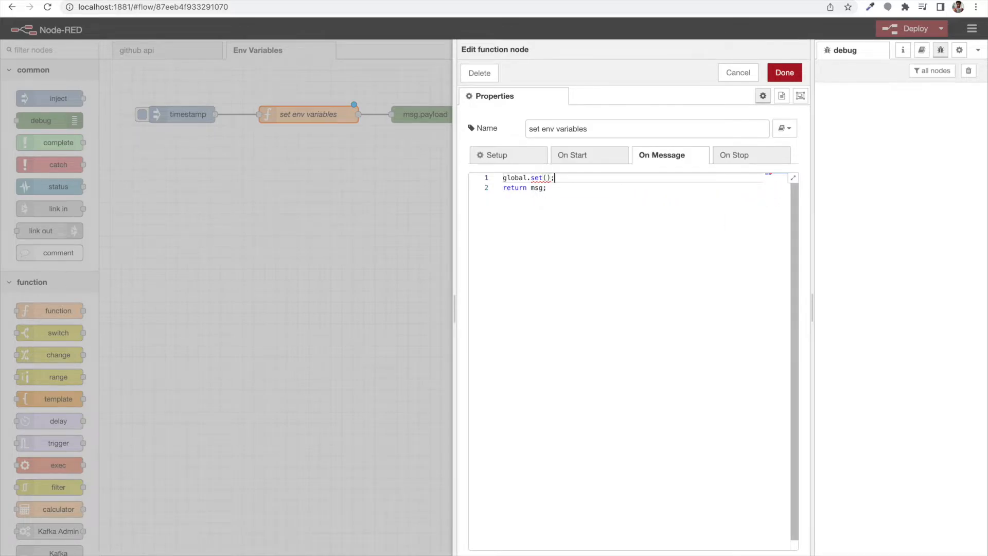
pyautogui.write('""')
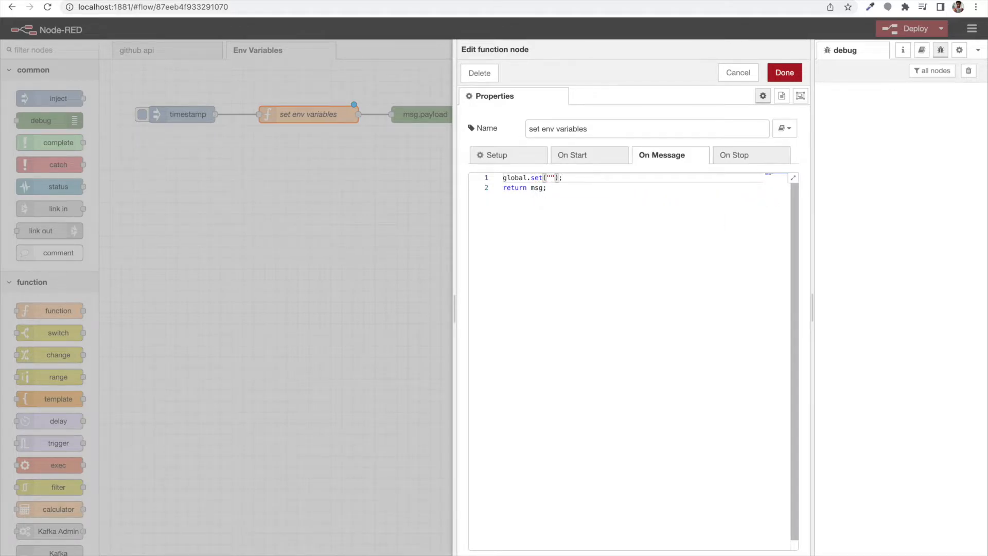
pyautogui.write('env')
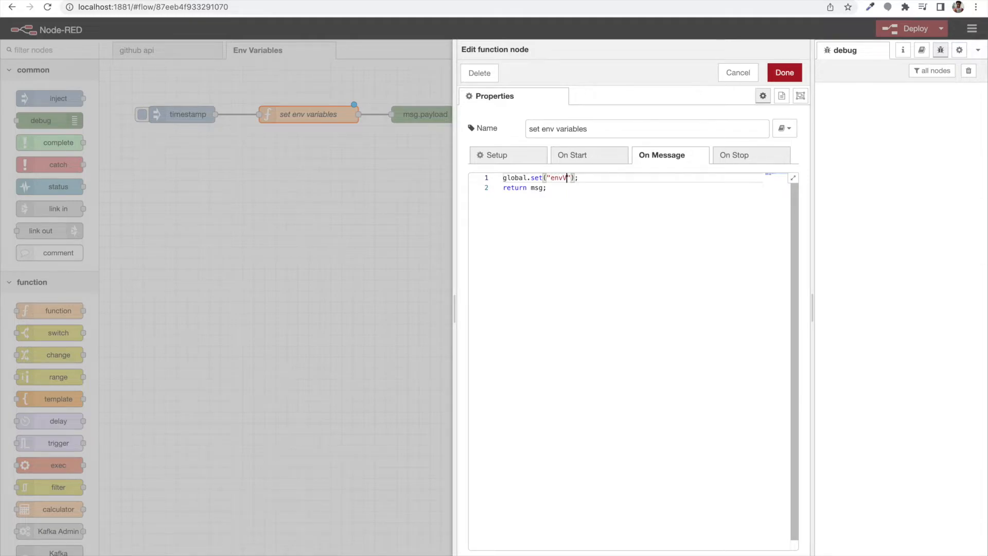
pyautogui.write('Vari')
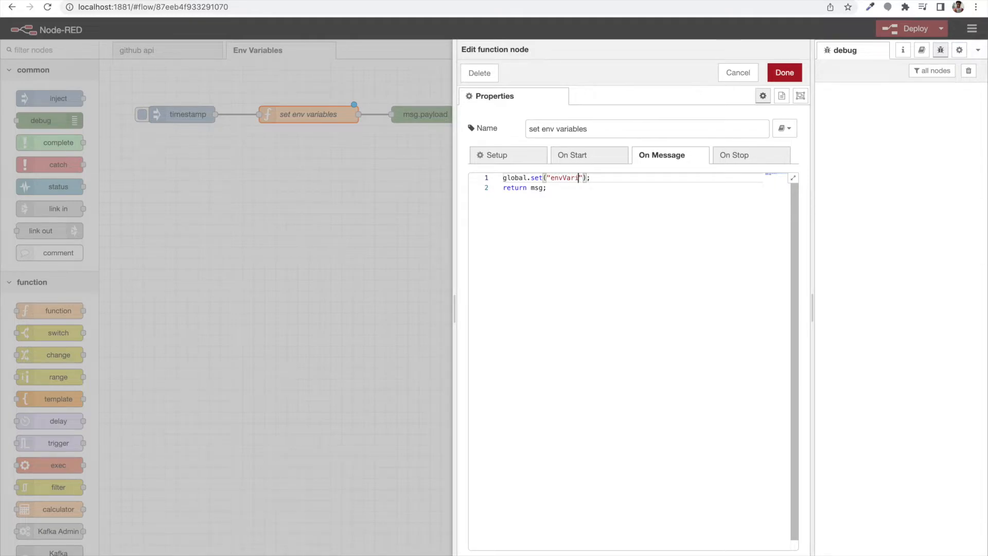
pyautogui.write('ables')
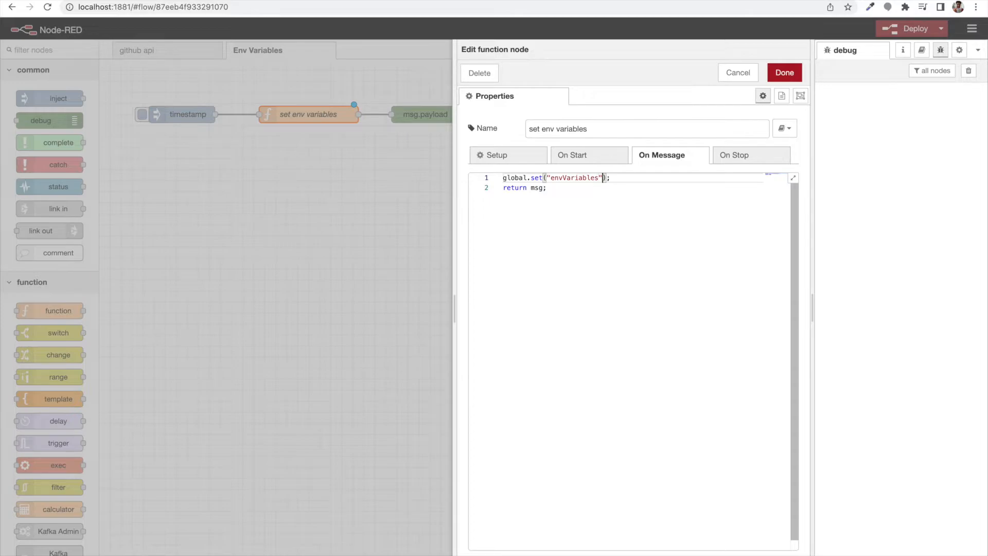
pyautogui.write(',')
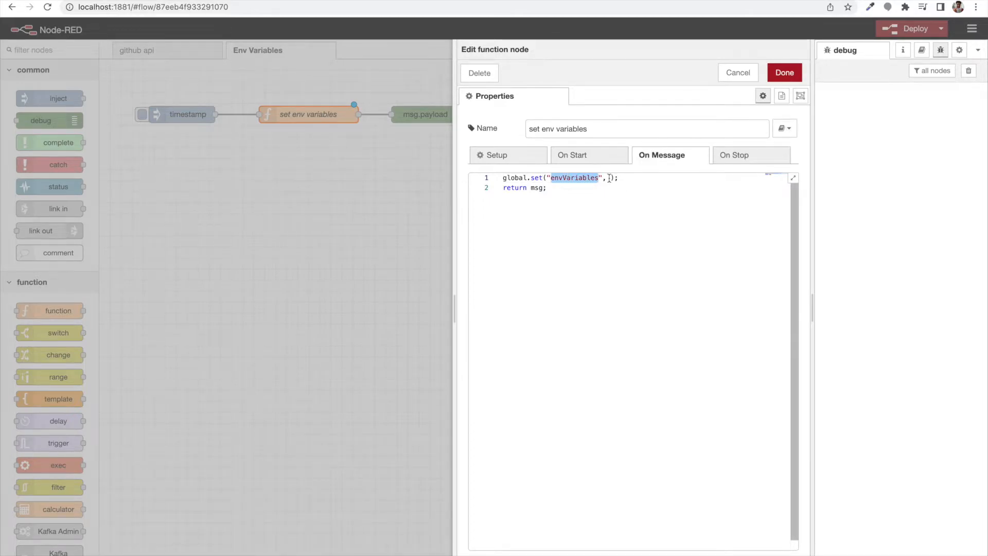
pyautogui.write('envVariables')
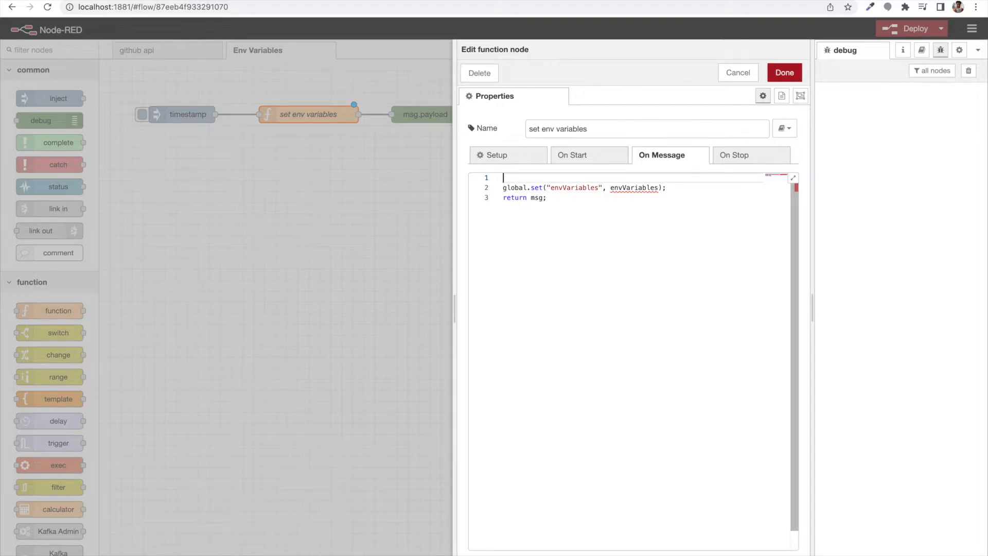
# - Declare const ENV_VARIABLES = new Map() and start an ENV_VARIABLES.set call
pyautogui.write('const ENV_VARIABLES =')
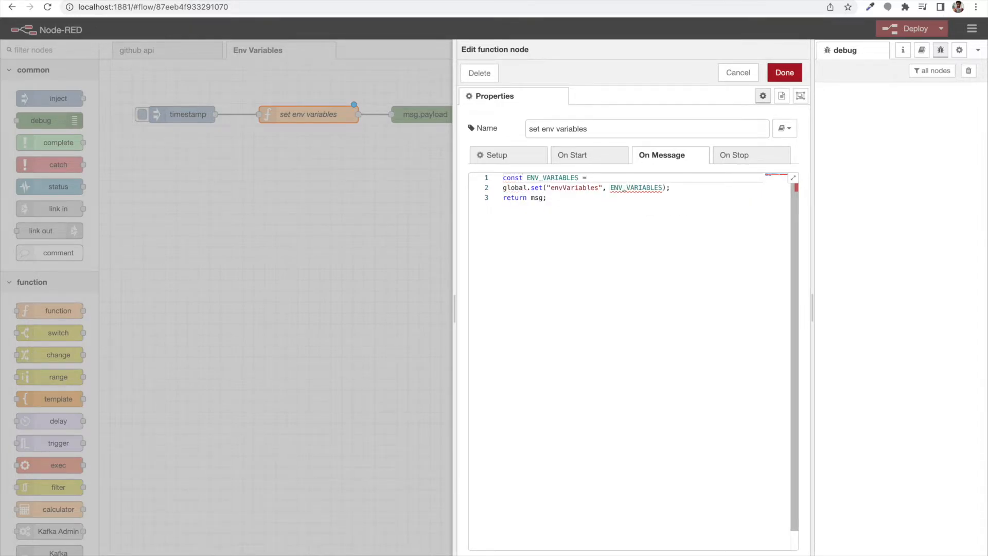
pyautogui.write('new')
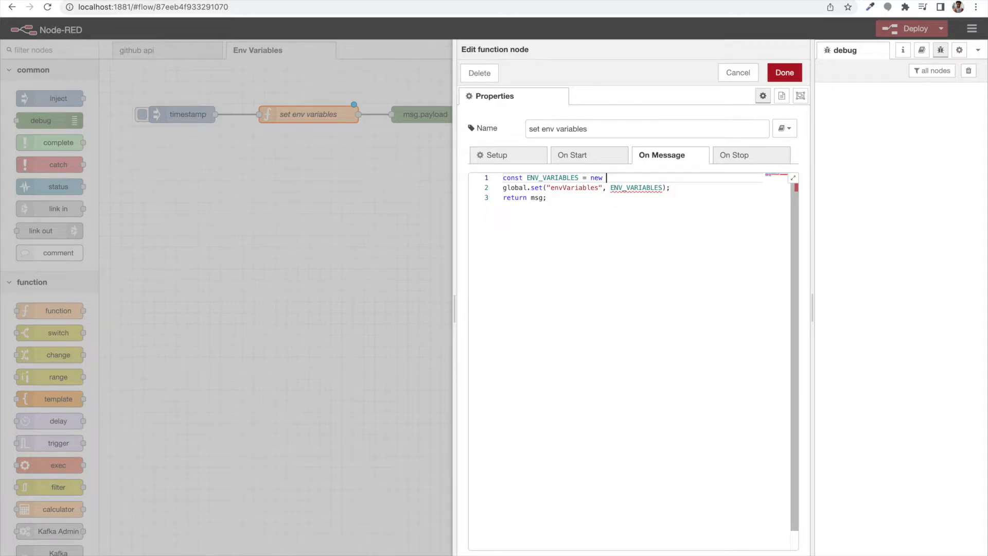
pyautogui.write('ma')
pyautogui.write('//set variables to the')
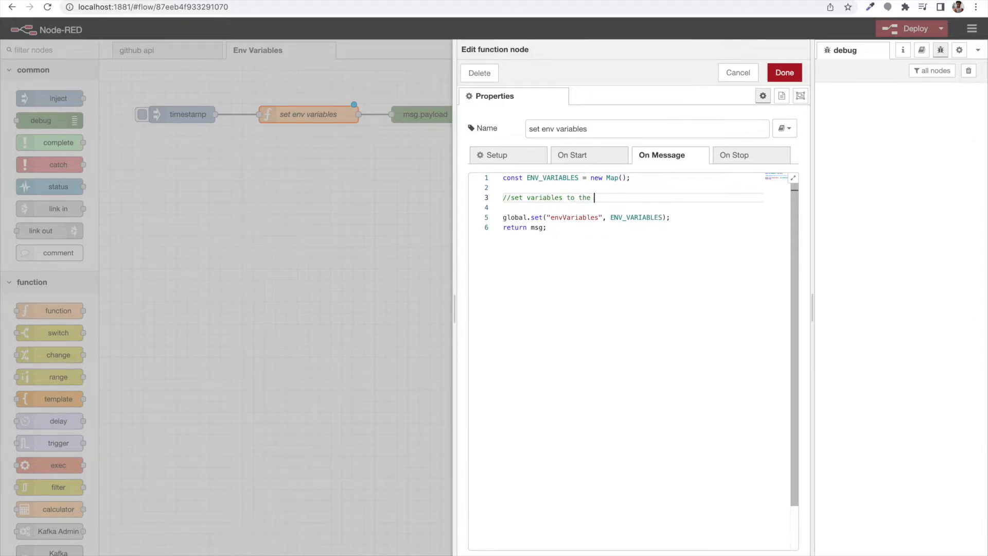
pyautogui.write('map')
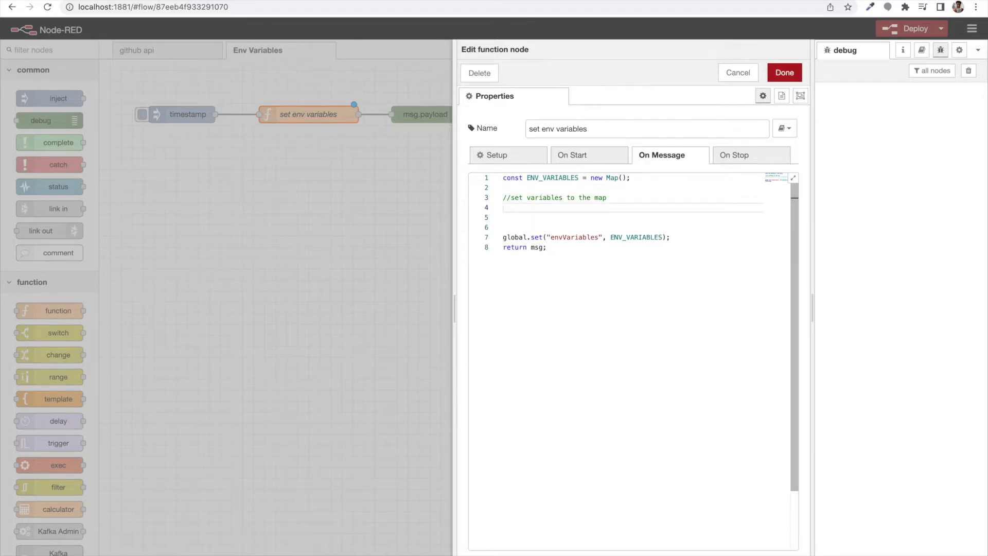
pyautogui.write('ENV_VARIABLES.')
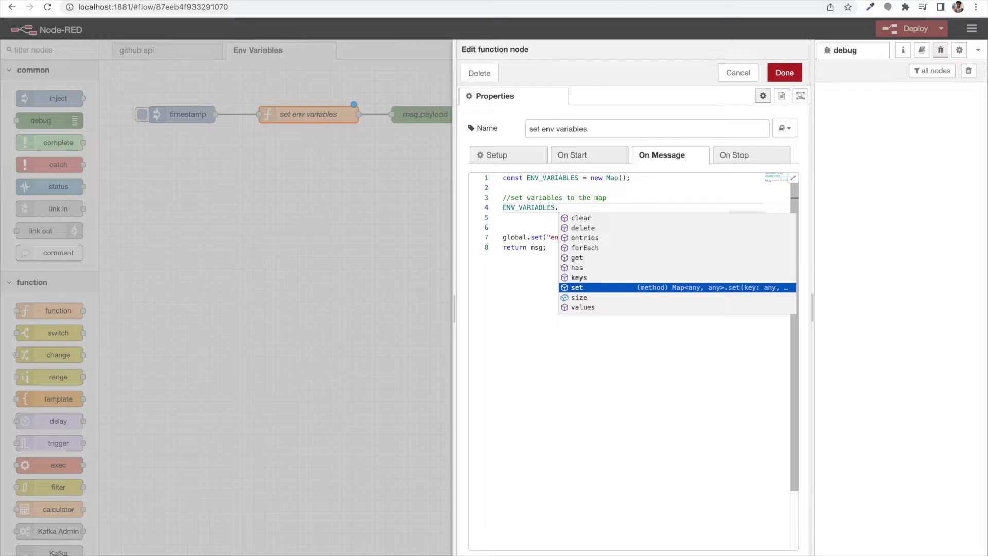
pyautogui.click(578, 287)
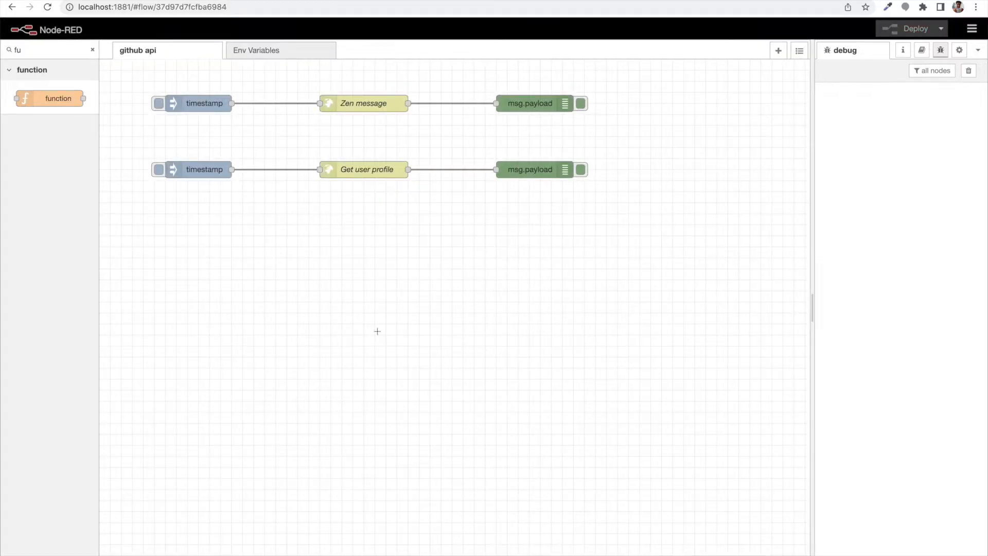
# - Check the api.github.com part of the Zen message URL, then return to the Env Variables flow
pyautogui.doubleClick(365, 103)
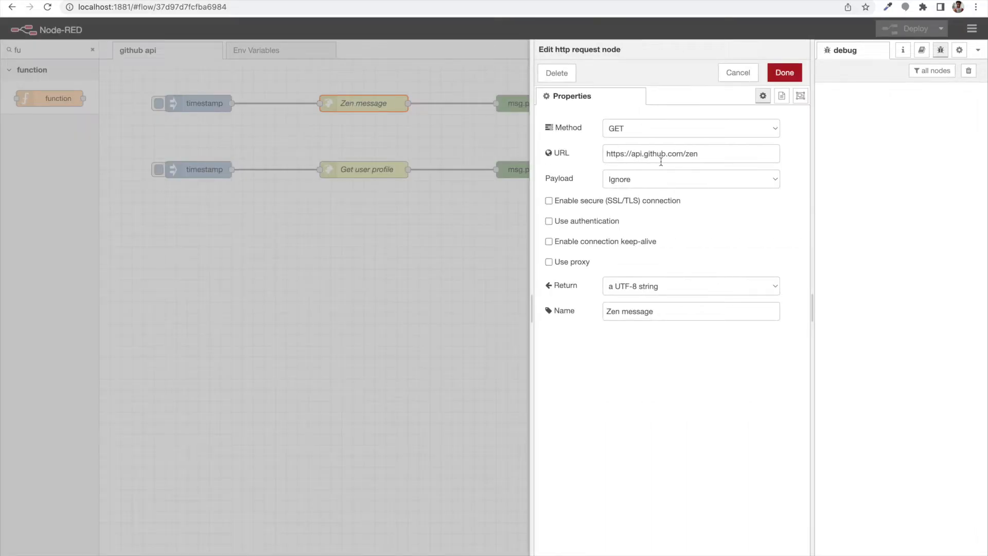
pyautogui.doubleClick(657, 153)
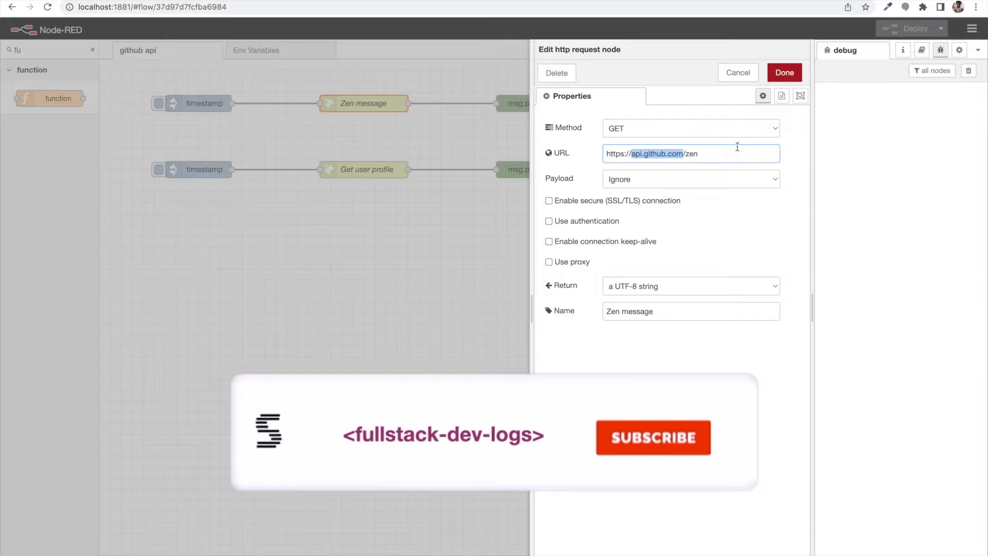
pyautogui.click(784, 72)
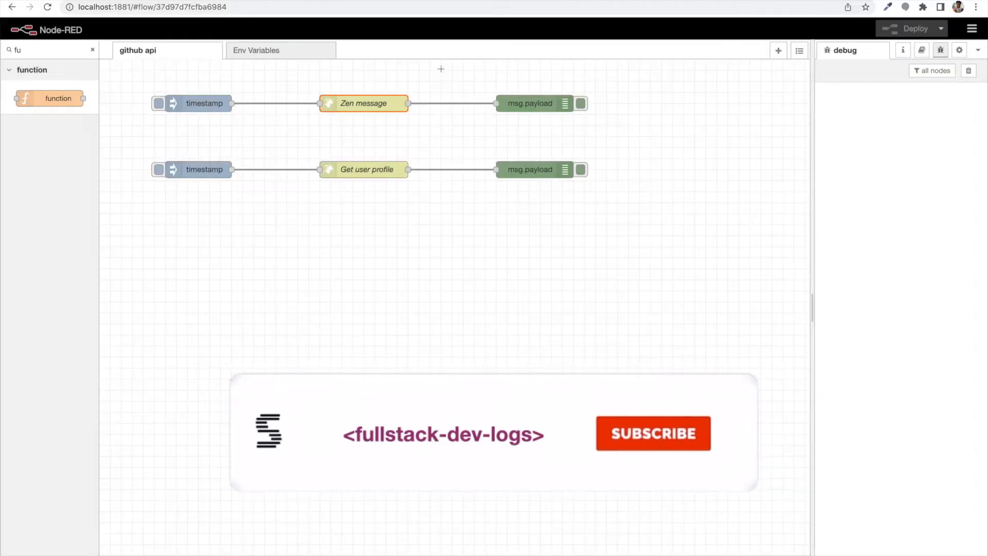
pyautogui.click(256, 49)
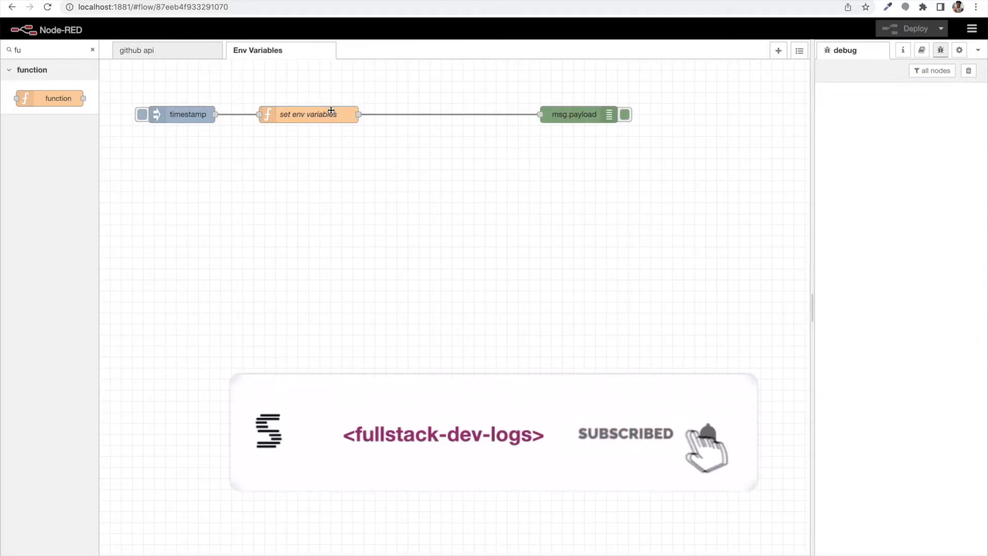
# - Add a GITHUB_URL key holding api.github.com in set env variables, deploy and fire the timestamp
pyautogui.doubleClick(309, 114)
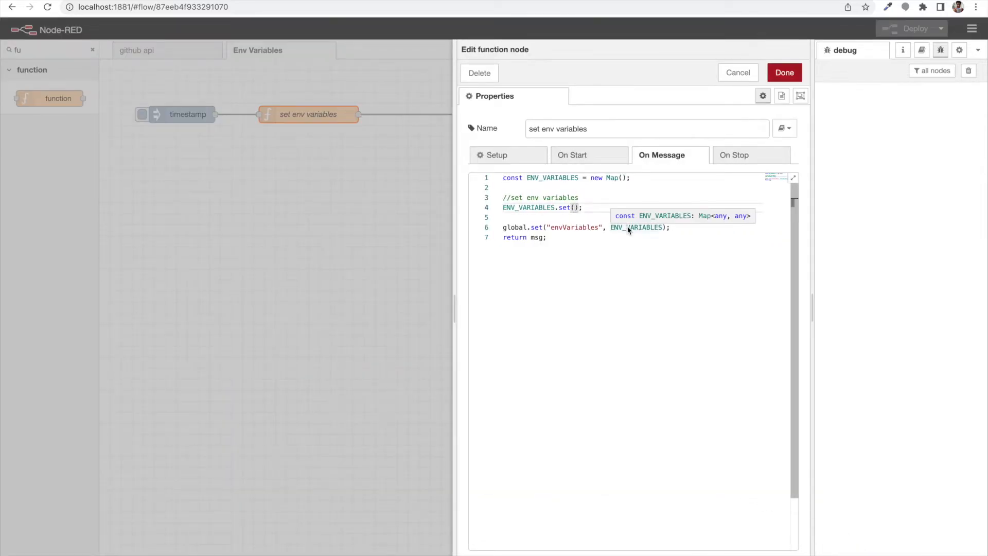
pyautogui.write('""')
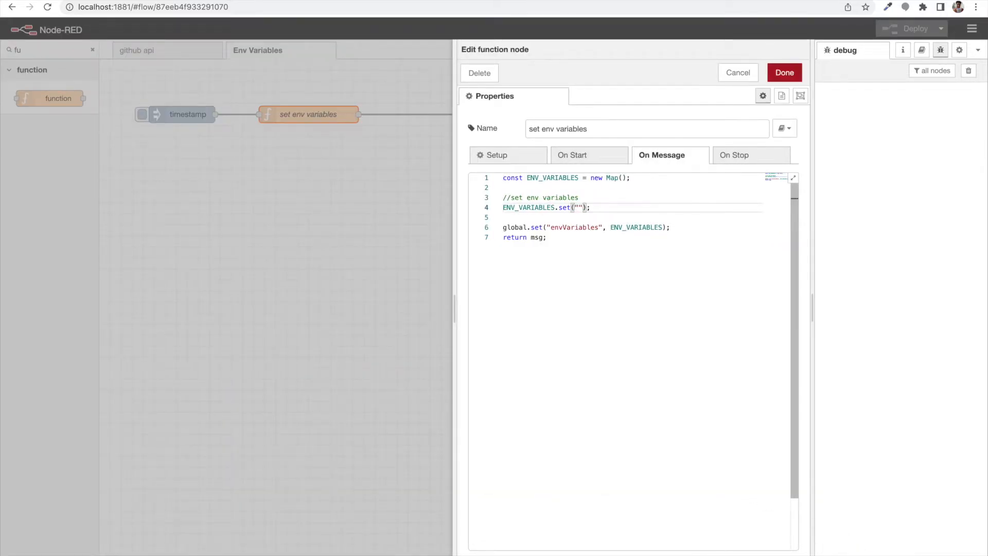
pyautogui.write(',"api.github.com')
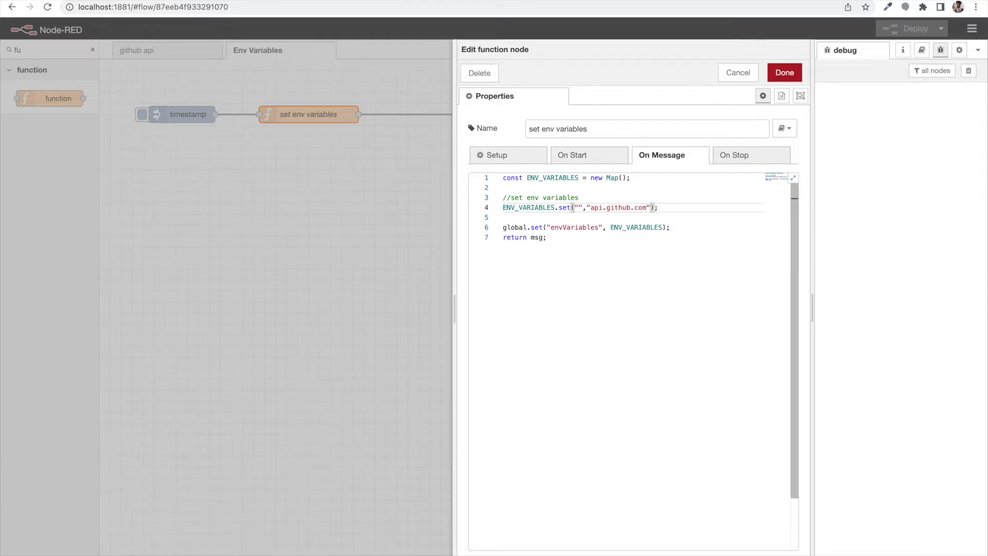
pyautogui.write('GITHUB')
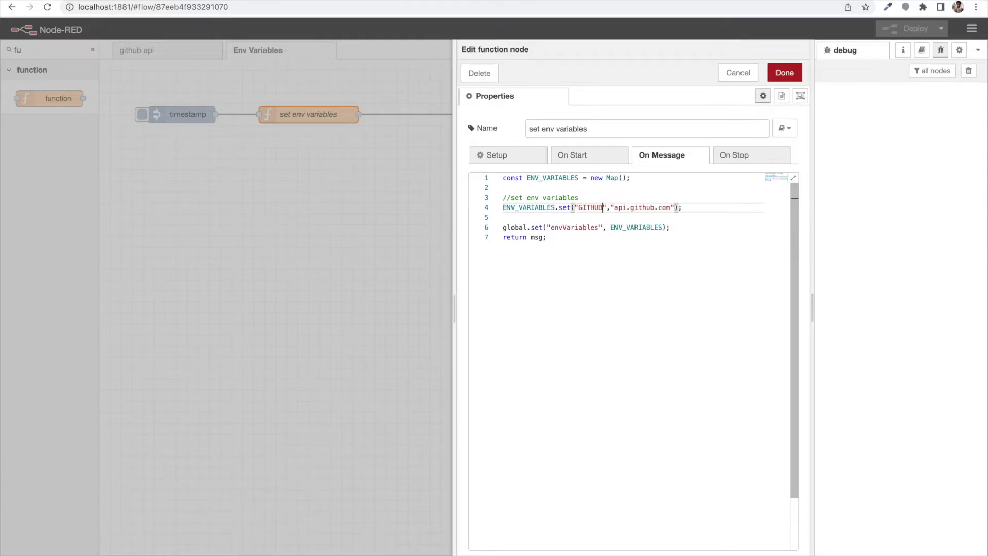
pyautogui.write('_URL')
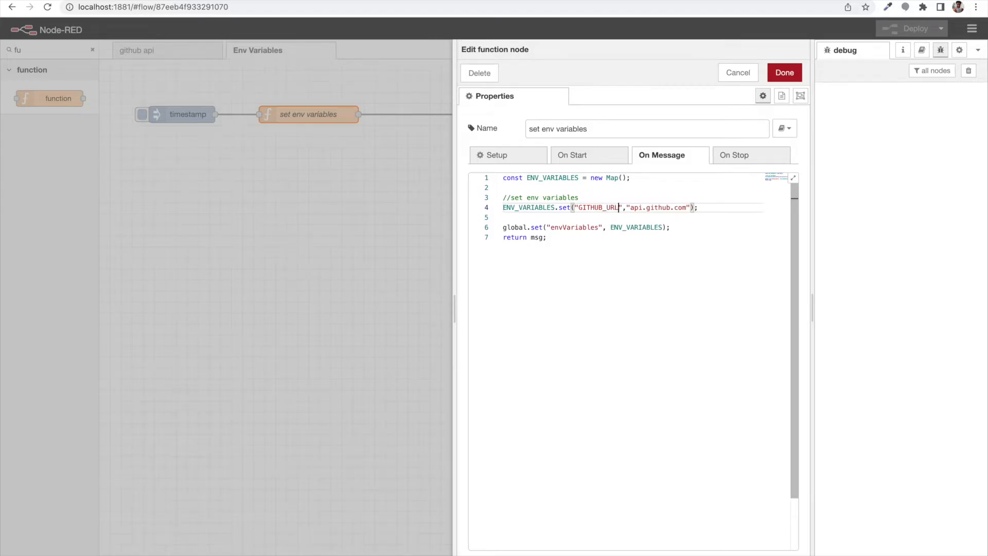
pyautogui.click(786, 72)
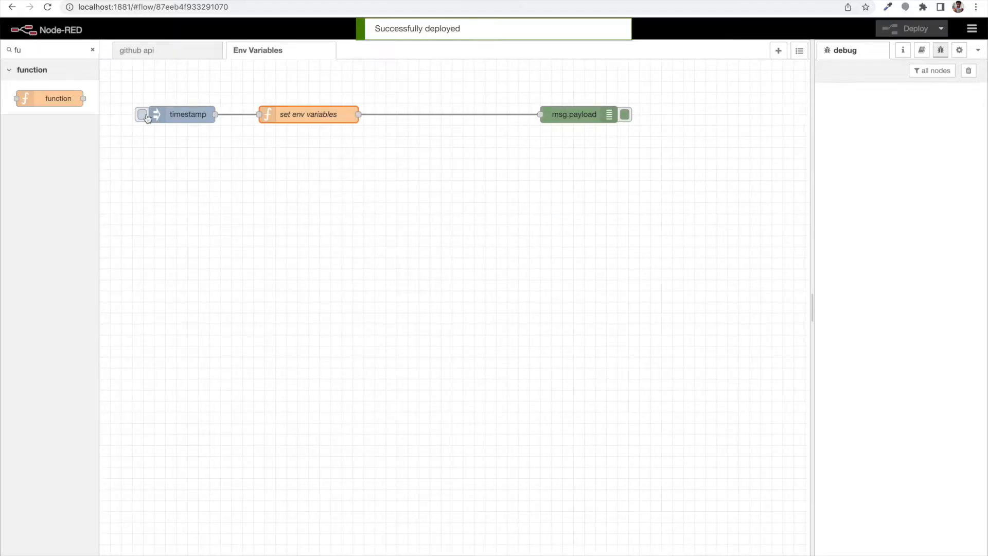
pyautogui.click(142, 115)
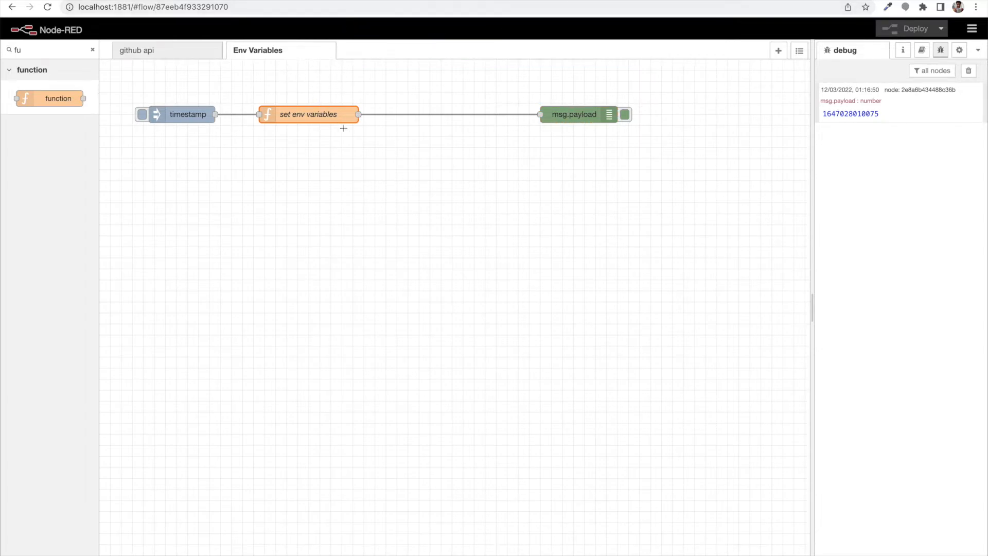
pyautogui.moveTo(350, 130)
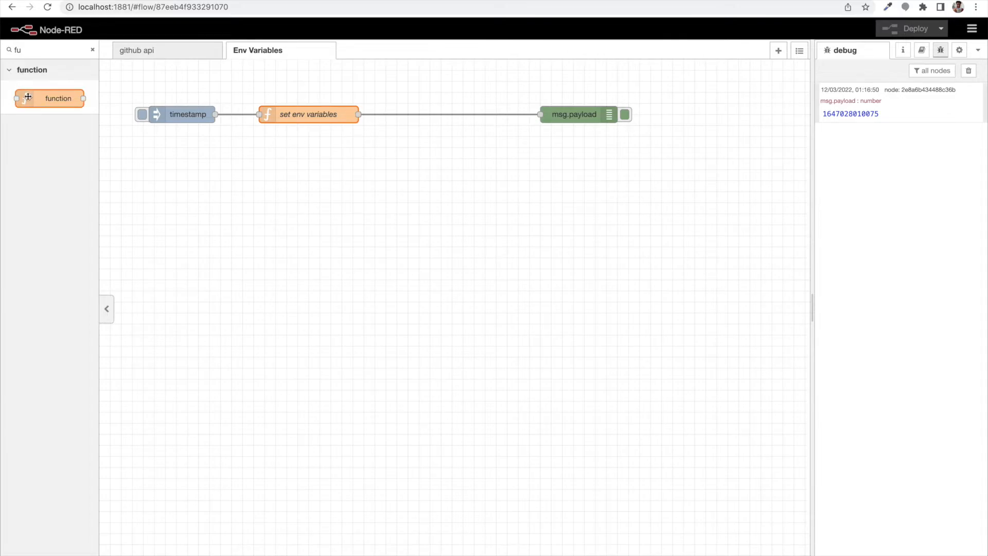
# - Insert a function node named 'confirm variables' between set env variables and msg.payload
pyautogui.moveTo(49, 98); pyautogui.dragTo(446, 115)
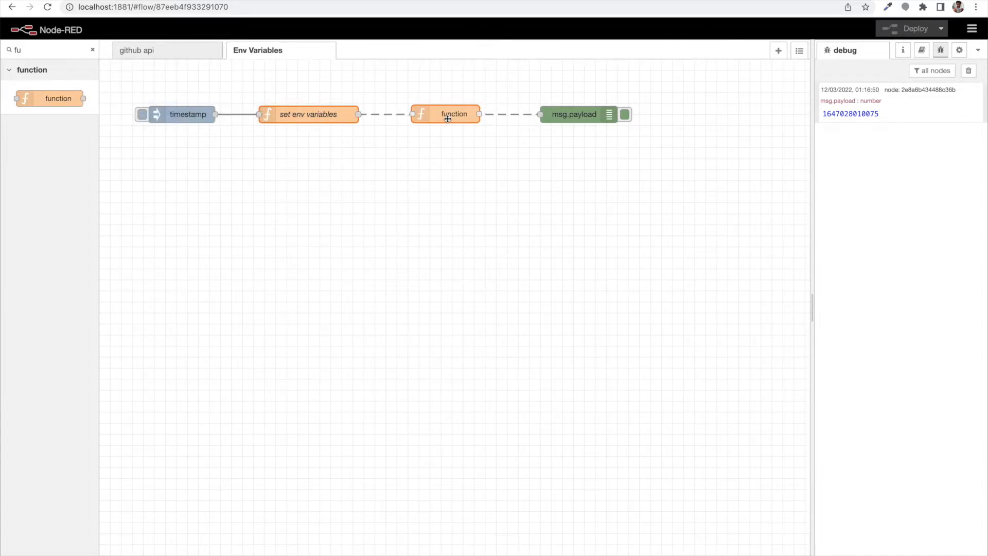
pyautogui.click(447, 114)
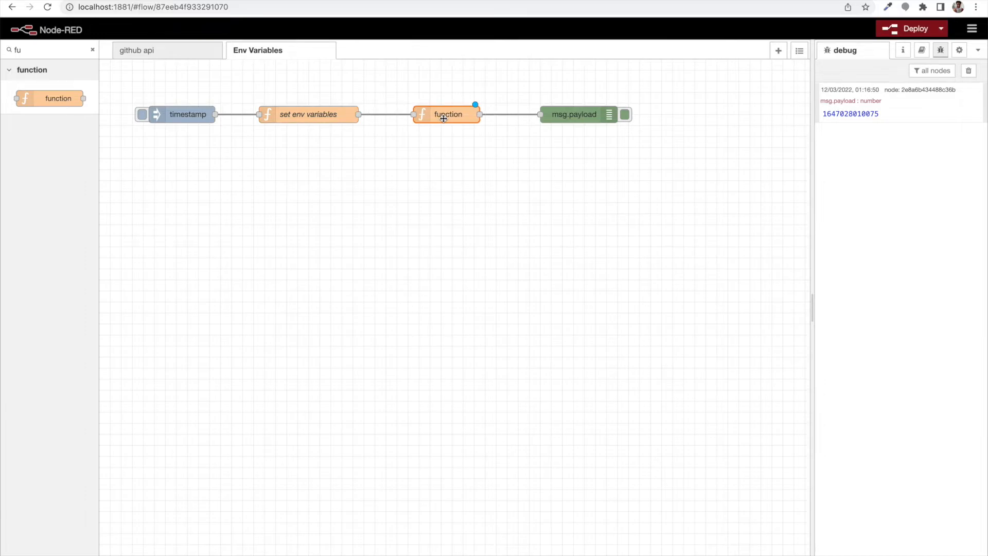
pyautogui.doubleClick(447, 114)
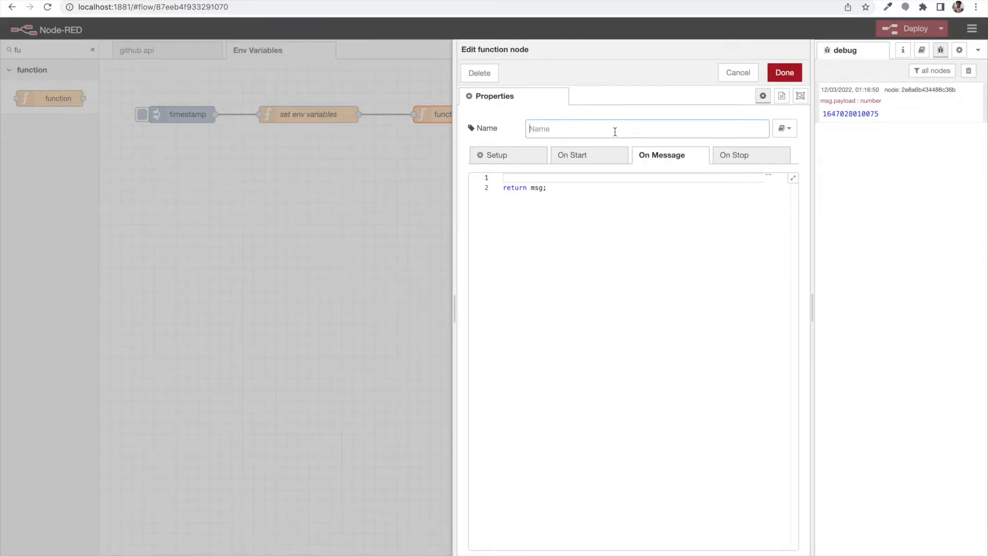
pyautogui.write('confirm')
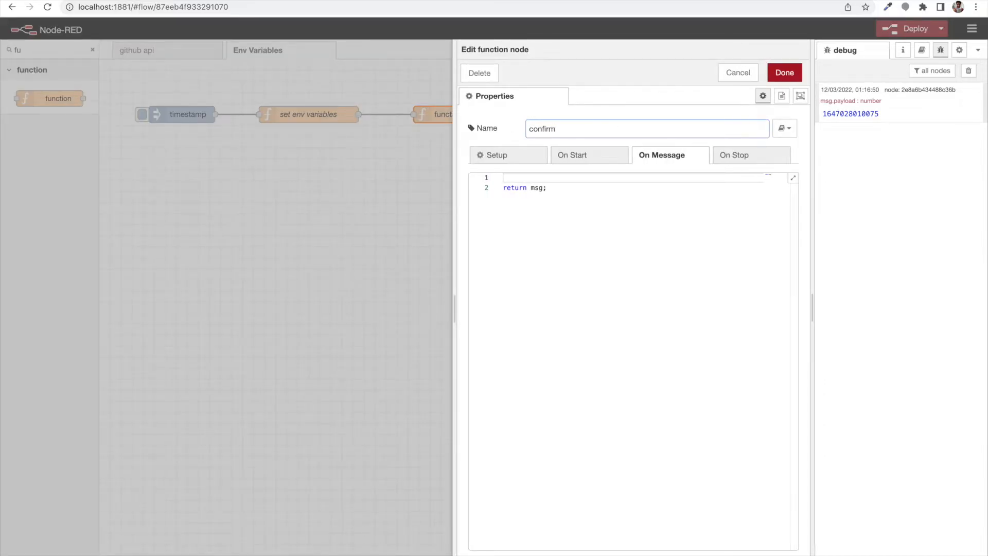
pyautogui.write('variables')
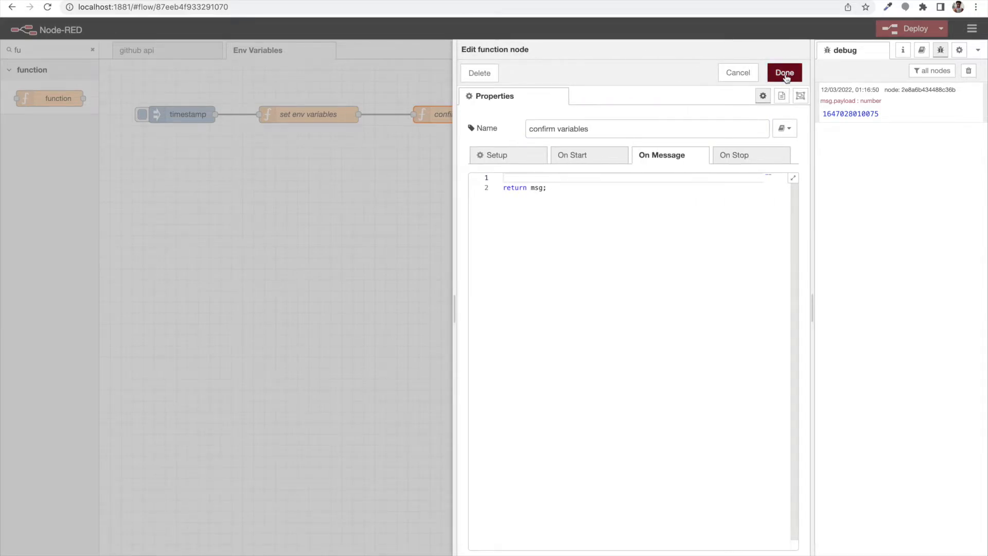
pyautogui.click(784, 72)
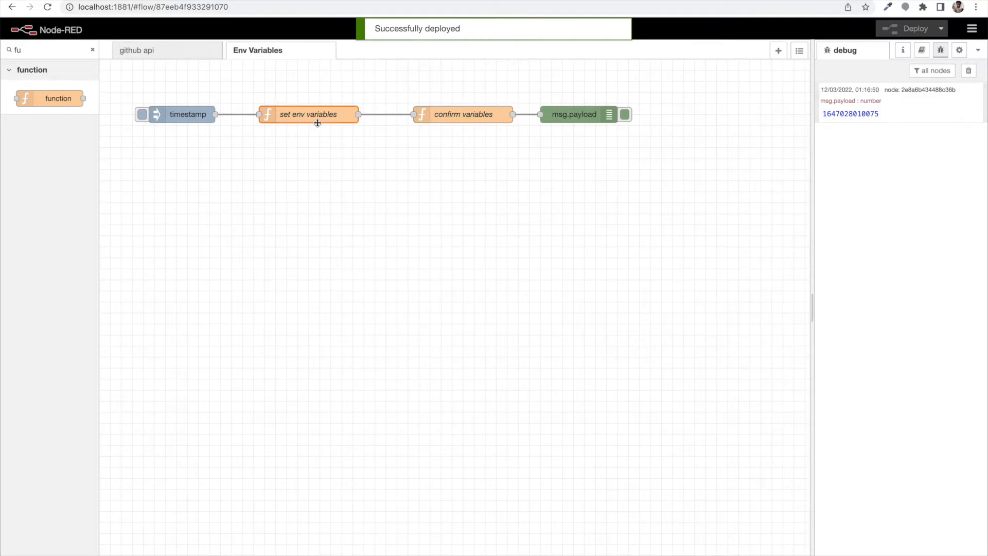
# - Copy the global.set("envVariables", ENV_VARIABLES) line from set env variables
pyautogui.doubleClick(308, 114)
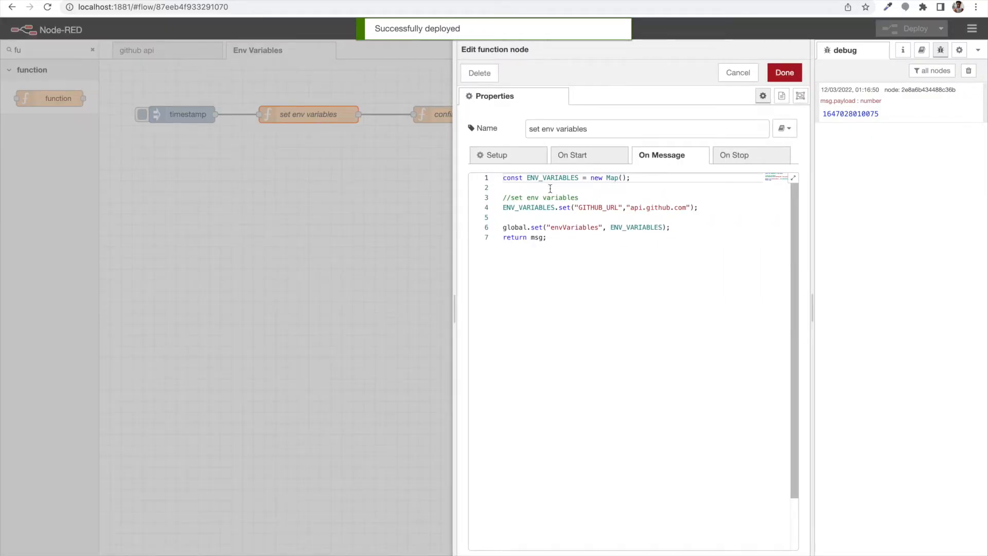
pyautogui.doubleClick(552, 177)
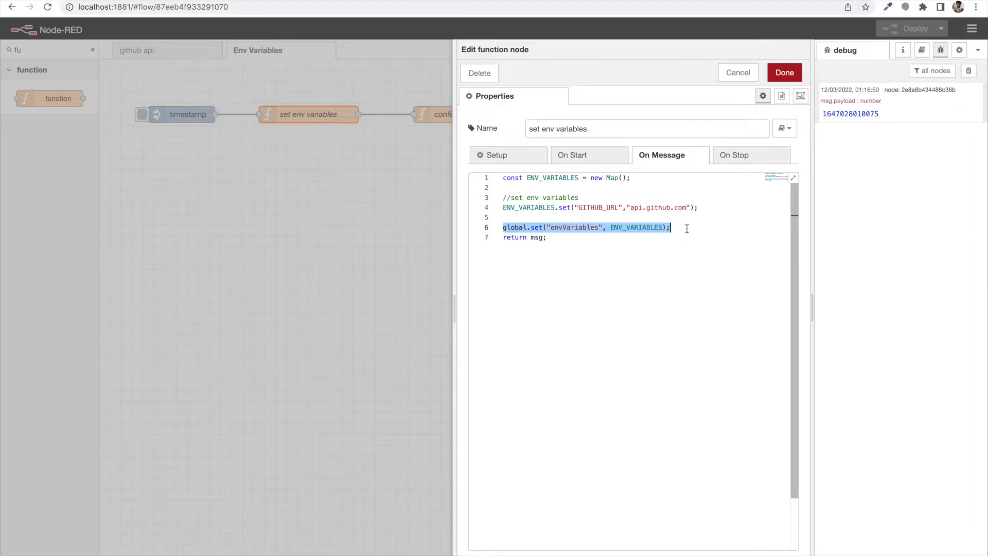
pyautogui.click(785, 73)
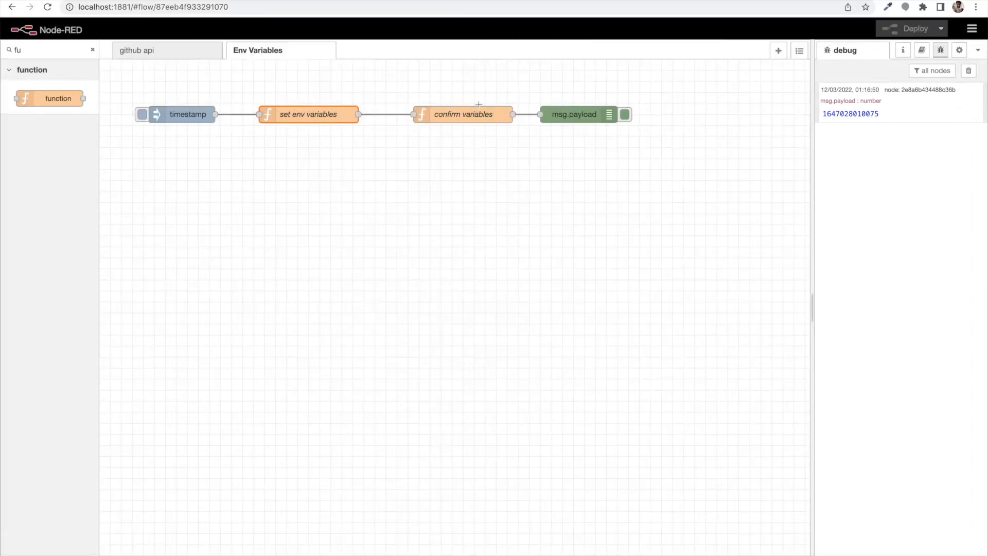
# - Write var env_variables = global.get("envVariables"); in confirm variables and save it
pyautogui.doubleClick(463, 114)
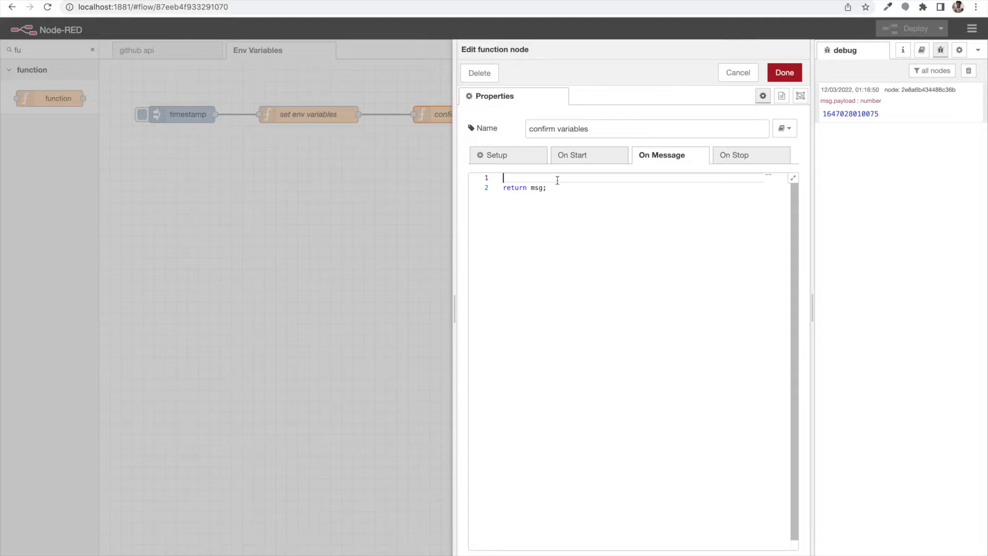
pyautogui.write('global.set("envVariables", ENV_VARIABLES);')
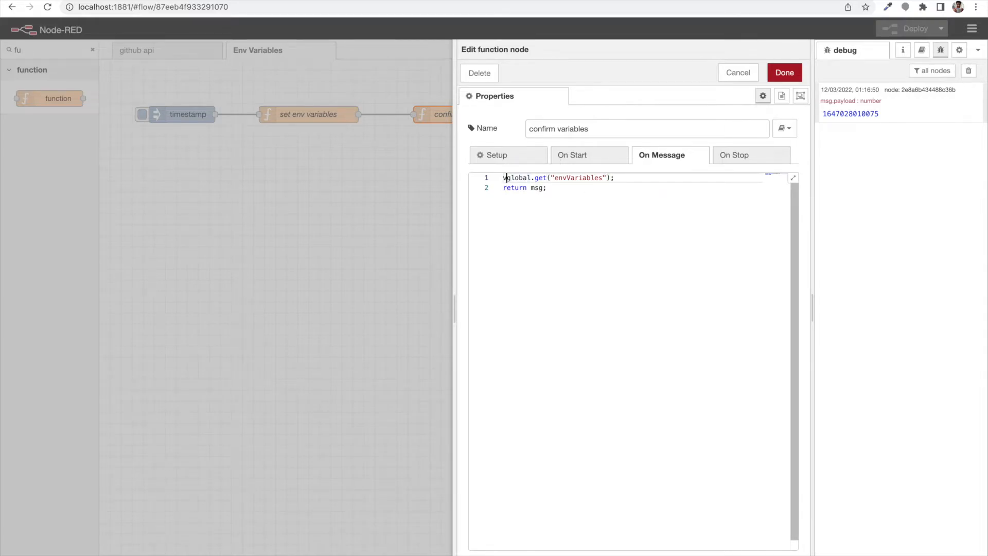
pyautogui.write('var')
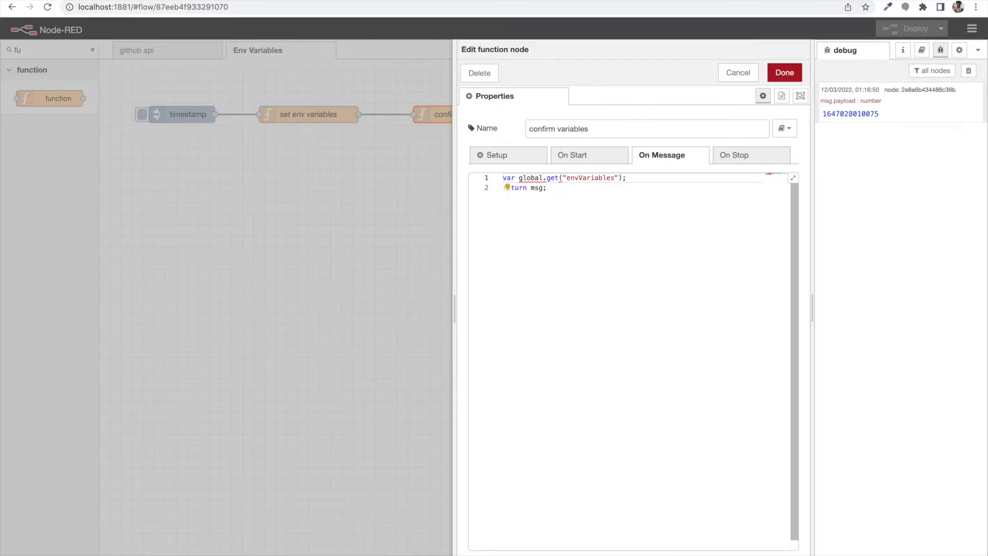
pyautogui.write('env_variables =')
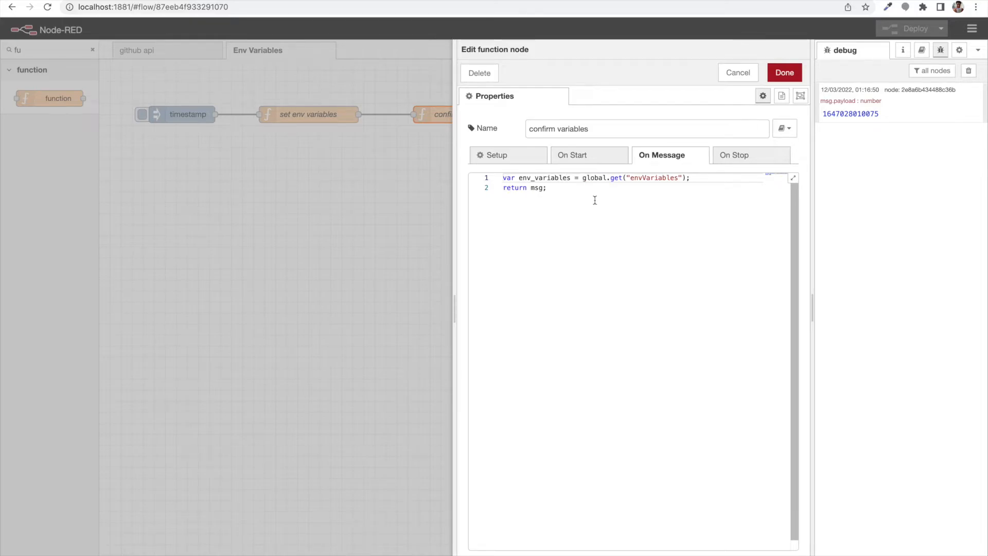
pyautogui.doubleClick(541, 178)
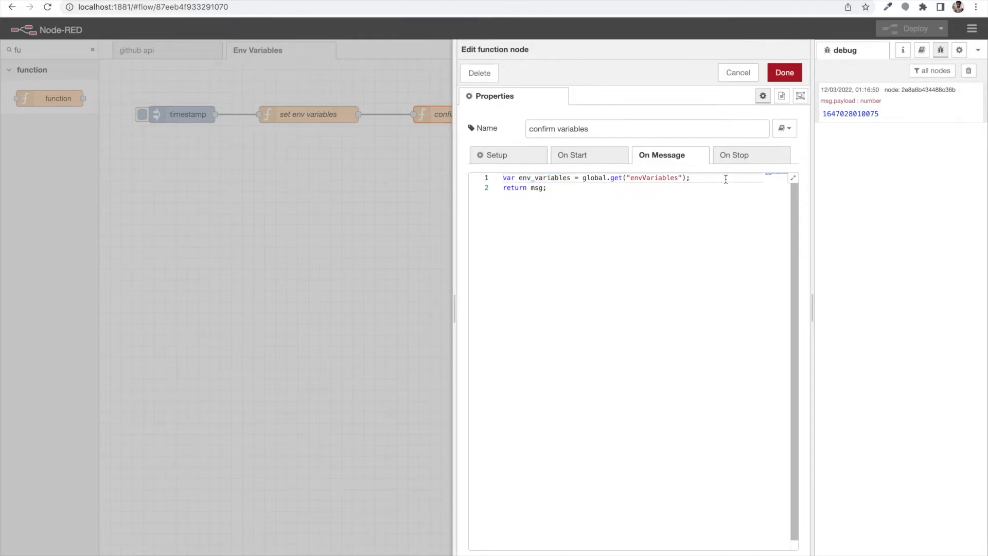
pyautogui.press('Enter')
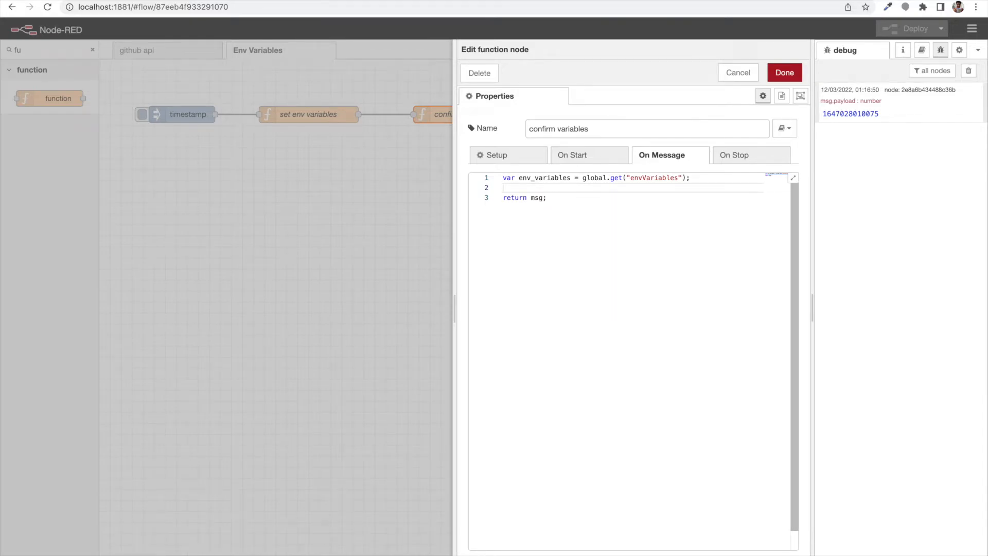
pyautogui.write('env_variables')
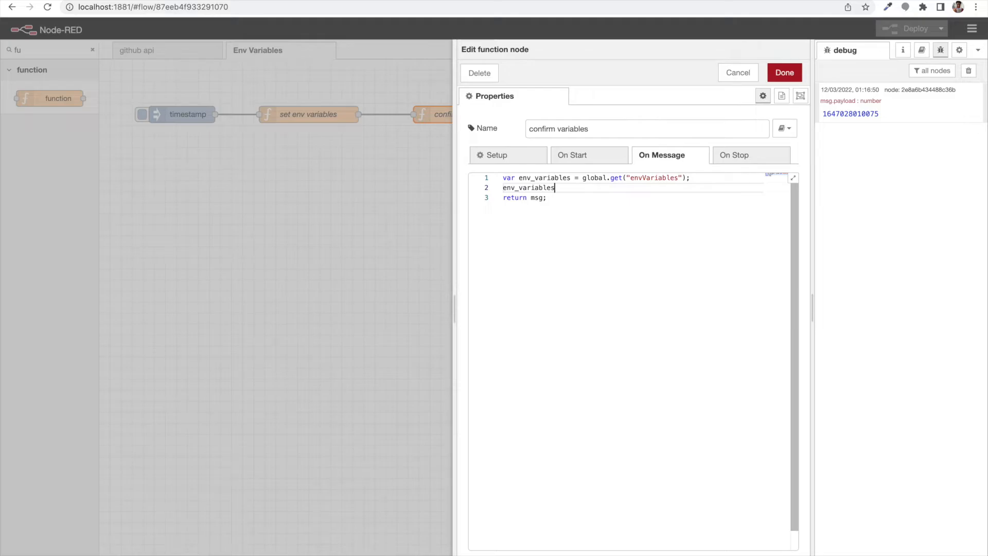
pyautogui.click(785, 72)
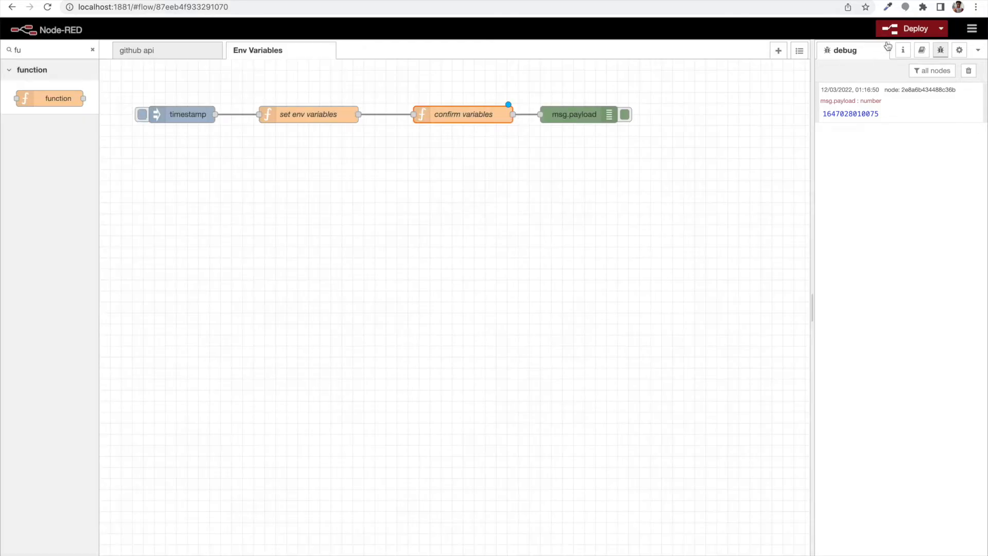
# - Deploy the flow and check the GITHUB_URL key name in set env variables
pyautogui.click(916, 29)
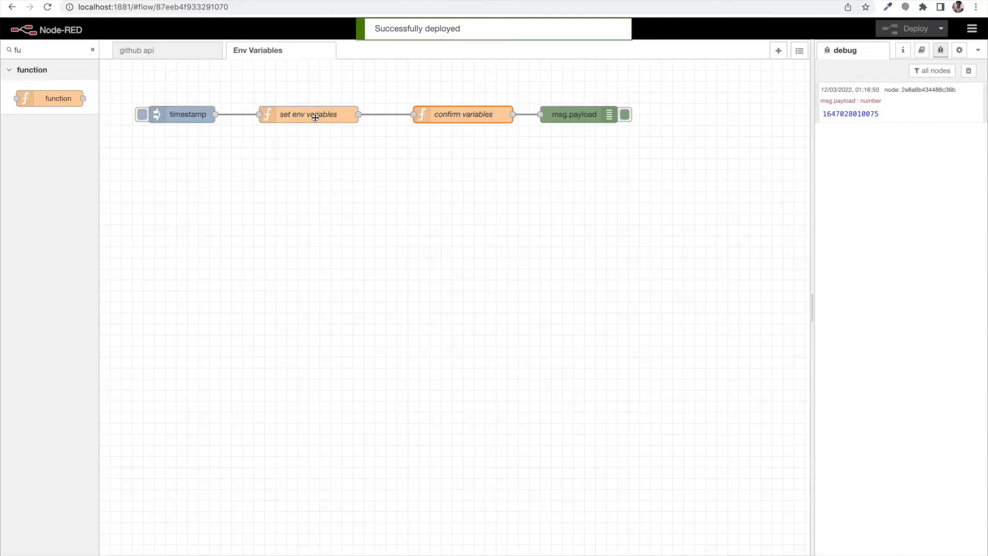
pyautogui.doubleClick(309, 114)
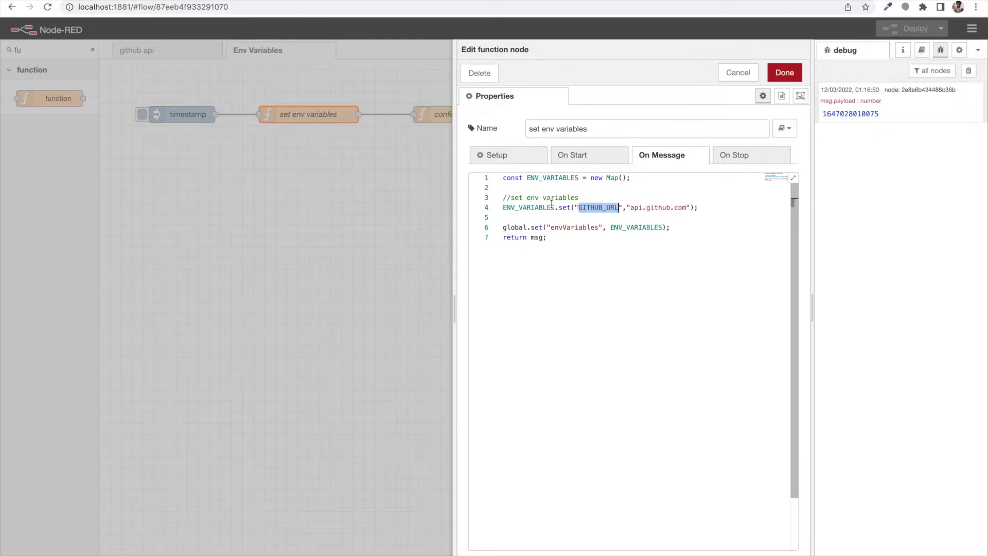
pyautogui.click(785, 72)
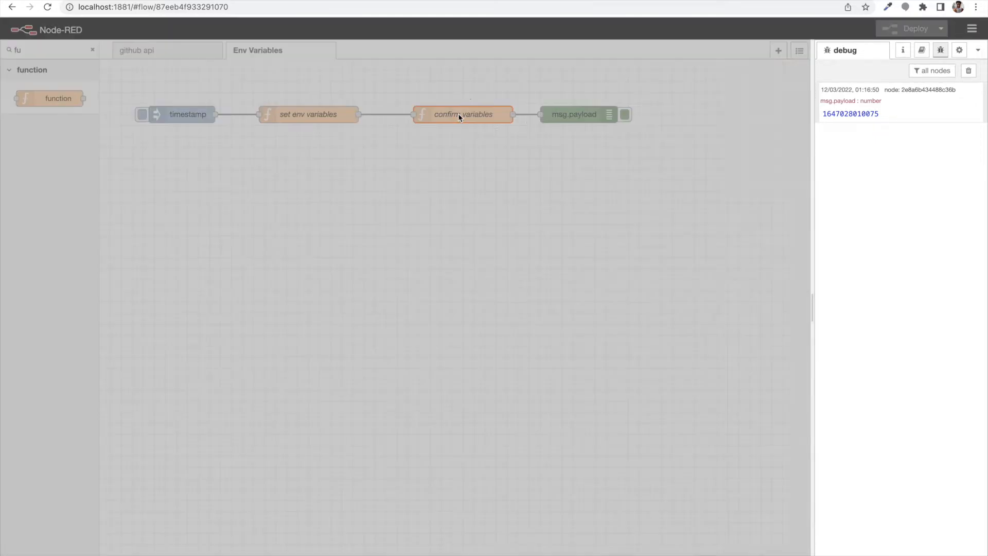
# - Add var GITHUB_URL = env_variables.get("GITHUB_URL") to confirm variables
pyautogui.doubleClick(461, 115)
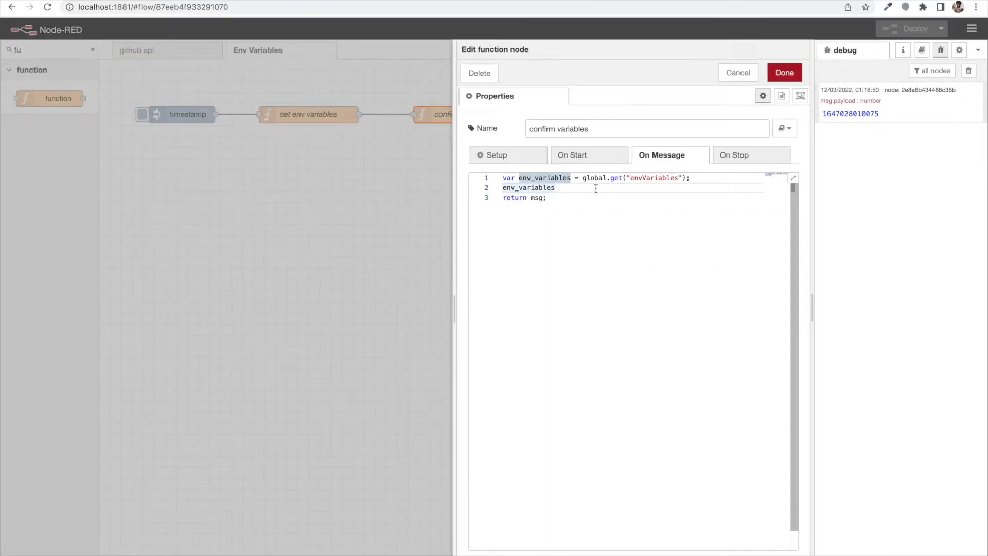
pyautogui.write('.get();')
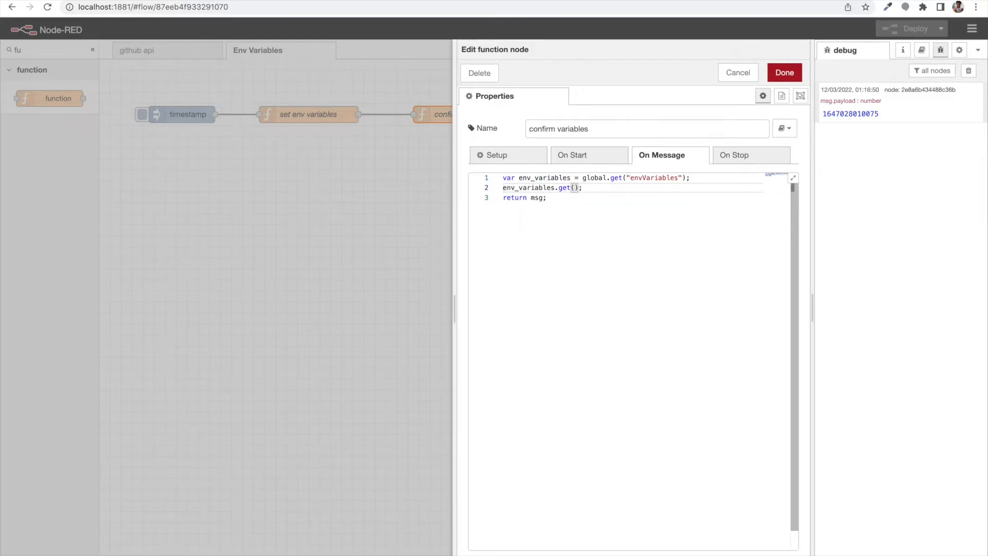
pyautogui.write('"GITHUB_URL"')
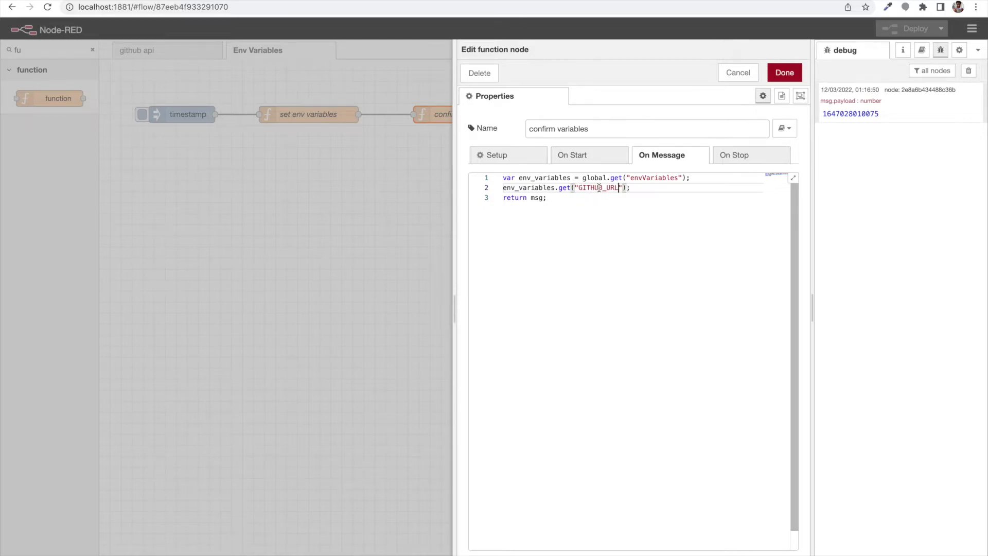
pyautogui.doubleClick(598, 187)
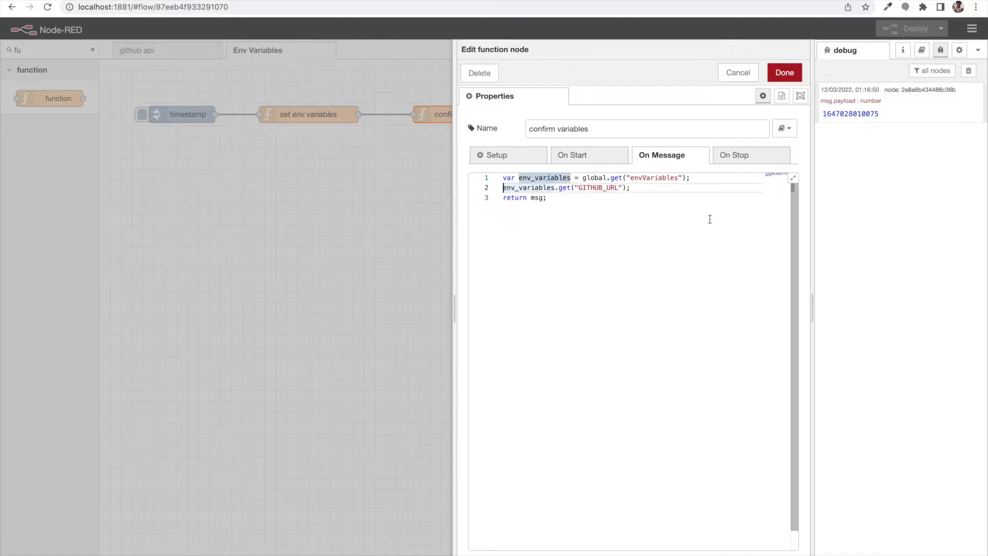
pyautogui.doubleClick(597, 187)
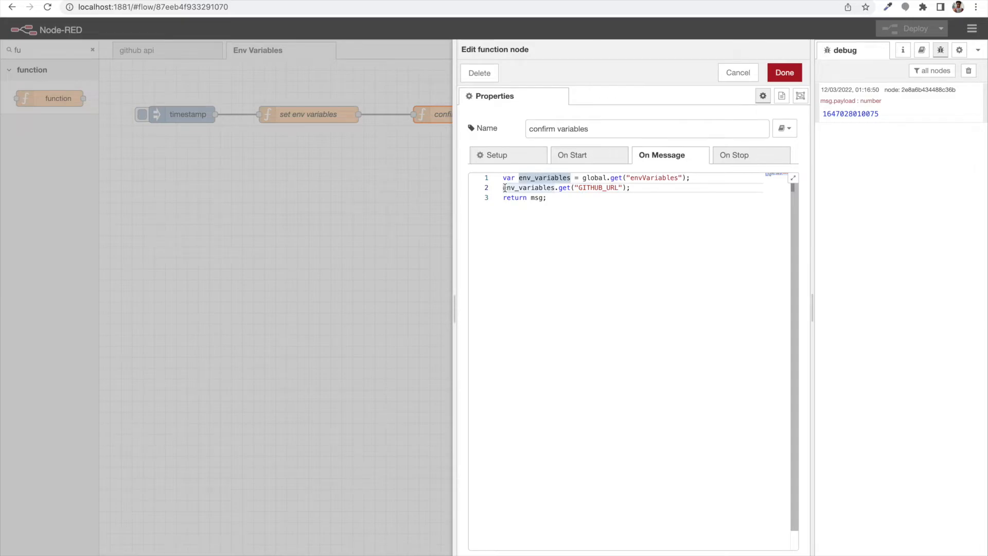
pyautogui.write('var GITHUB_URL =')
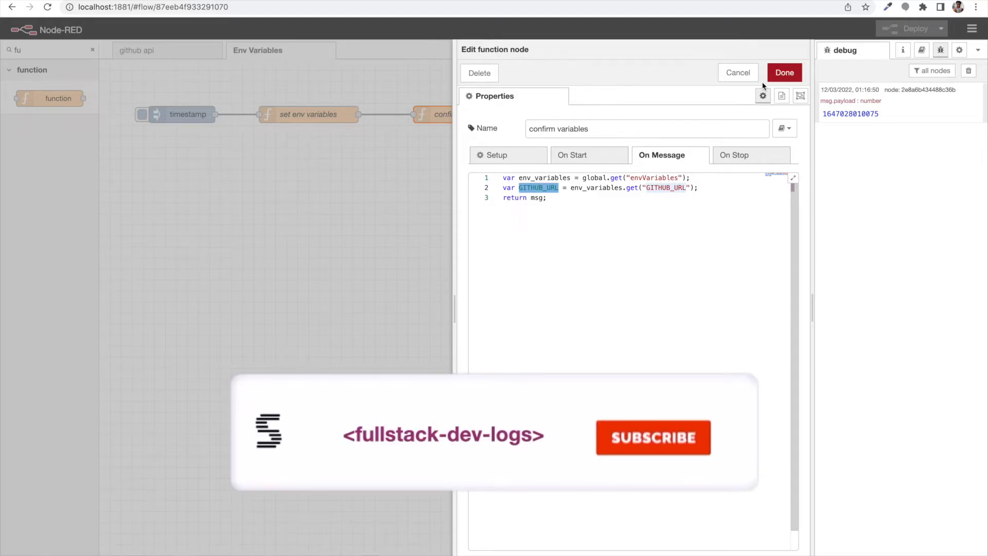
pyautogui.click(785, 72)
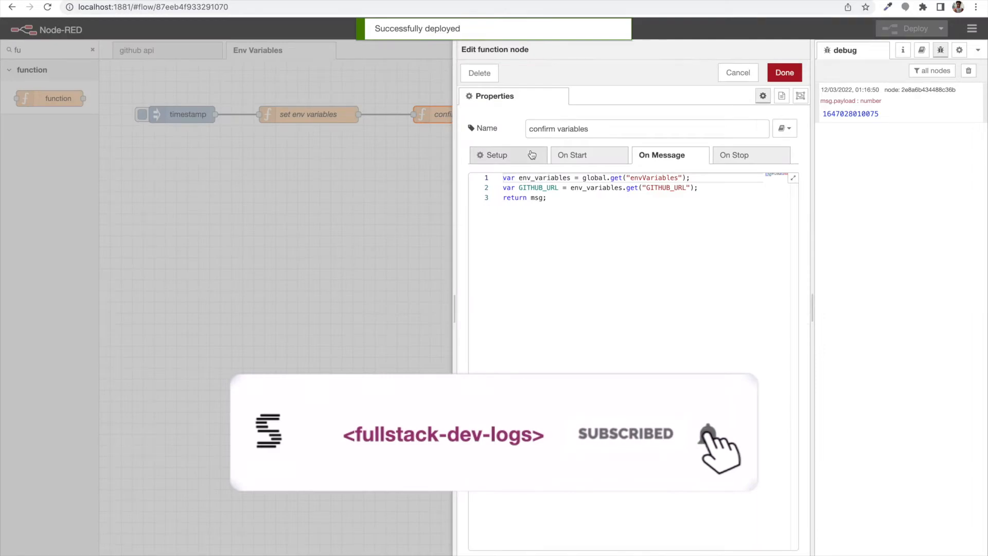
# - Add msg.payload = GITHUB_URL before return msg and save the function
pyautogui.doubleClick(537, 187)
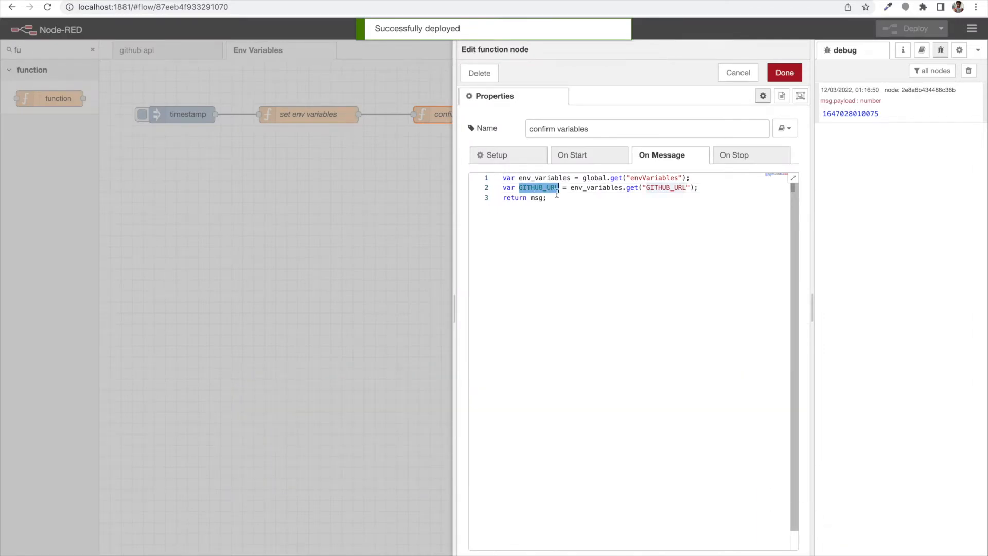
pyautogui.press('Enter')
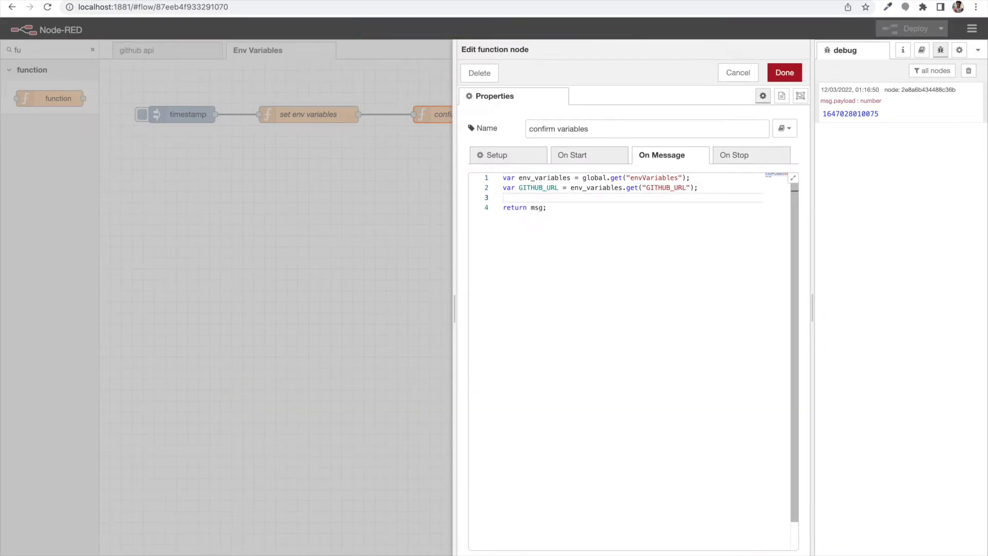
pyautogui.write('msg.payload = GITHUB_URL')
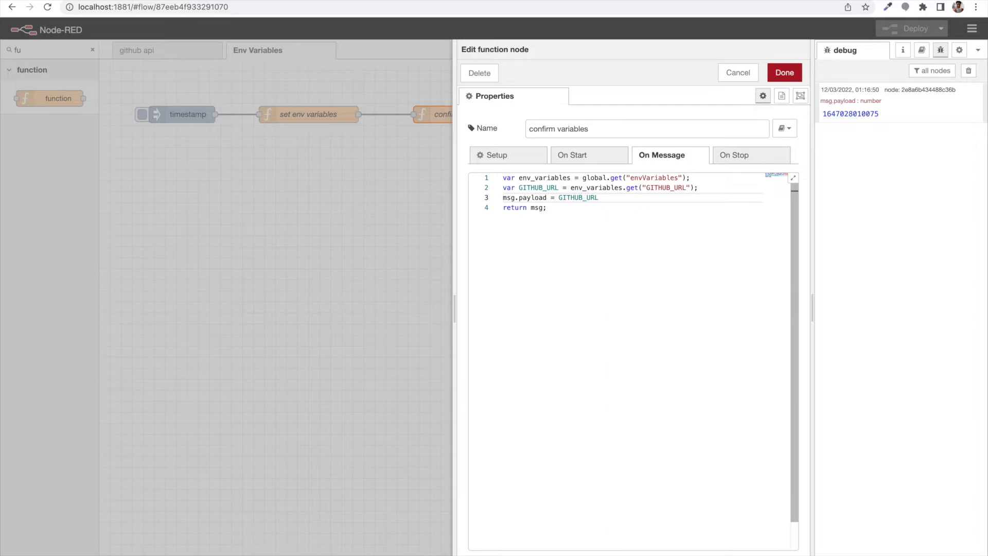
pyautogui.click(785, 72)
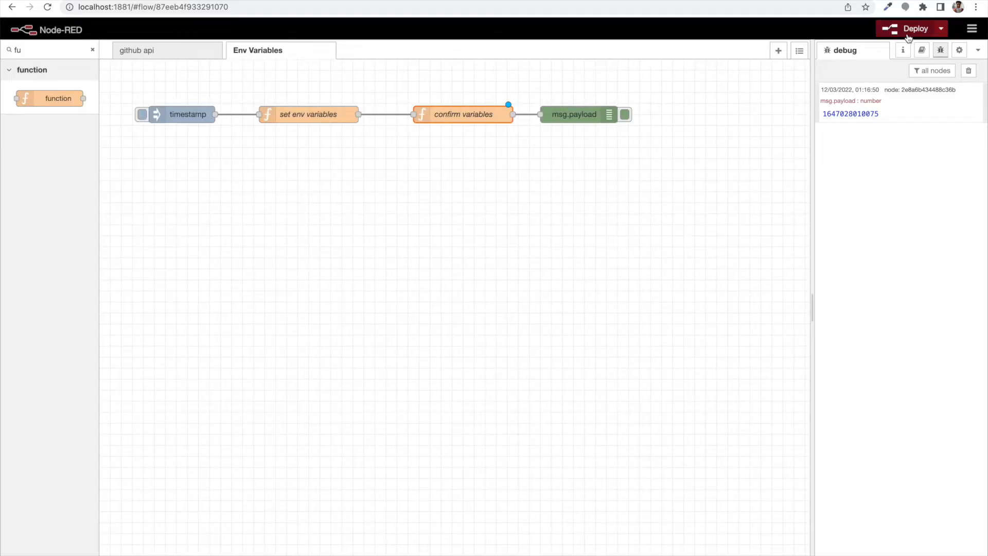
# - Deploy and fire the timestamp so debug shows the payload "api.github.com"
pyautogui.click(917, 29)
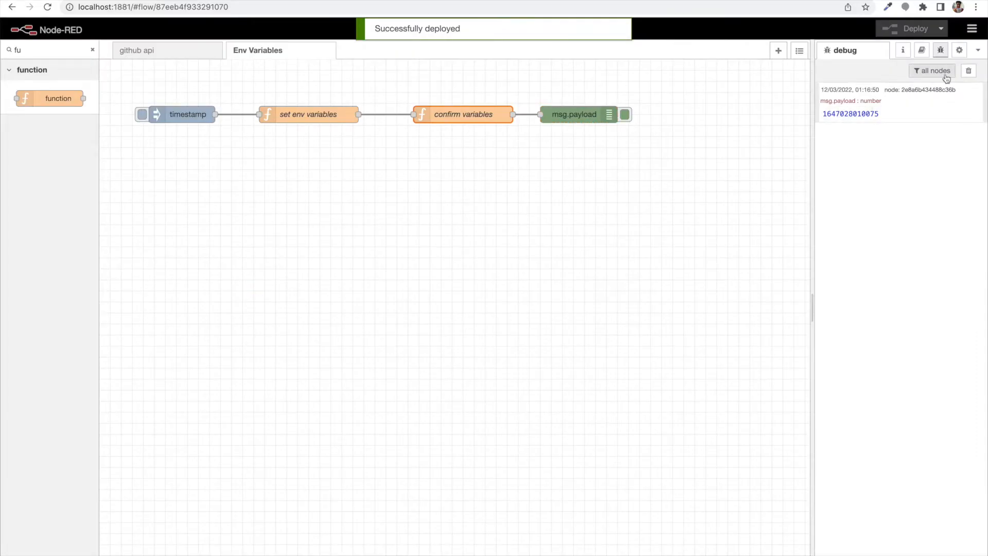
pyautogui.click(143, 114)
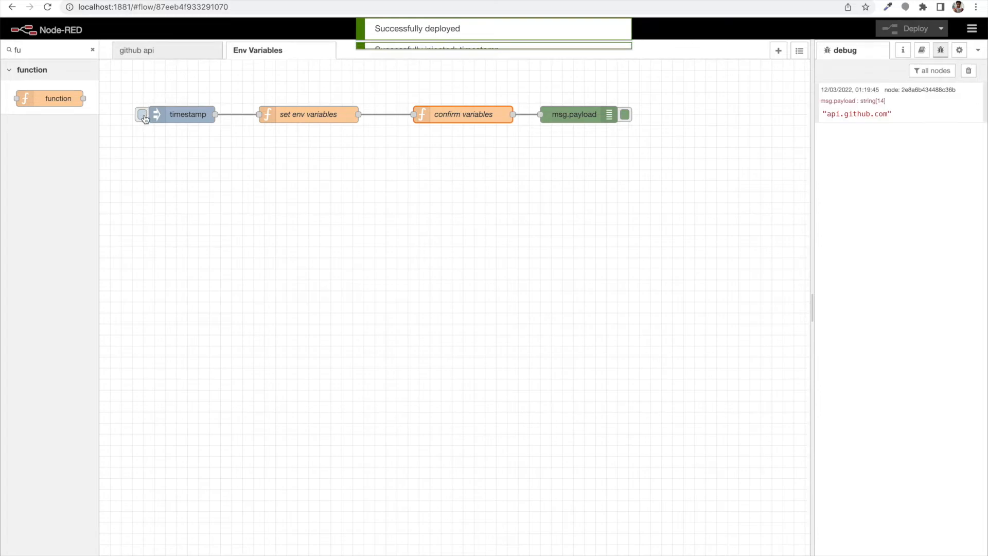
pyautogui.click(142, 114)
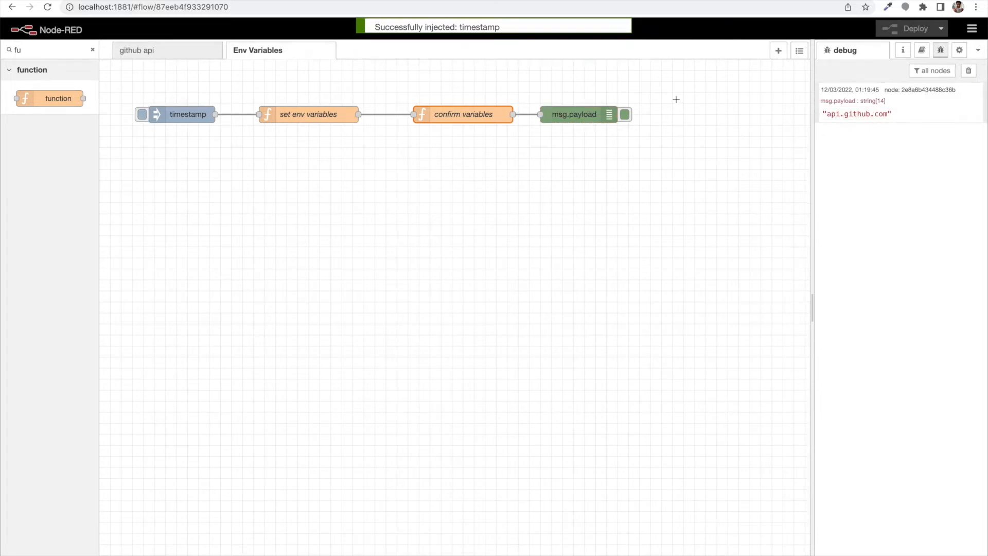
# - Review the env_variables and GITHUB_URL lines in confirm variables and close it unchanged
pyautogui.doubleClick(468, 115)
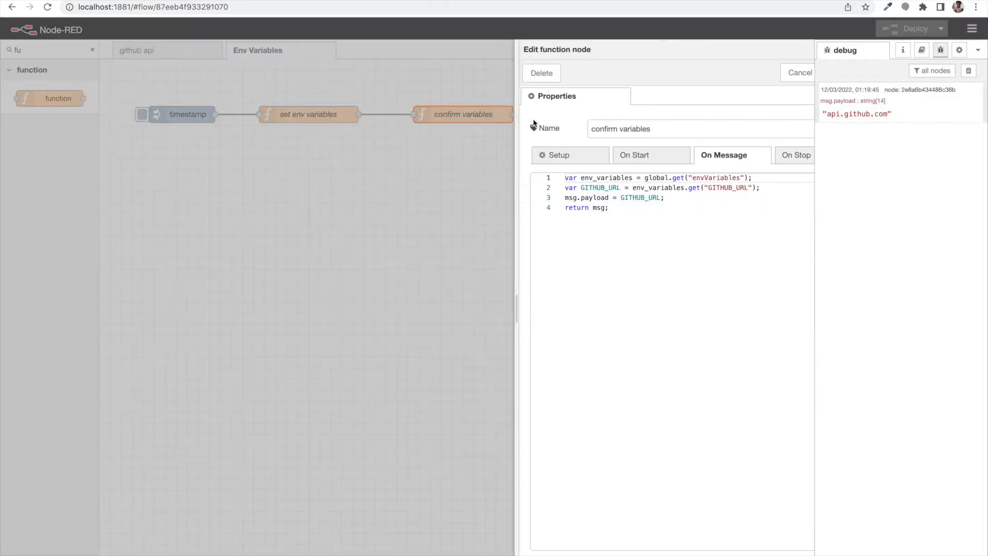
pyautogui.doubleClick(544, 177)
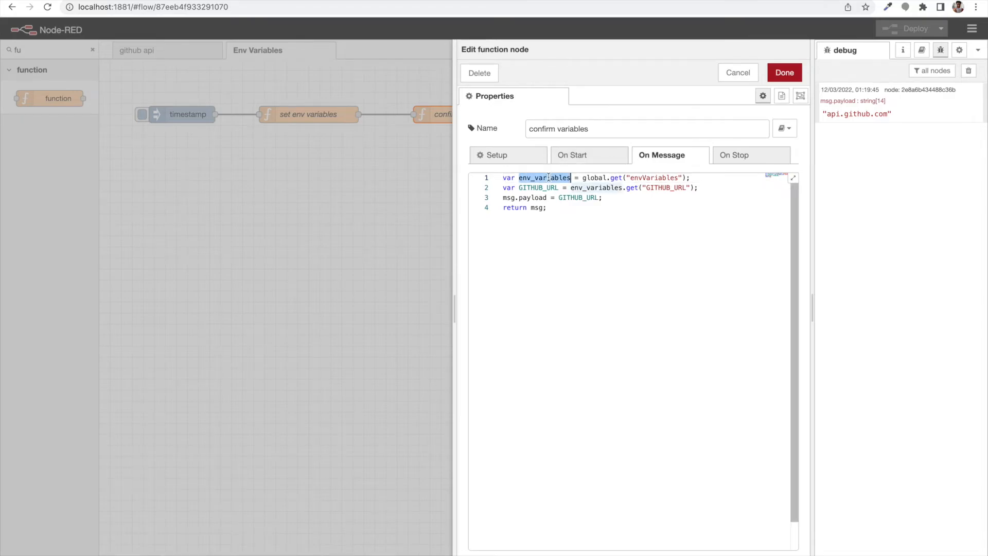
pyautogui.click(673, 188)
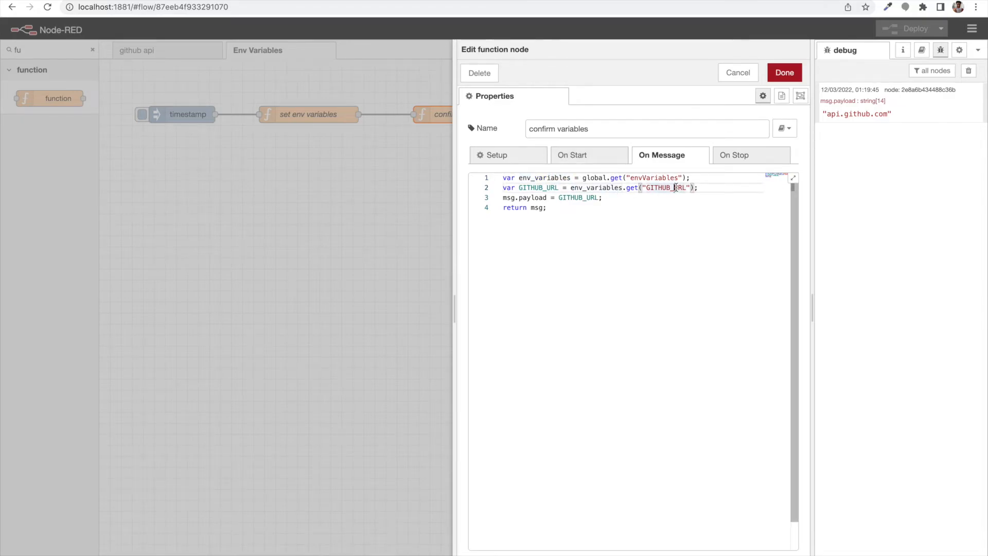
pyautogui.doubleClick(538, 187)
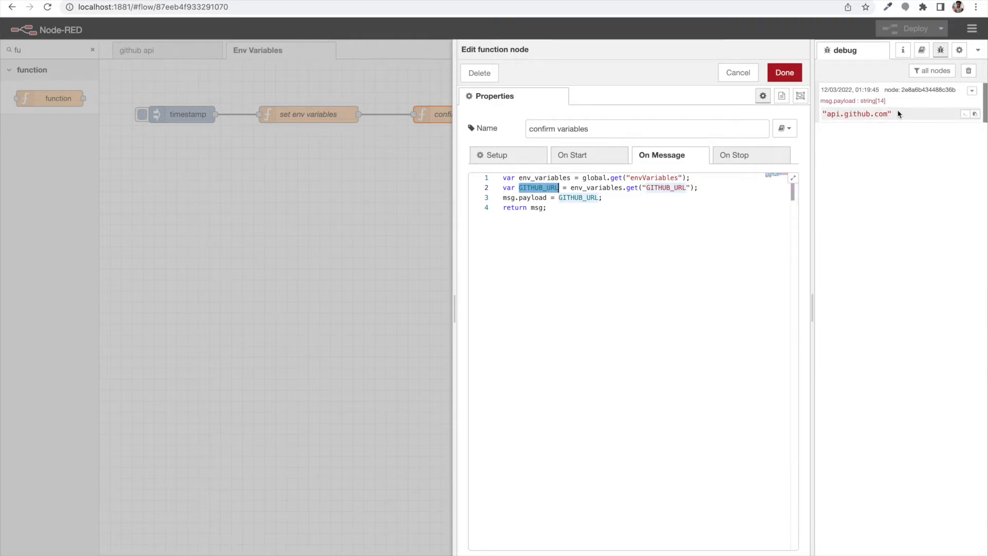
pyautogui.click(785, 72)
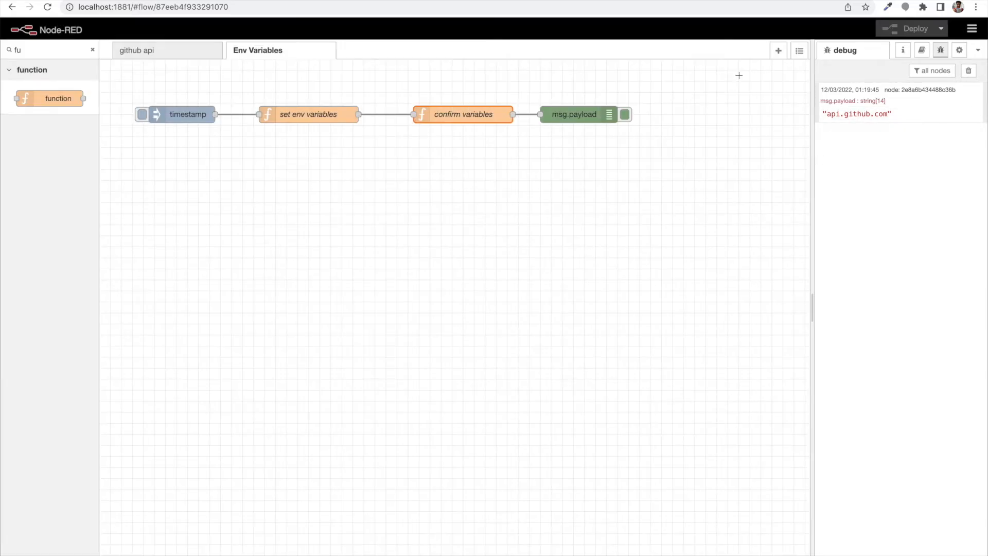
pyautogui.click(136, 51)
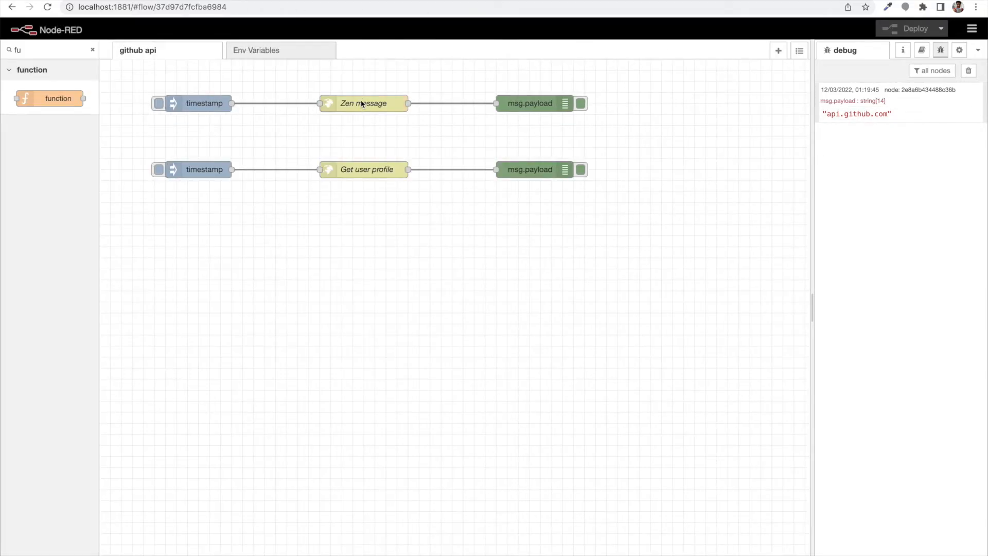
pyautogui.doubleClick(362, 103)
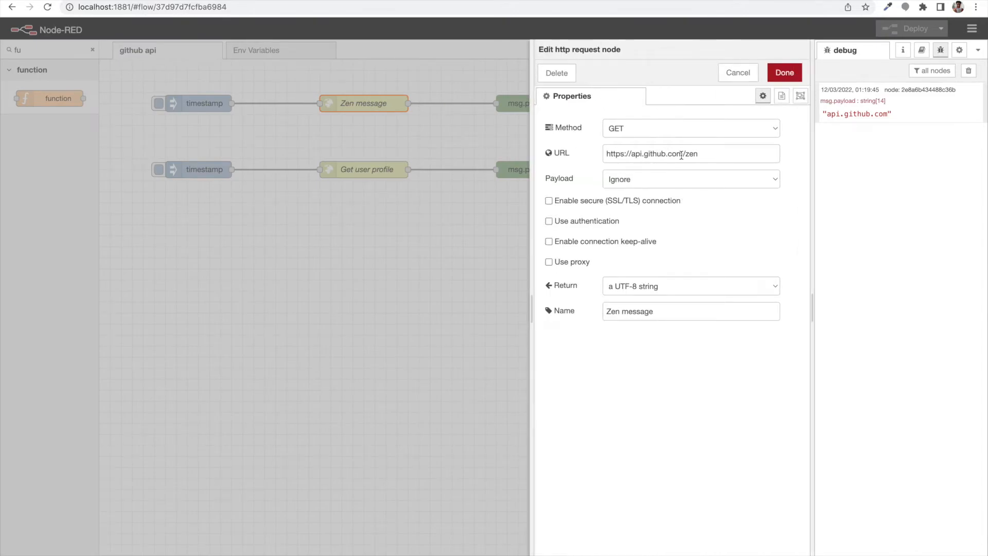
pyautogui.moveTo(737, 77)
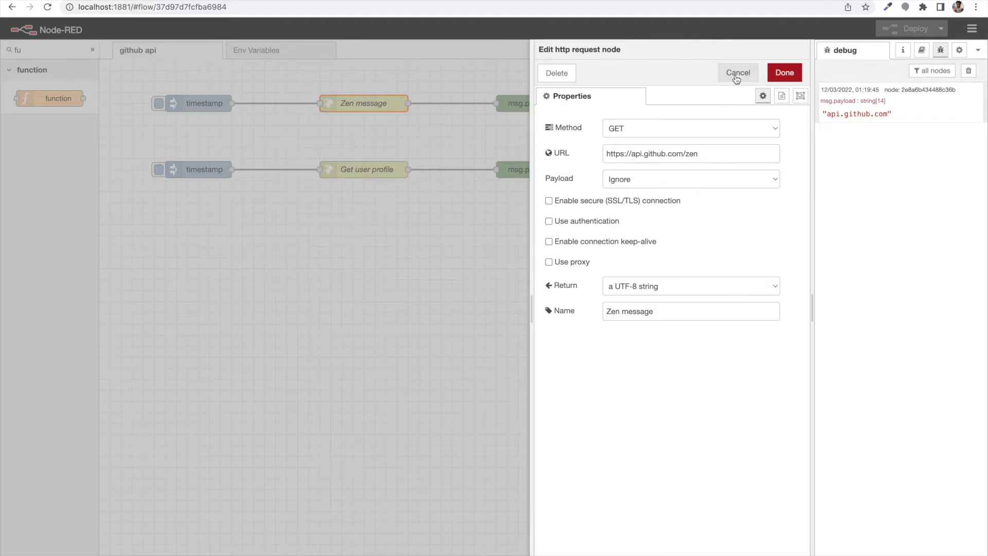
pyautogui.click(738, 72)
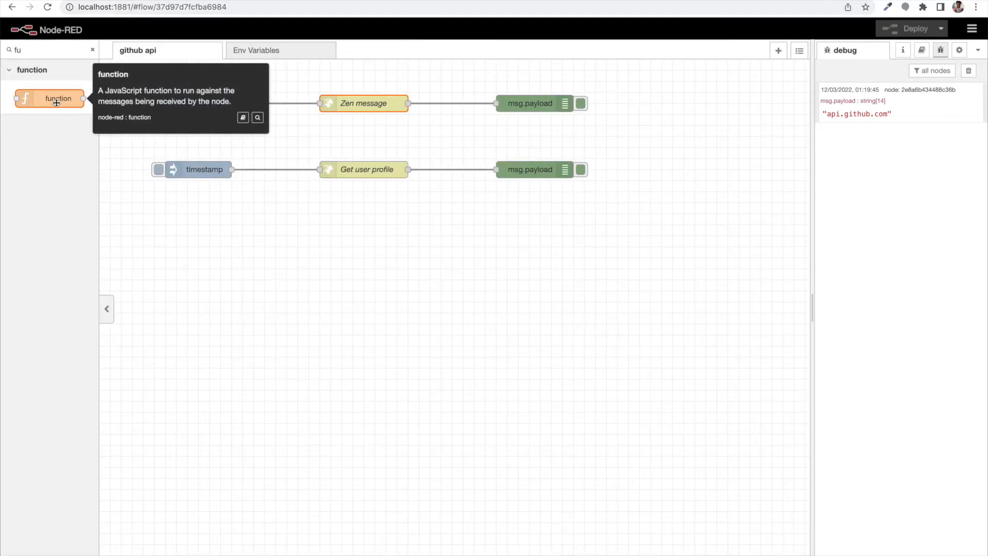
# - Add a function node named 'get env variables' between the two request rows
pyautogui.moveTo(58, 98); pyautogui.dragTo(277, 131)
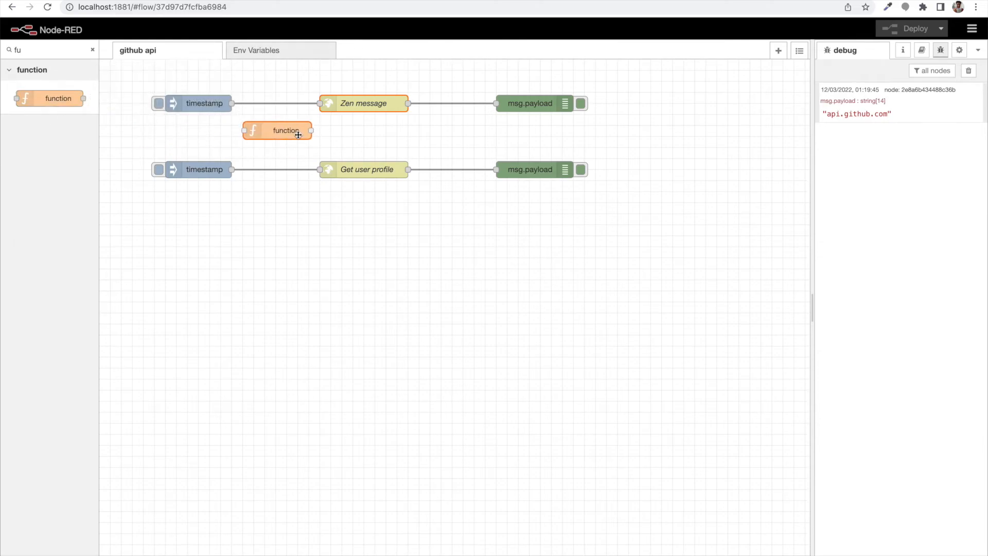
pyautogui.doubleClick(286, 131)
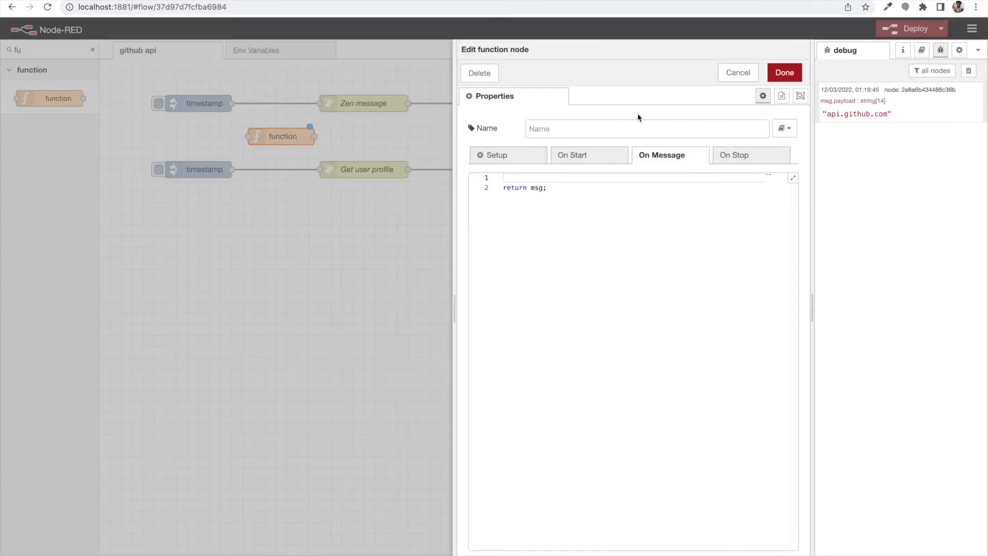
pyautogui.write('get en')
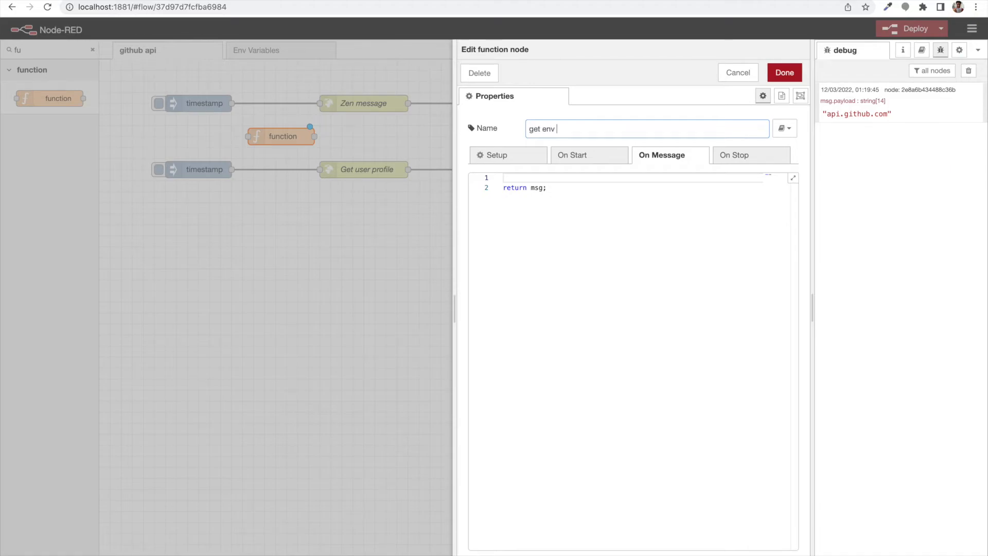
pyautogui.write('variables')
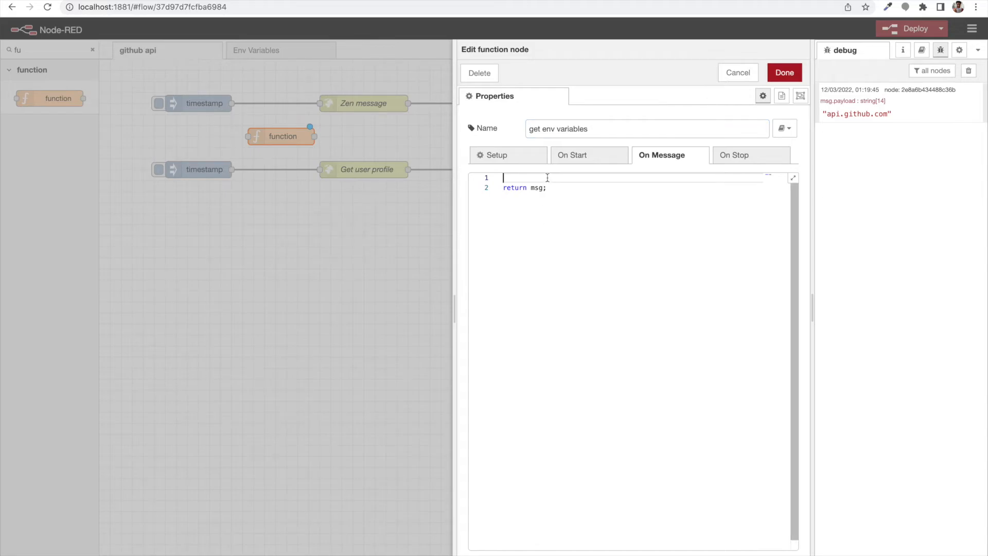
pyautogui.click(785, 72)
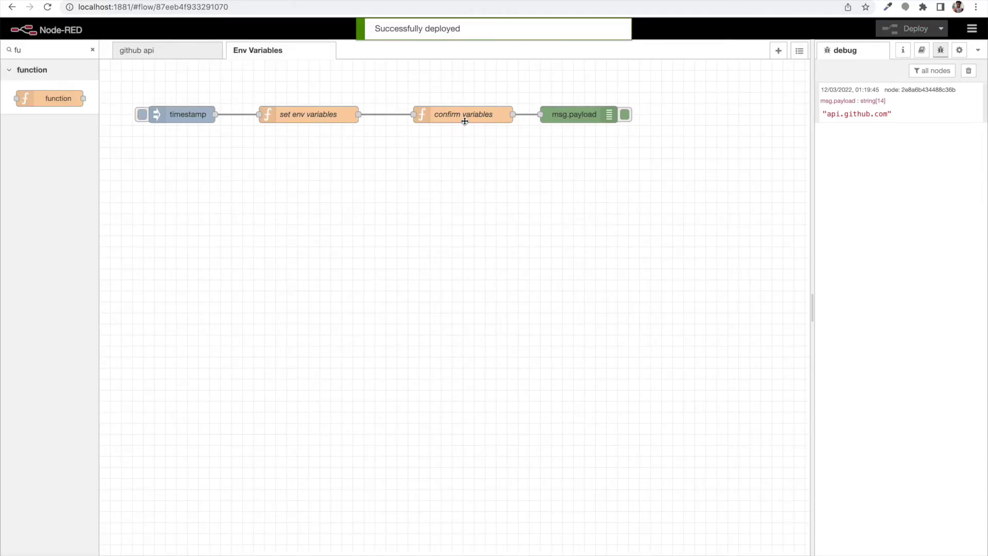
# - Look at the confirm variables code for lines to reuse, then return to the github api flow
pyautogui.doubleClick(463, 115)
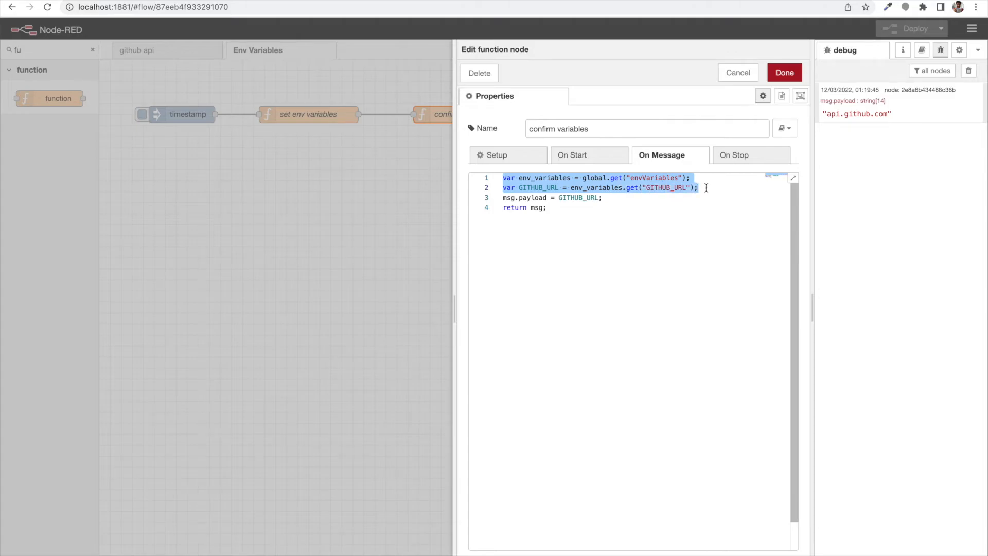
pyautogui.click(784, 72)
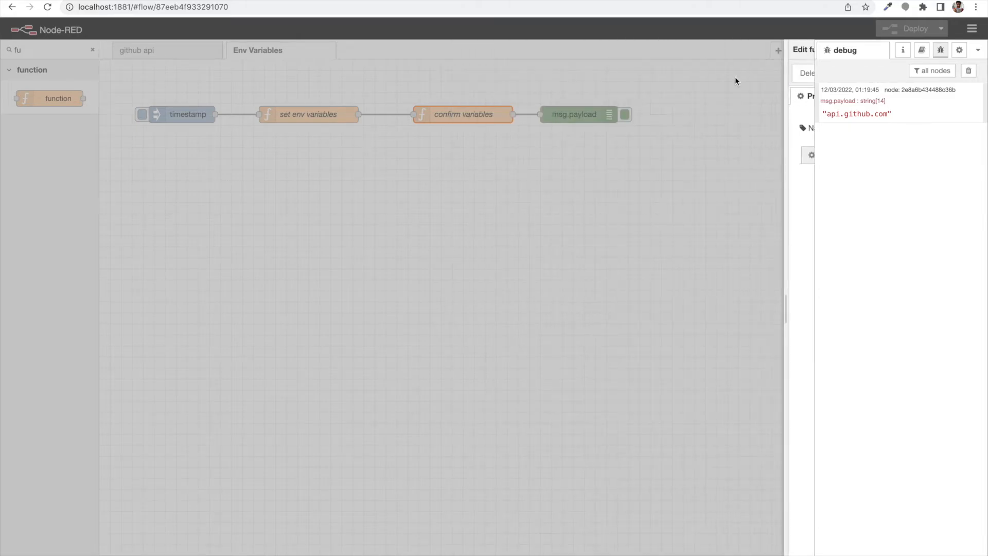
pyautogui.click(150, 49)
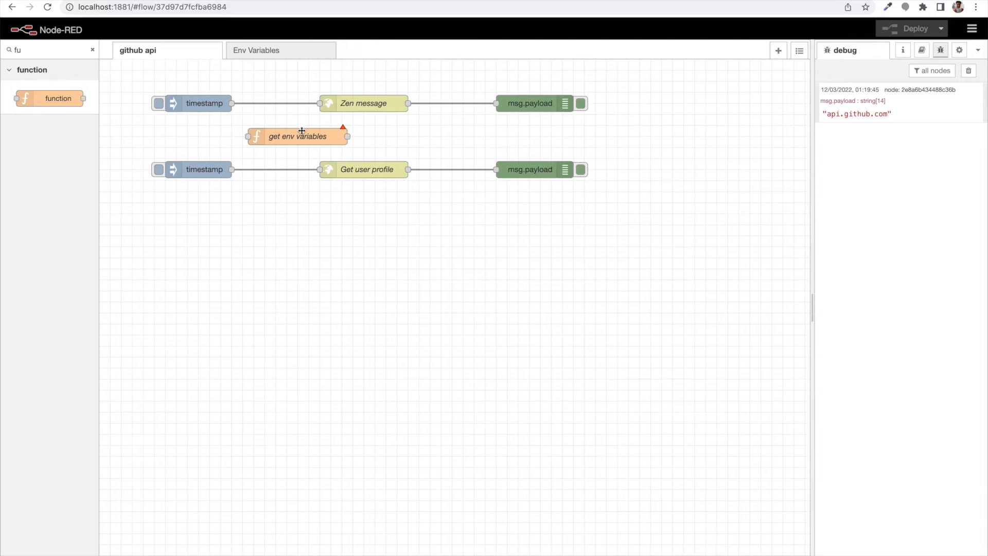
# - Make get env variables read GITHUB_URL from the global map and set msg.GITHUB_URL = GITHUB_URL
pyautogui.doubleClick(298, 136)
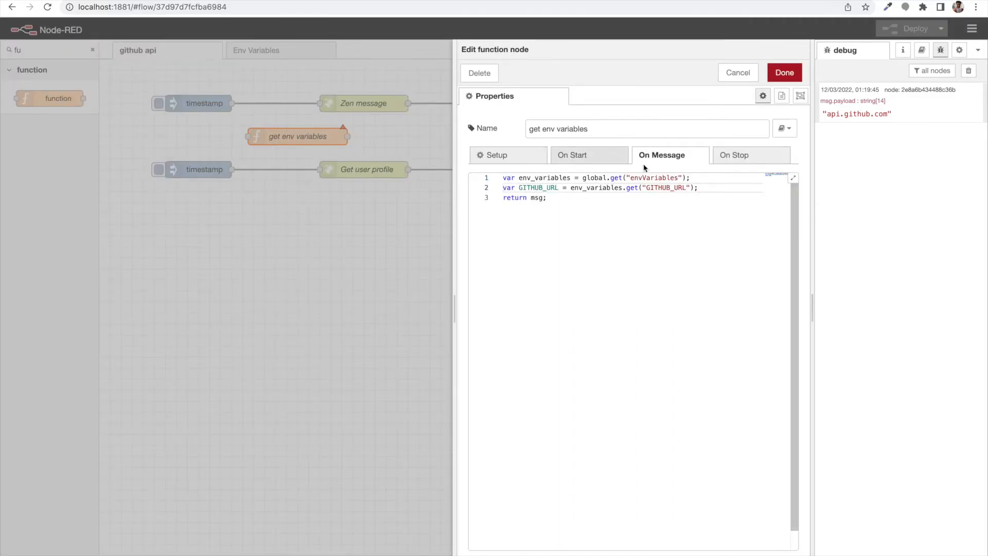
pyautogui.doubleClick(539, 188)
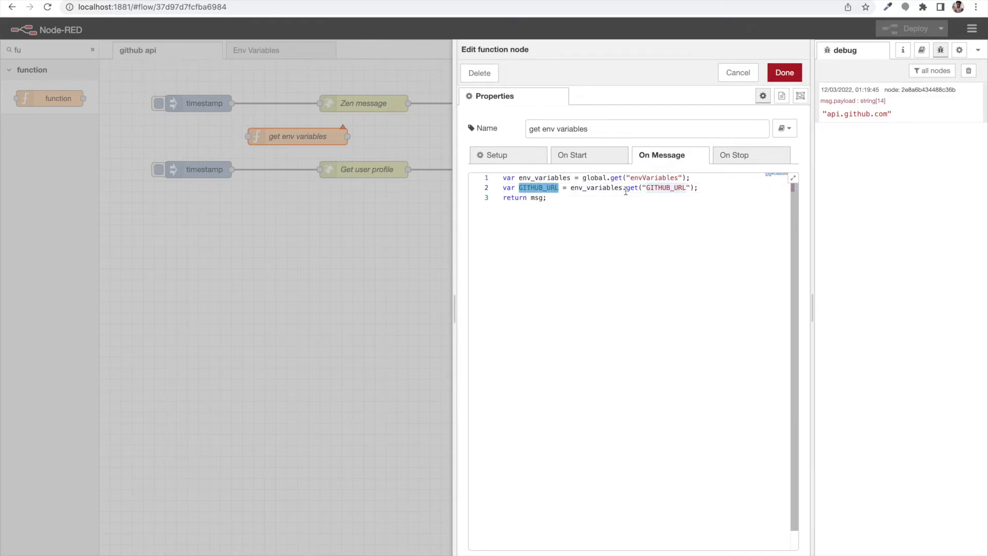
pyautogui.moveTo(605, 223)
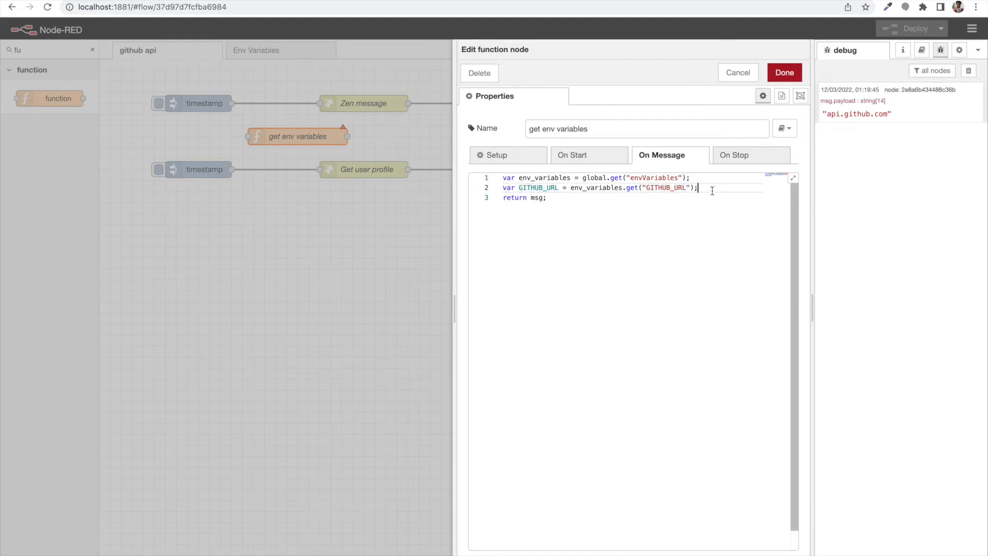
pyautogui.write('msg')
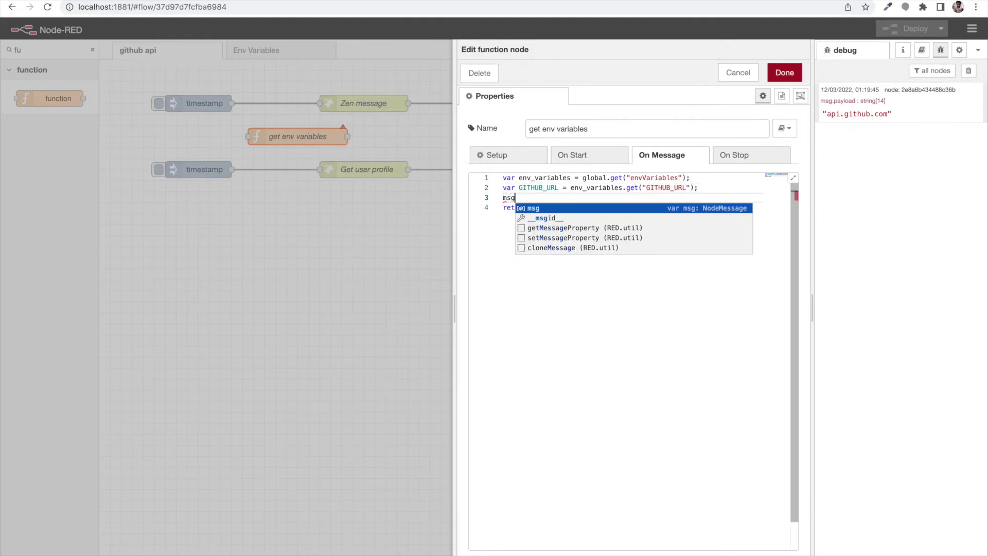
pyautogui.write('.GITHUB_URL = GITHUB_URL;')
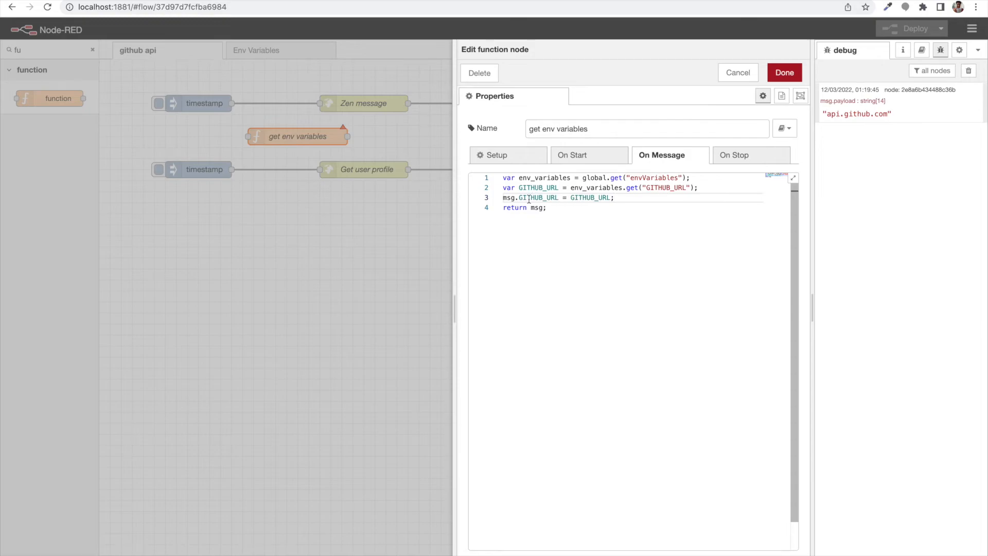
pyautogui.doubleClick(539, 198)
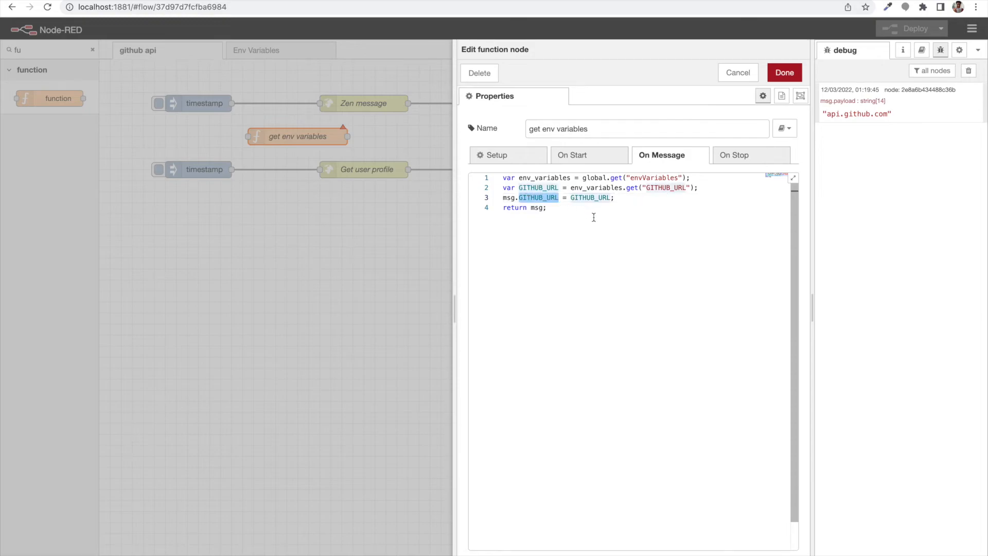
pyautogui.moveTo(713, 124)
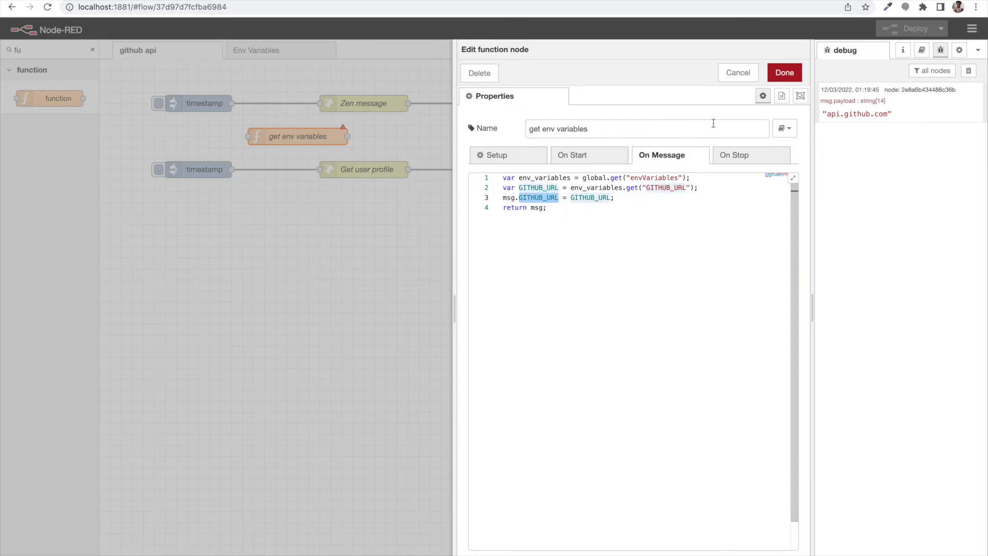
pyautogui.click(785, 72)
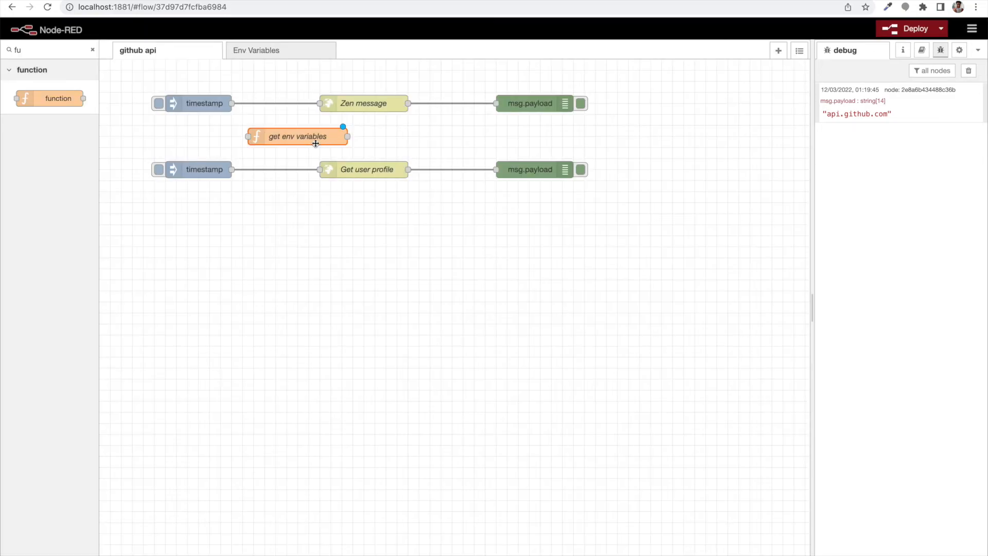
# - Place get env variables after the single timestamp, feeding both Zen message and Get user profile
pyautogui.click(373, 103)
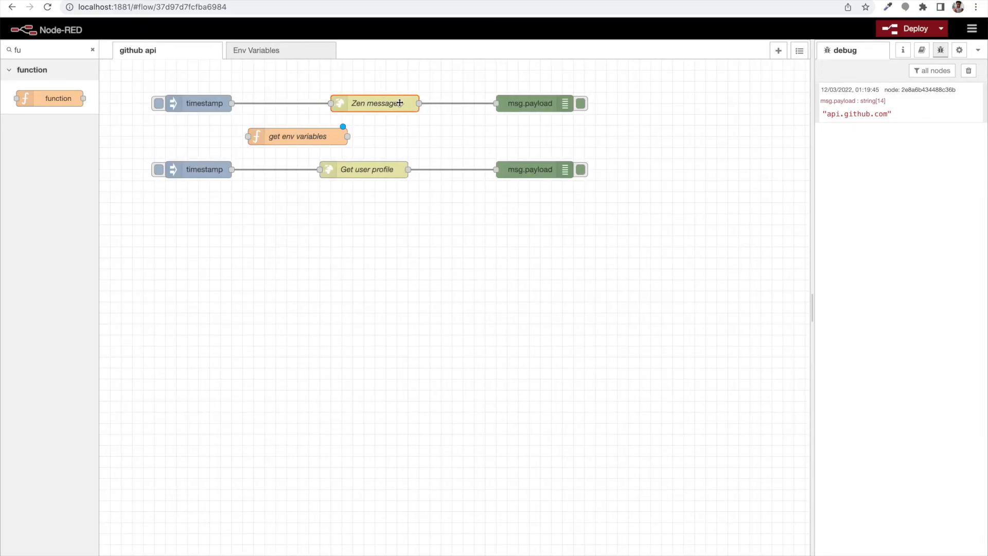
pyautogui.moveTo(297, 136); pyautogui.dragTo(304, 103)
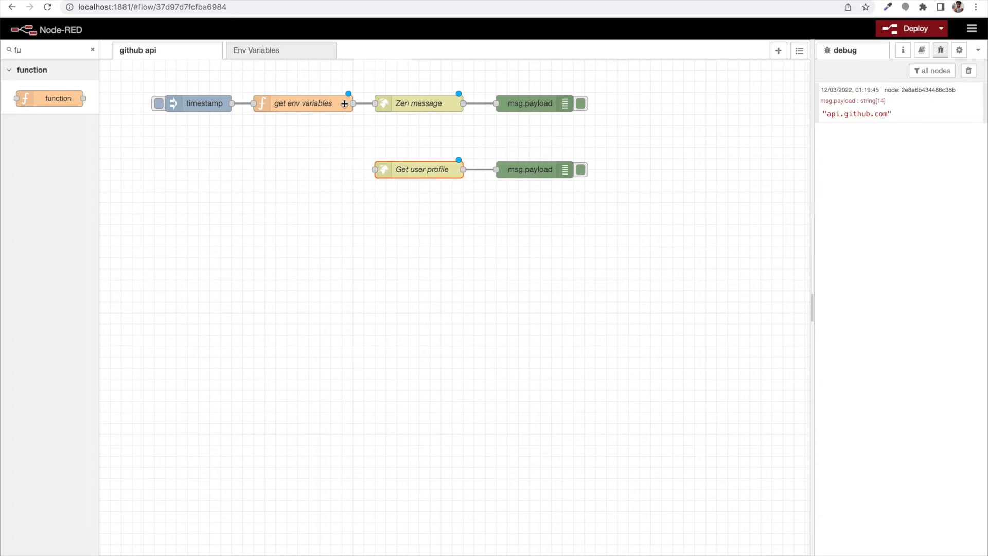
pyautogui.moveTo(352, 102); pyautogui.dragTo(375, 169)
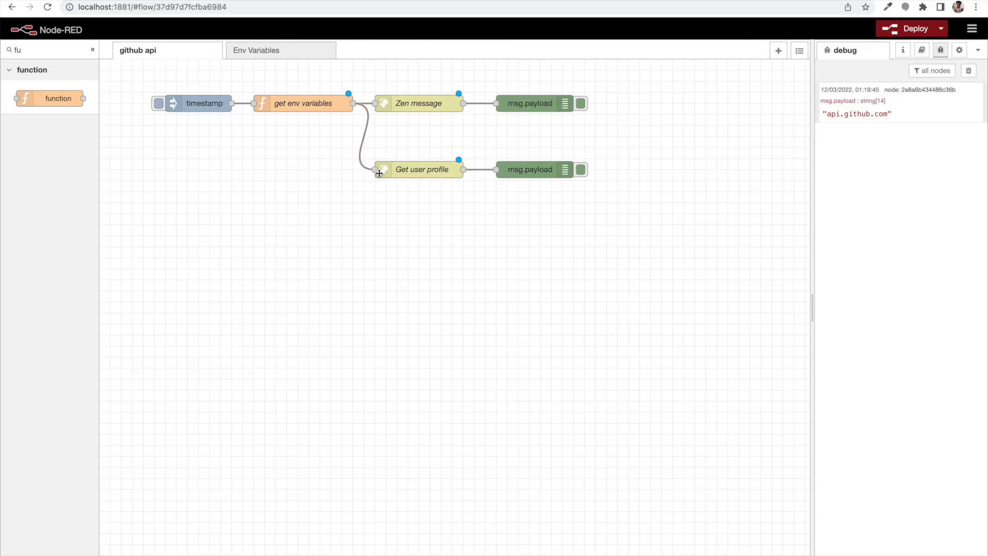
# - Reopen get env variables to check the msg.GITHUB_URL line
pyautogui.doubleClick(303, 103)
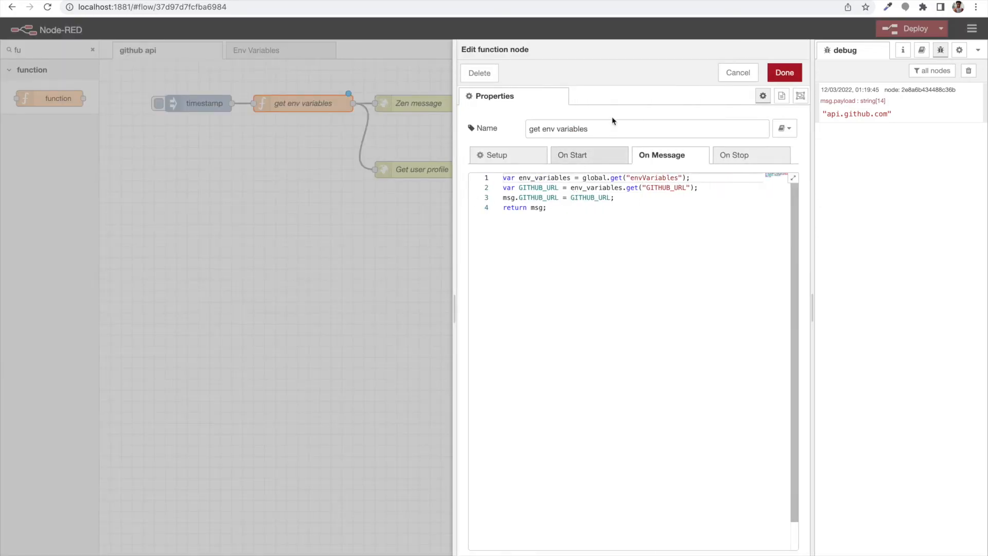
pyautogui.click(785, 72)
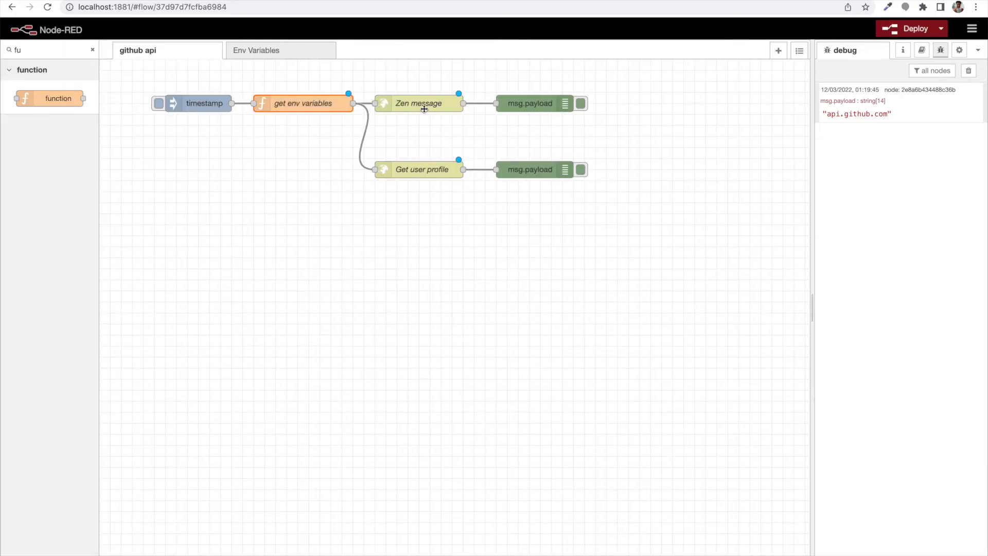
pyautogui.doubleClick(303, 103)
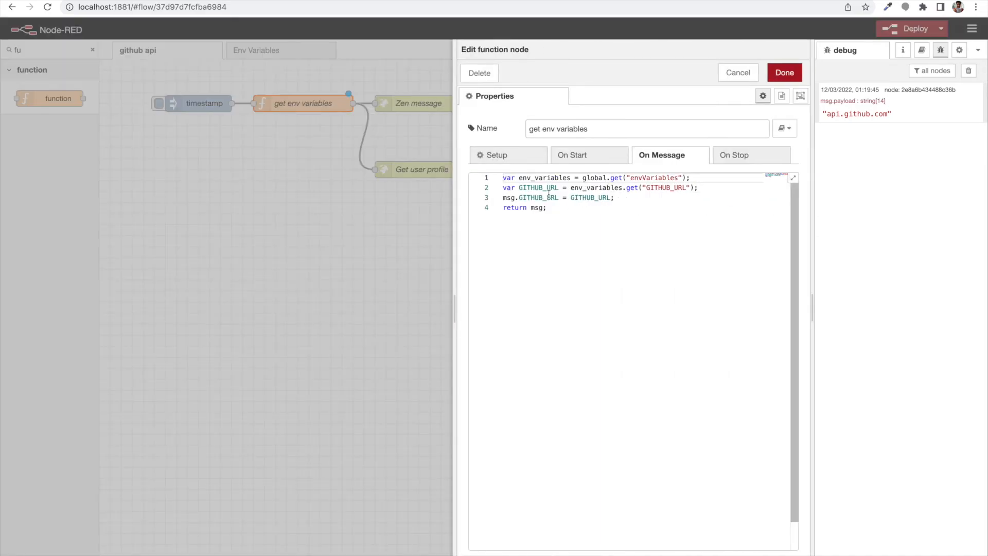
pyautogui.doubleClick(537, 198)
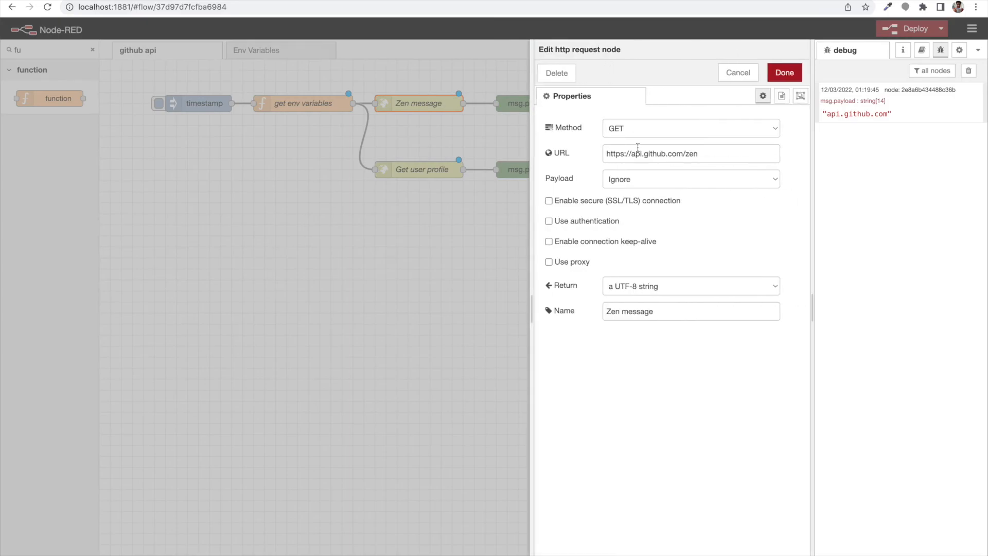
# - Replace api.github.com with {{{GITHUB_URL}}} in the Zen and profile request URLs and deploy
pyautogui.doubleClick(655, 154)
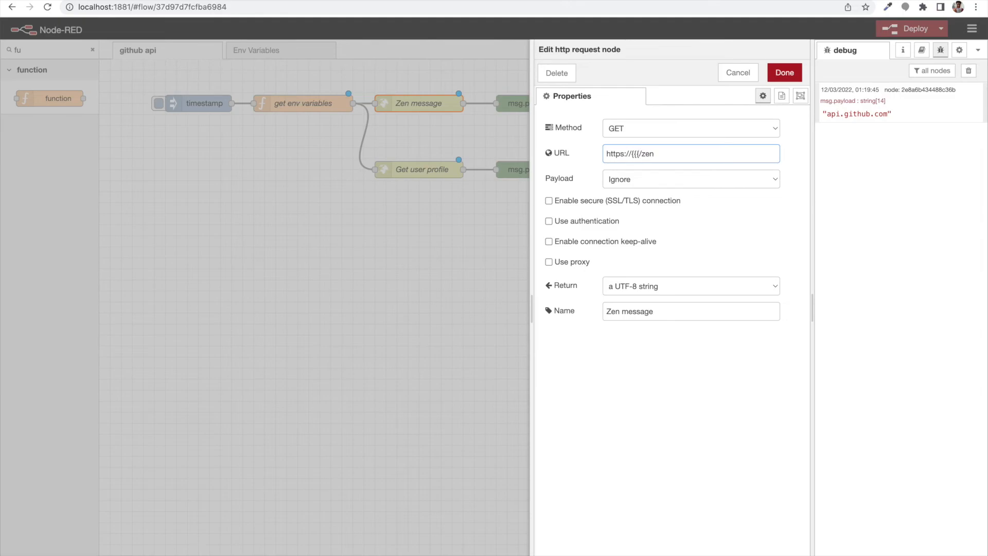
pyautogui.write('GITHUB_URL}}')
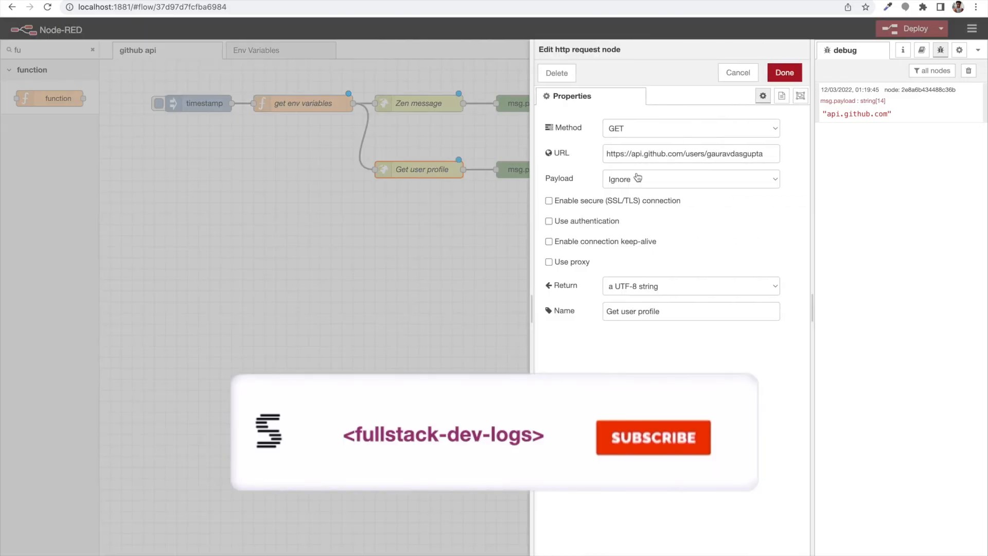
pyautogui.doubleClick(657, 154)
pyautogui.write('{{{GITHUB_URL}}}')
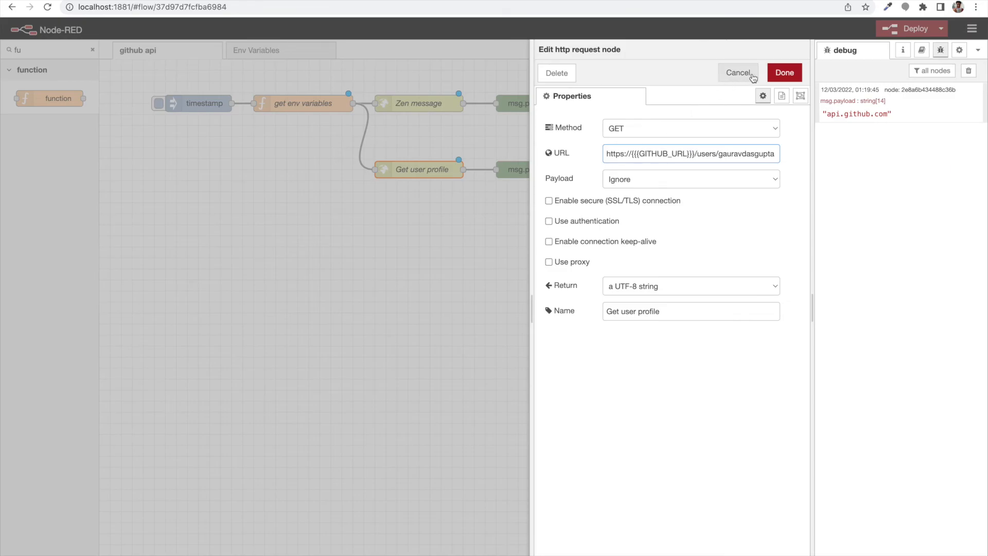
pyautogui.click(785, 72)
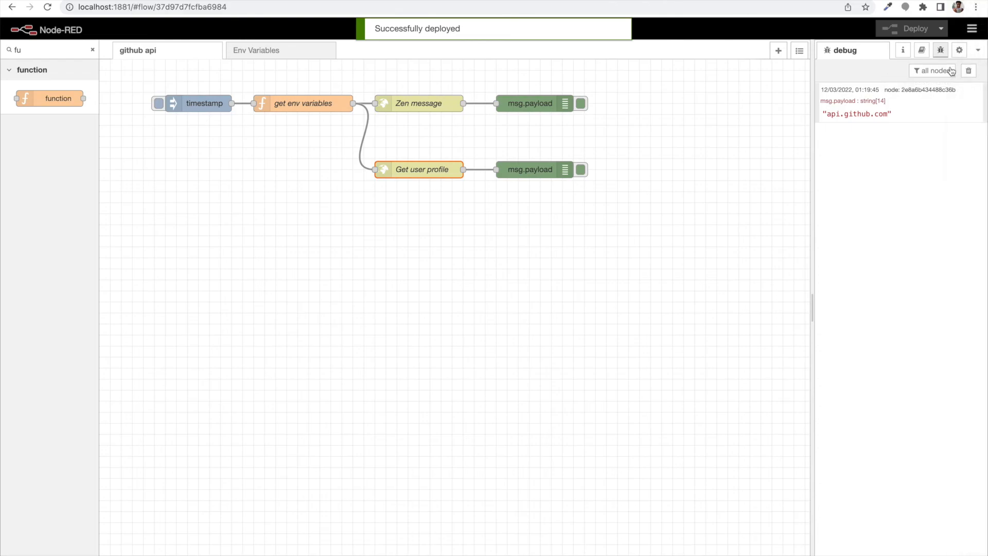
# - Clear debug, trigger the timestamp, and confirm the Zen quote and user profile JSON responses
pyautogui.click(968, 70)
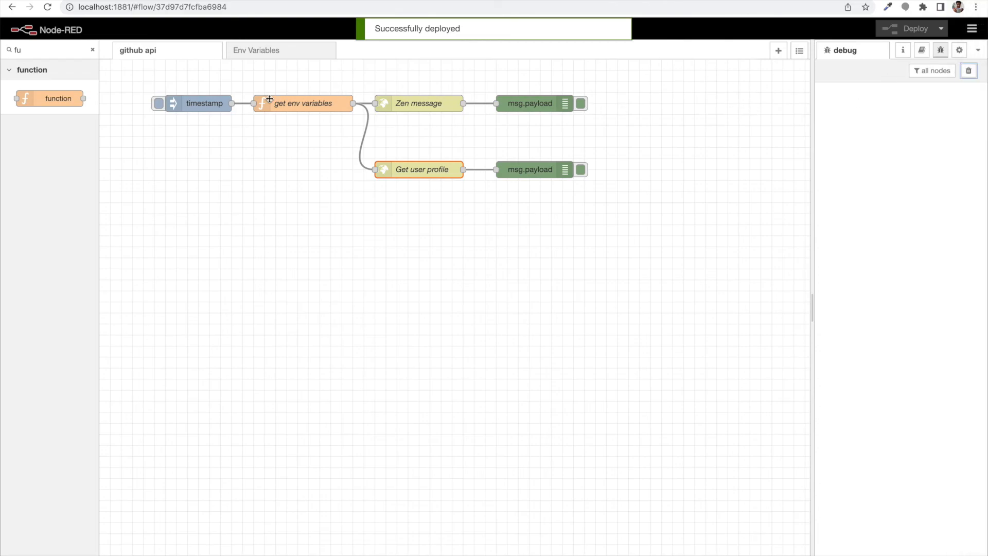
pyautogui.click(158, 103)
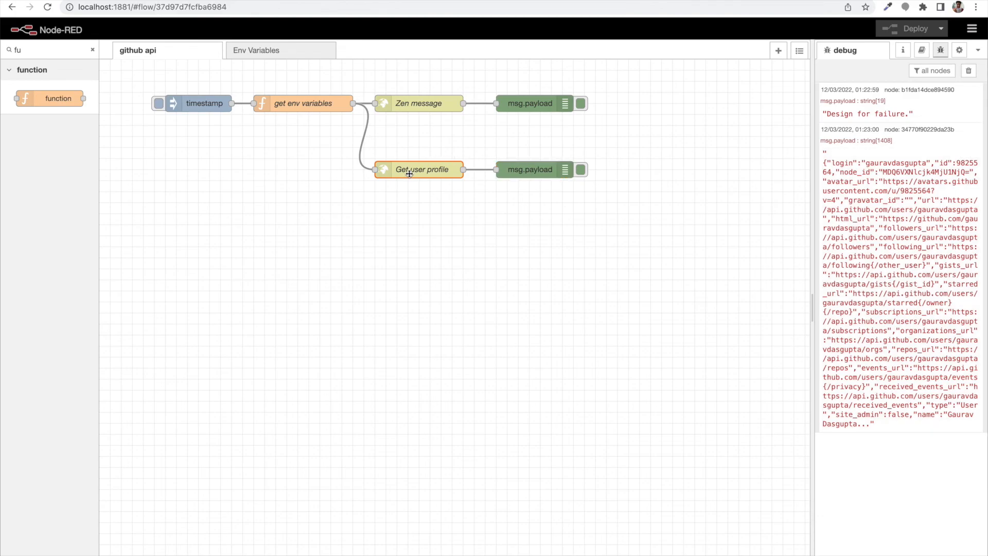
pyautogui.moveTo(433, 170)
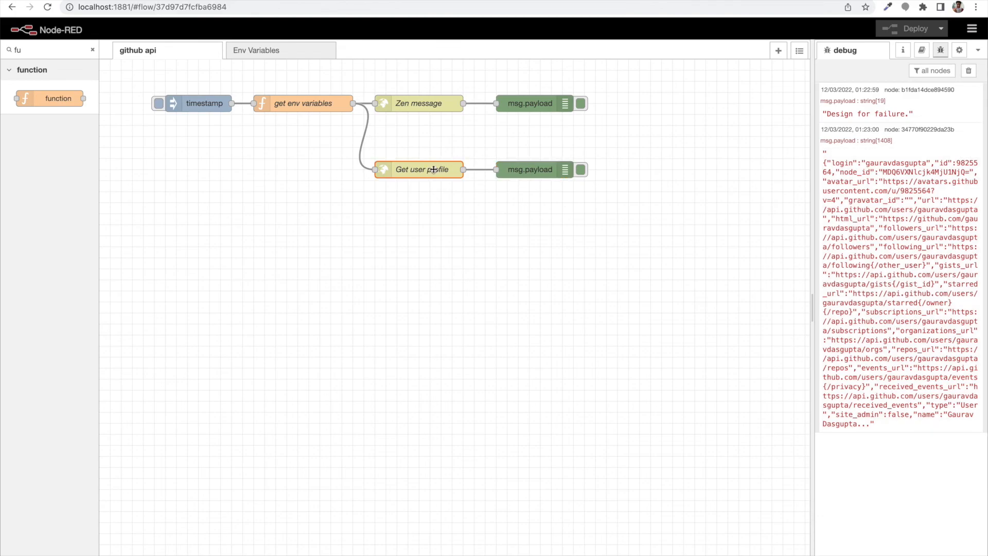
pyautogui.doubleClick(420, 170)
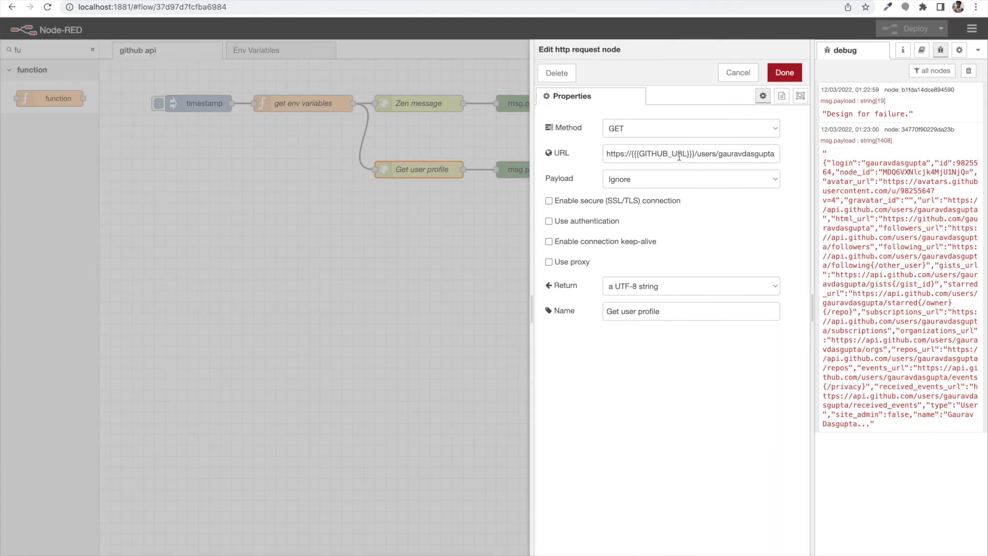
pyautogui.moveTo(706, 125)
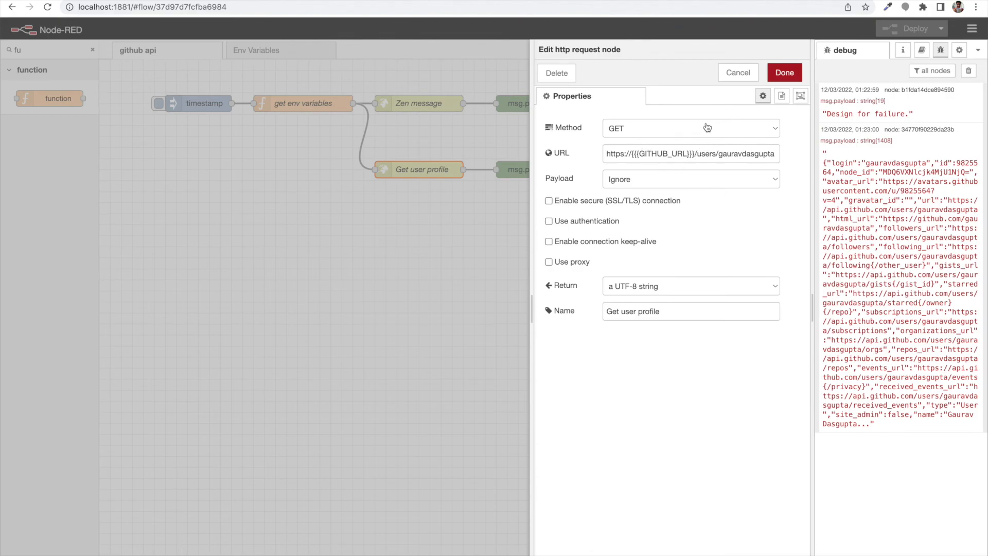
pyautogui.click(784, 72)
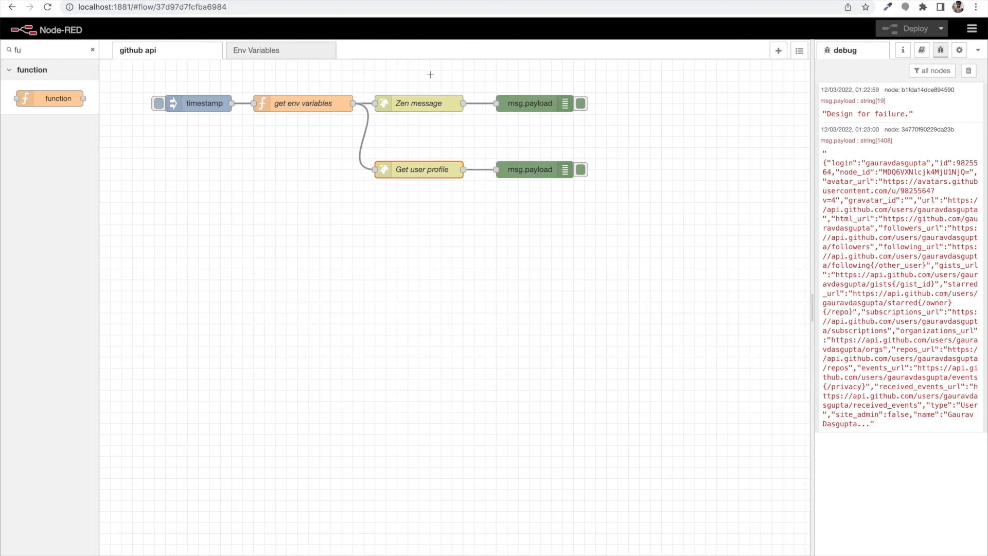
pyautogui.moveTo(445, 46)
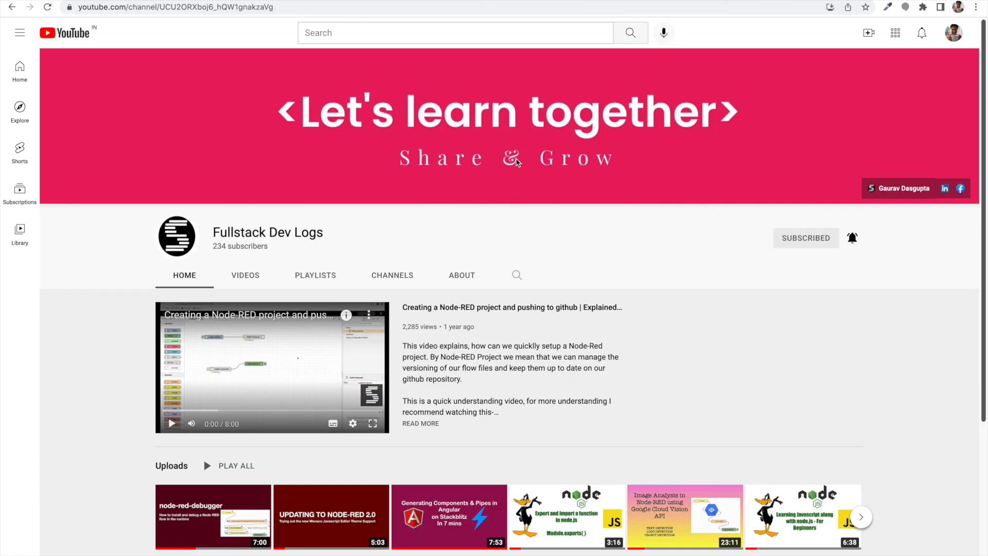
pyautogui.moveTo(319, 67)
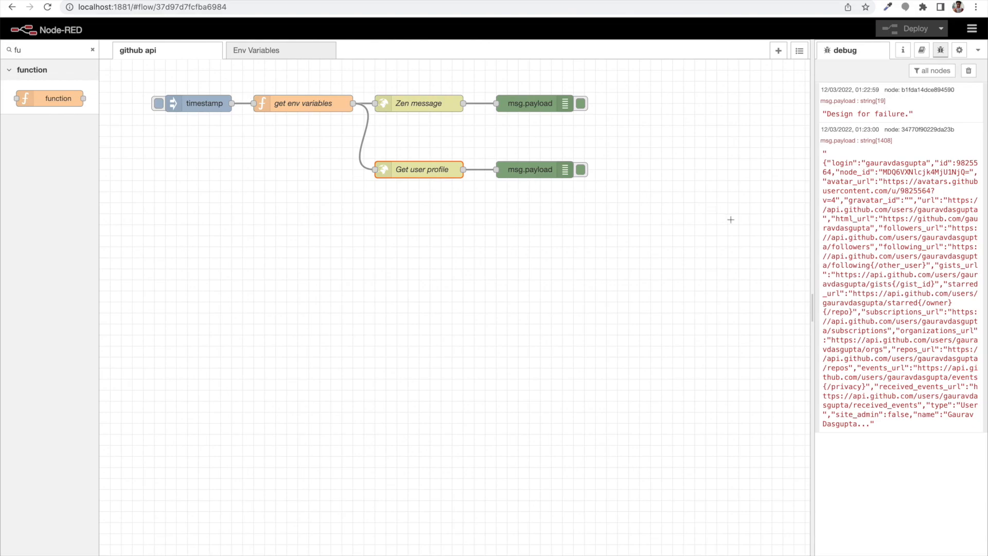
pyautogui.moveTo(776, 183)
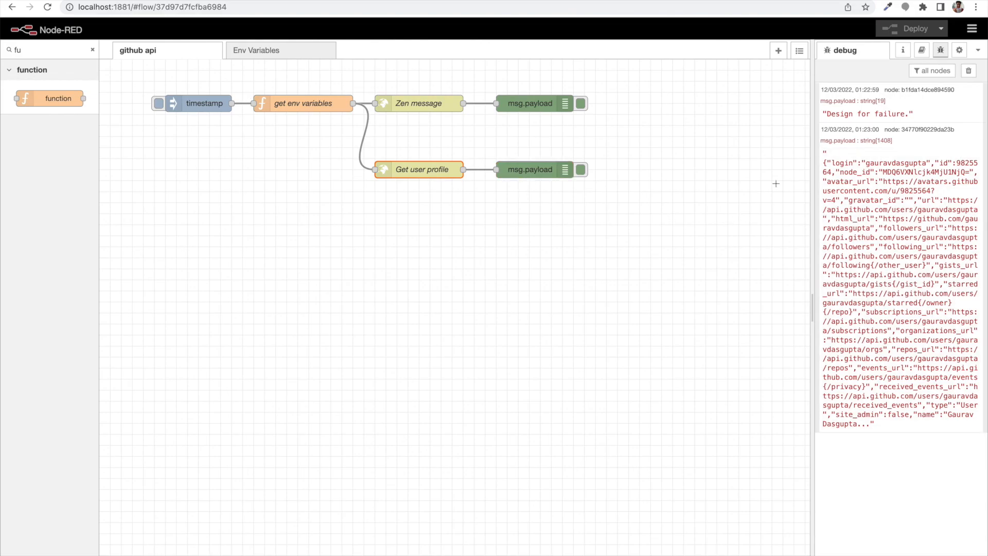